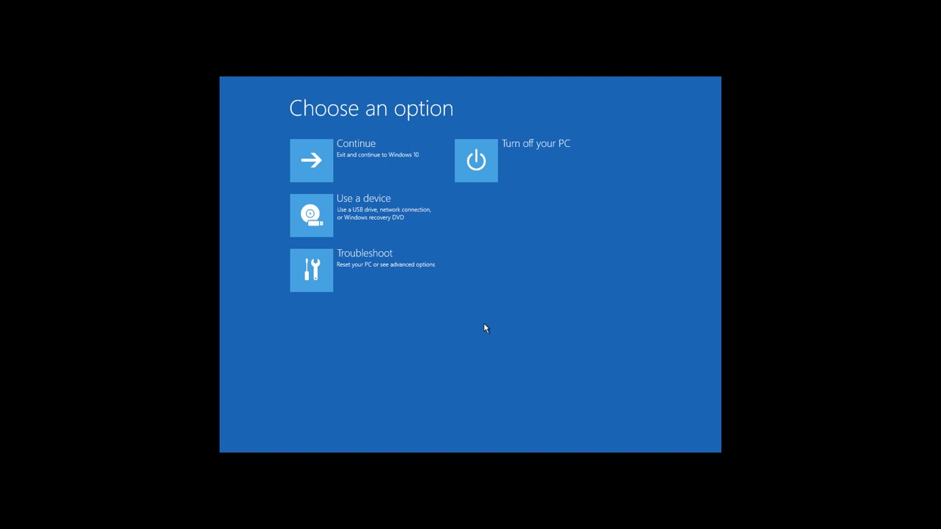
pyautogui.moveTo(505, 337)
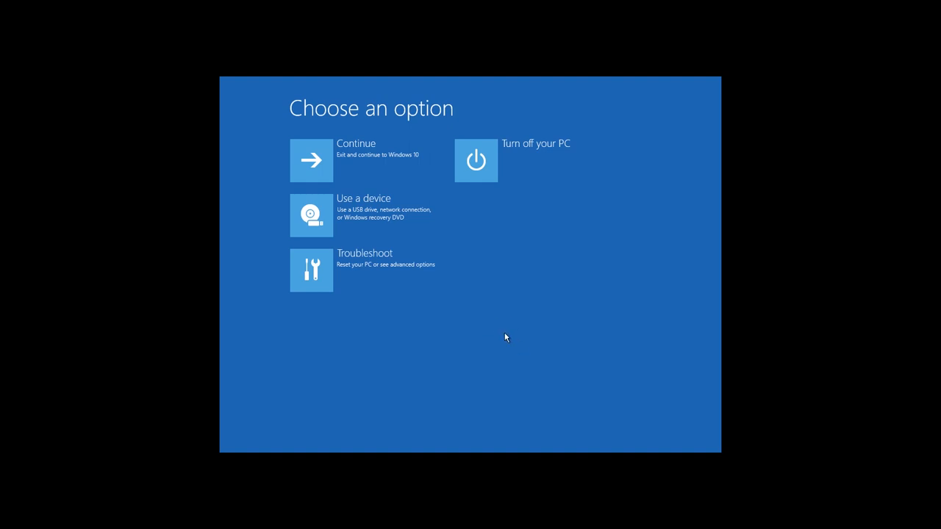
# - Go through Troubleshoot to reach the Advanced options recovery list
pyautogui.click(311, 270)
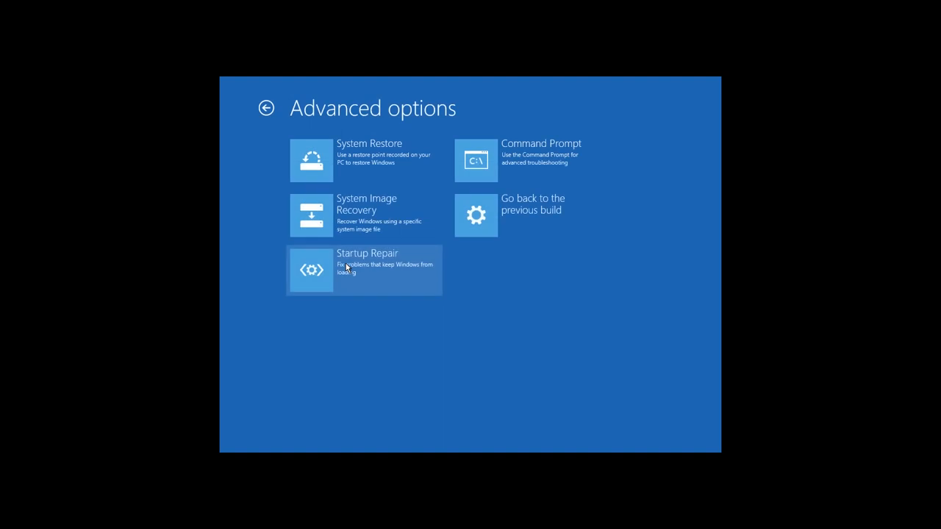
pyautogui.moveTo(515, 162)
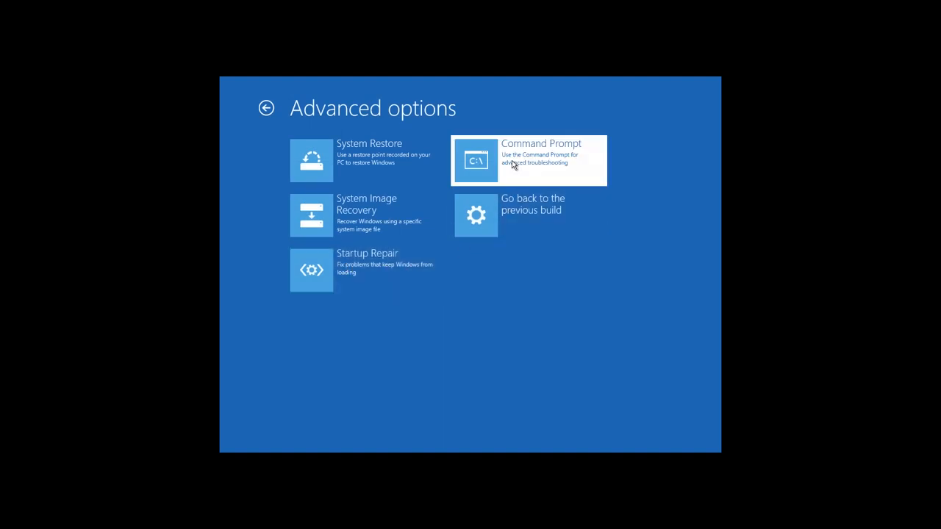
# - Open Command Prompt, start diskpart and list volumes, showing Windows on drive C
pyautogui.click(528, 161)
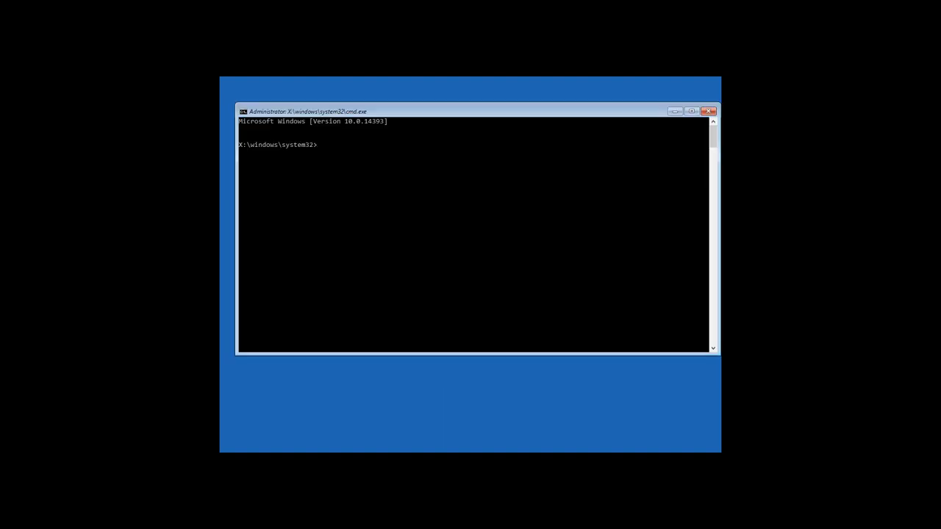
pyautogui.write('di')
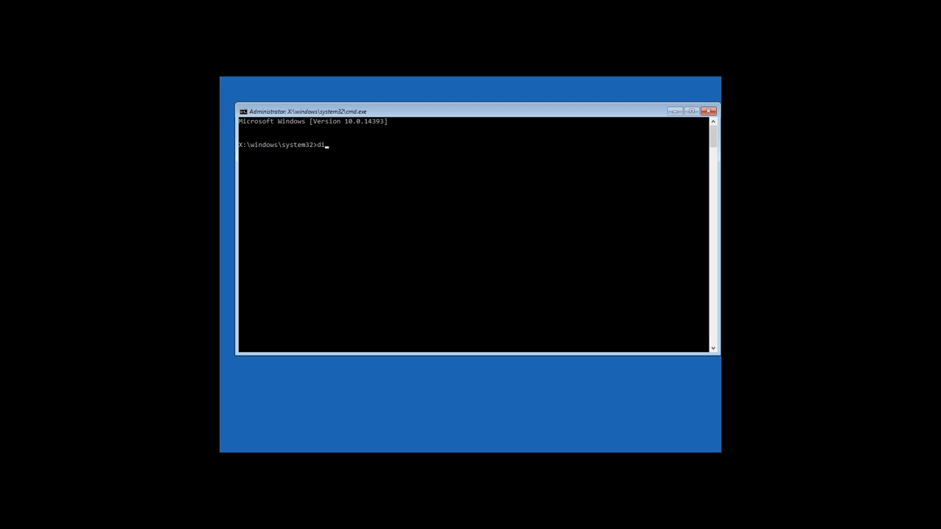
pyautogui.write('skpart')
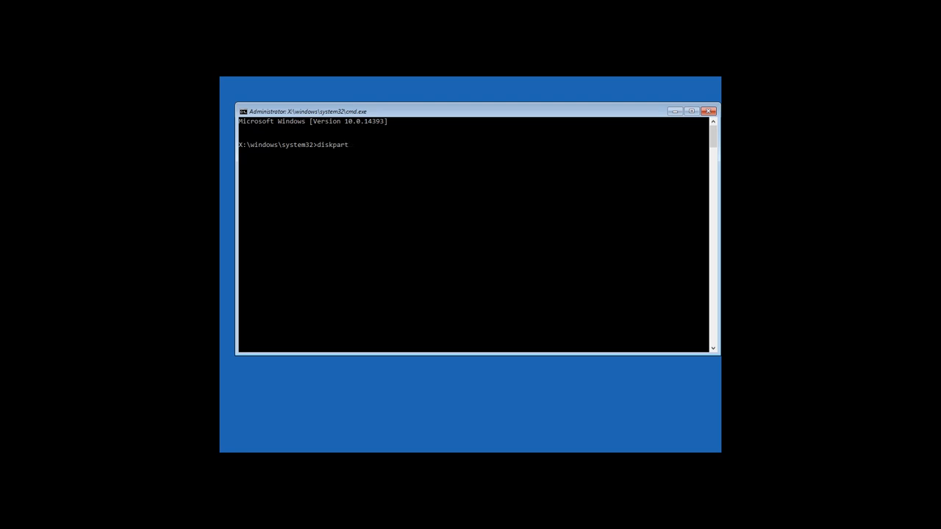
pyautogui.press('Return')
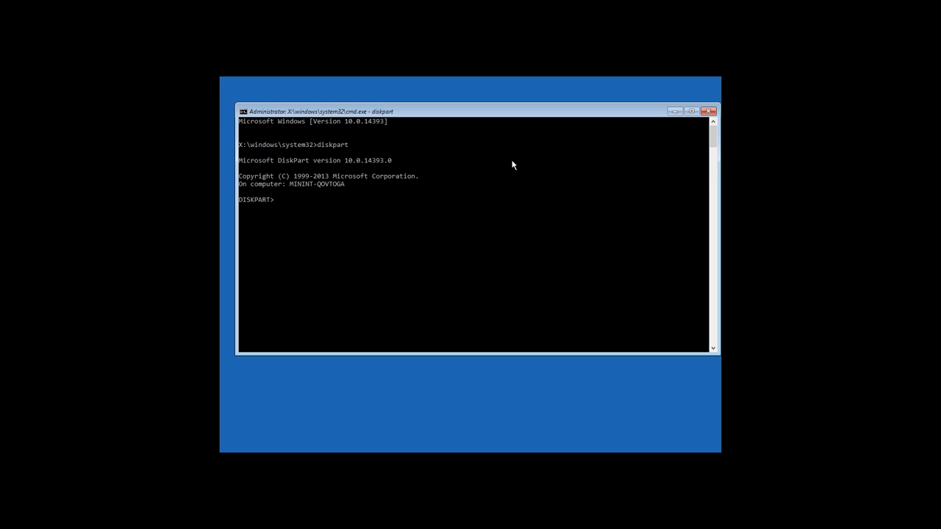
pyautogui.write('list')
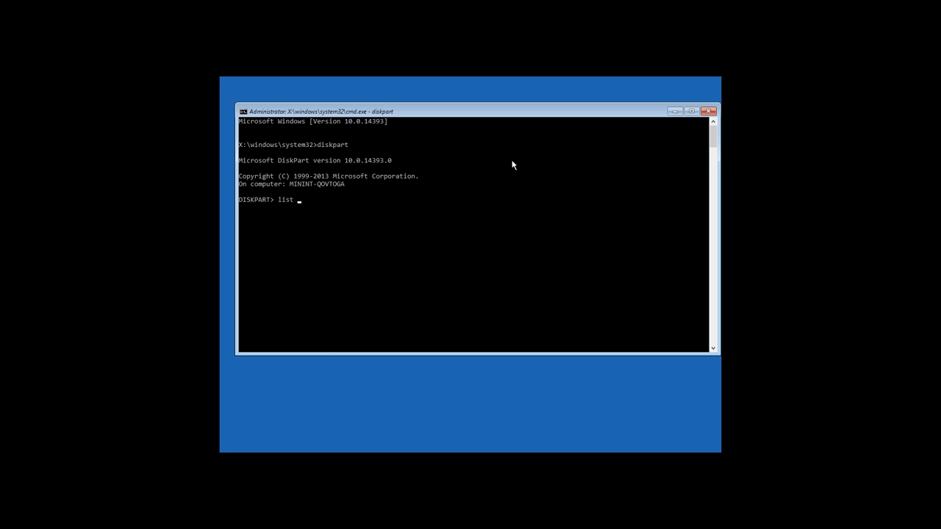
pyautogui.write('volume')
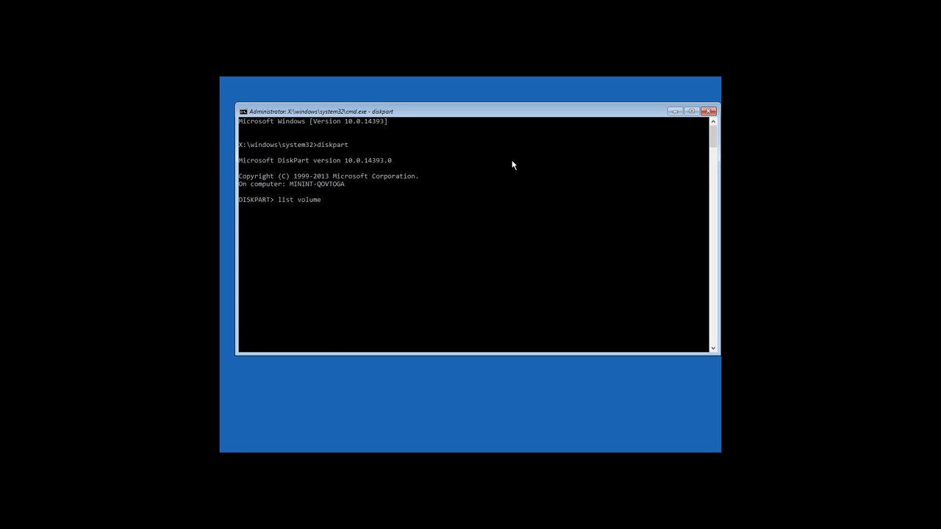
pyautogui.press('Return')
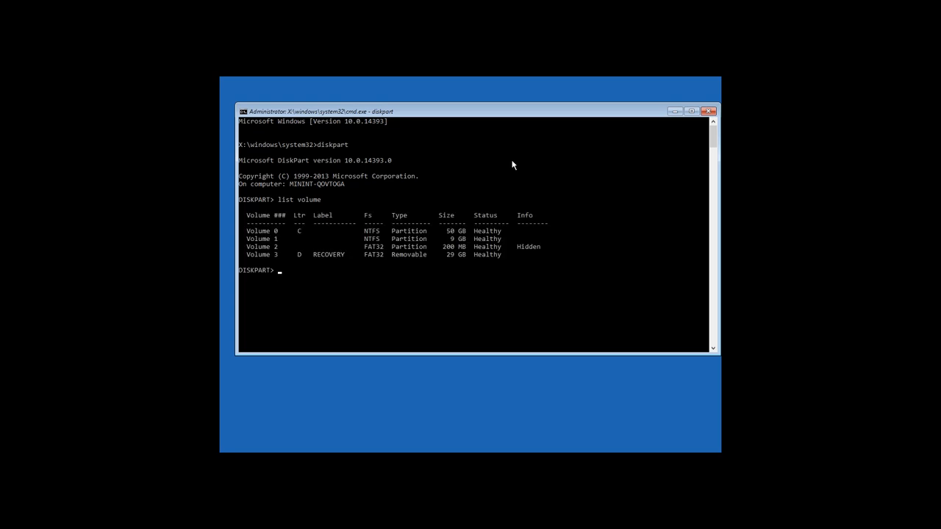
pyautogui.moveTo(302, 224)
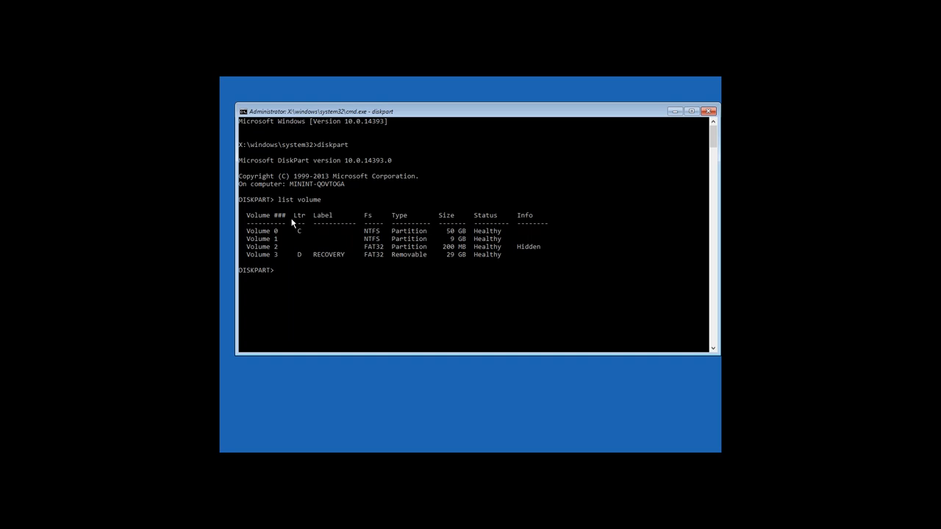
pyautogui.moveTo(273, 311)
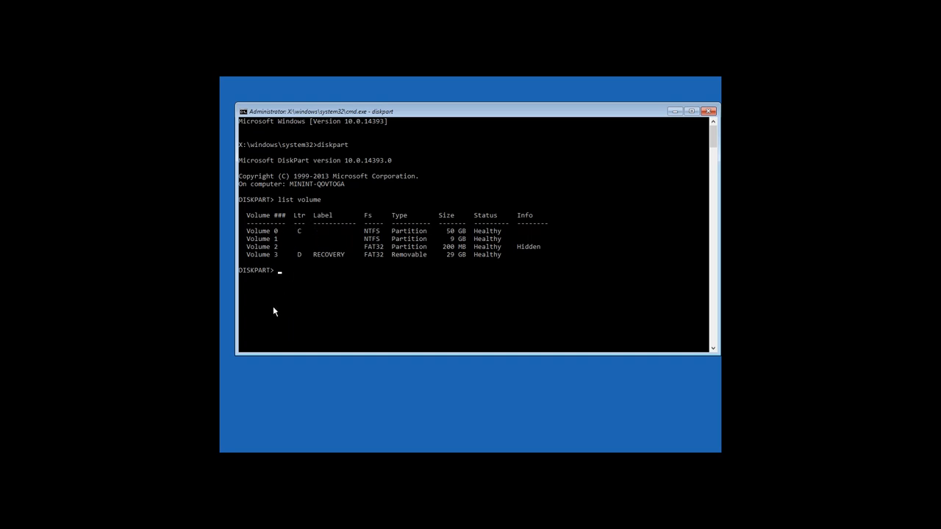
pyautogui.write('exit')
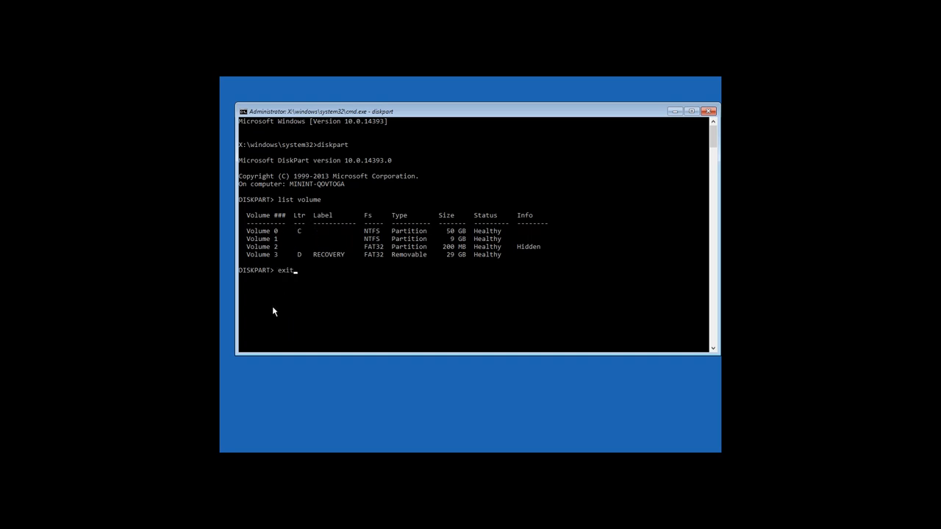
# - Exit DiskPart and move c:\windows\system32\utilman.exe to utilman2.exe
pyautogui.press('Return')
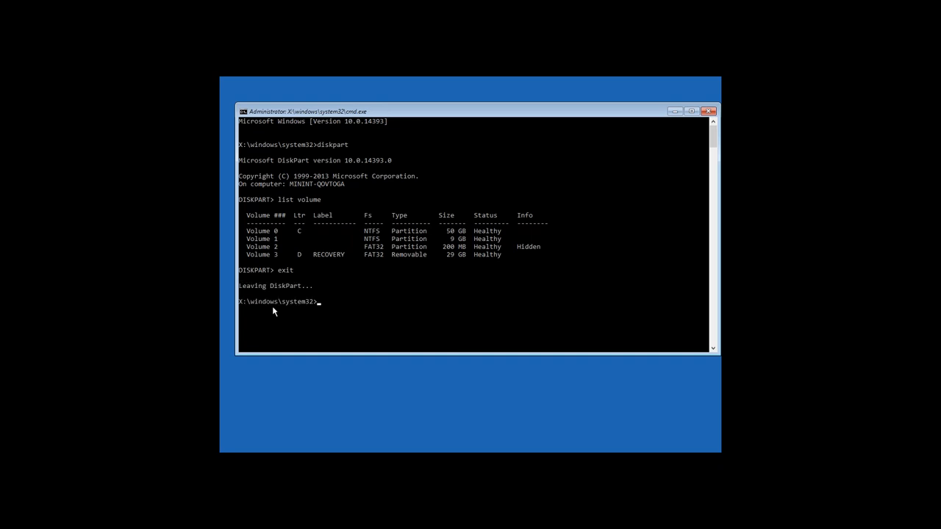
pyautogui.write('mo')
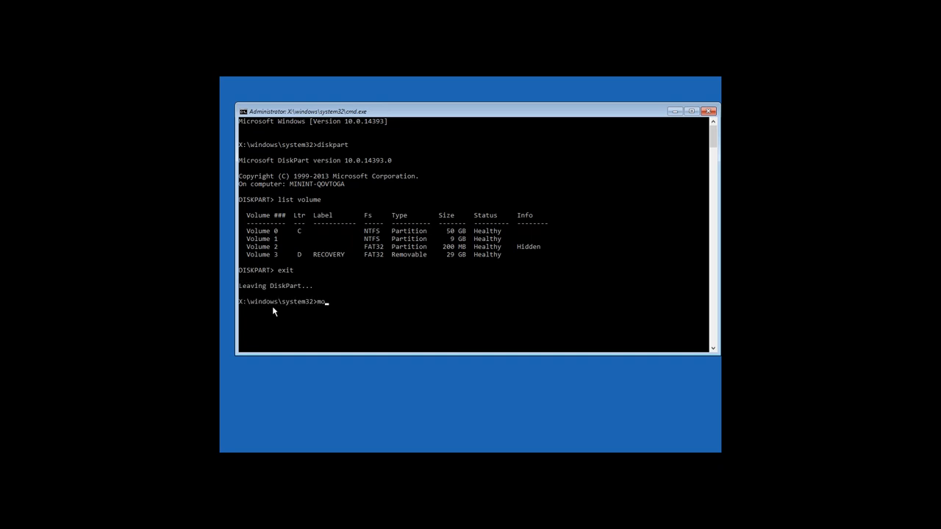
pyautogui.write('ve')
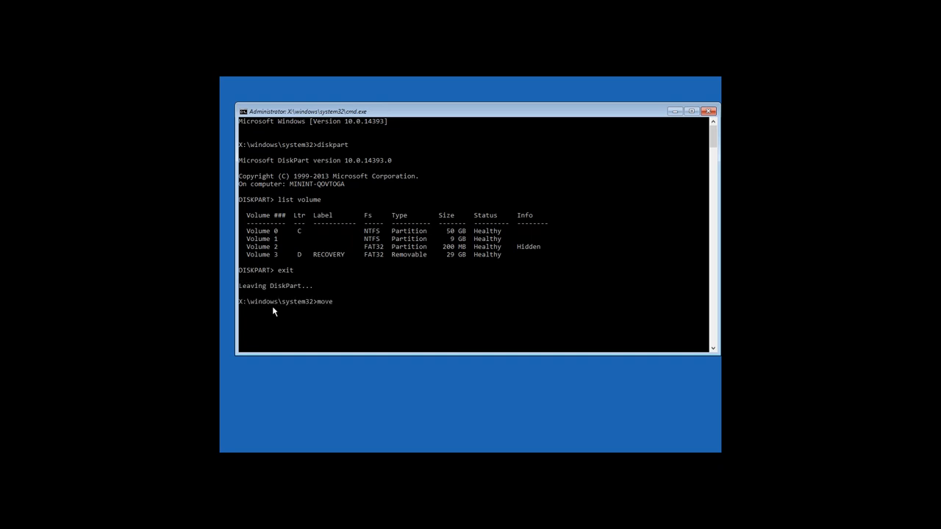
pyautogui.write('c:\\')
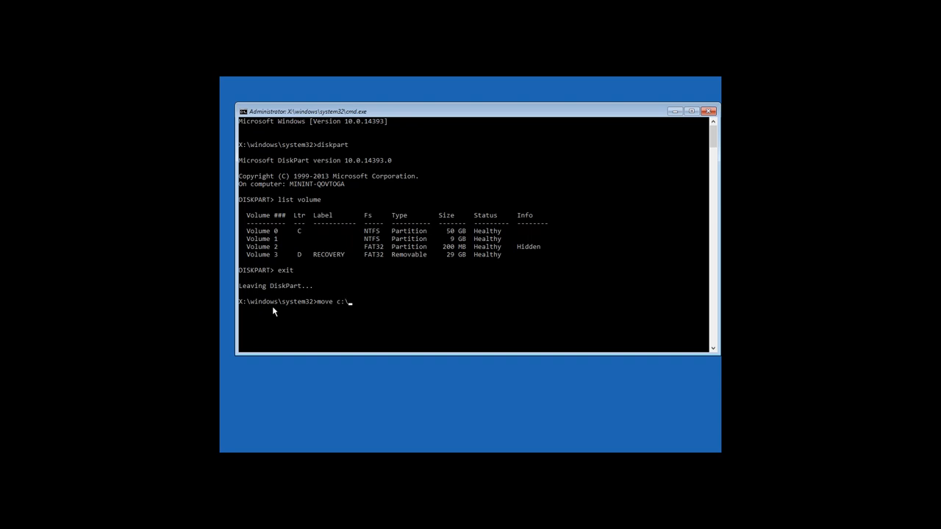
pyautogui.write('wi')
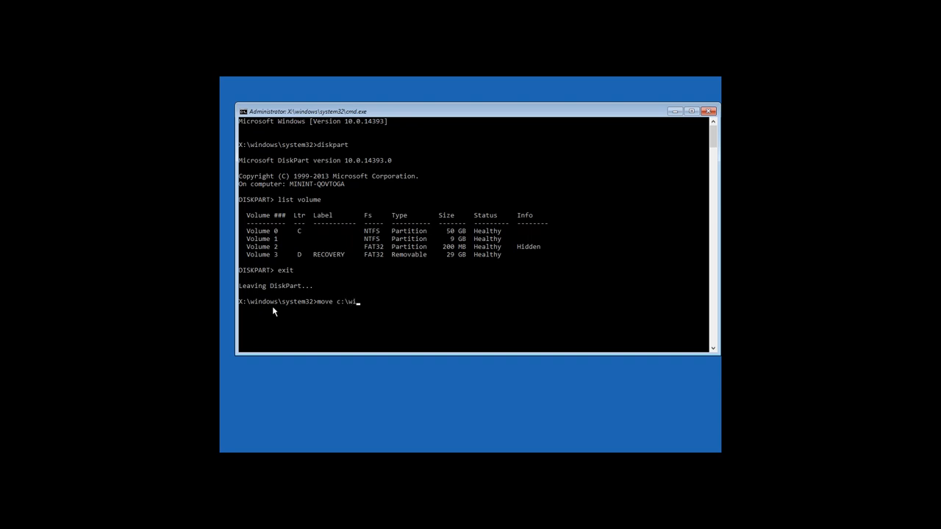
pyautogui.write('ndows\\')
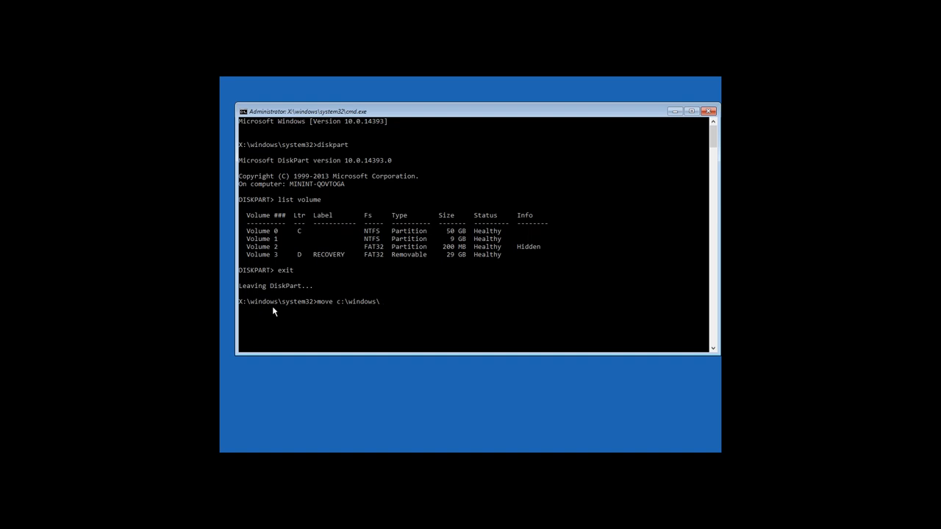
pyautogui.write('syst')
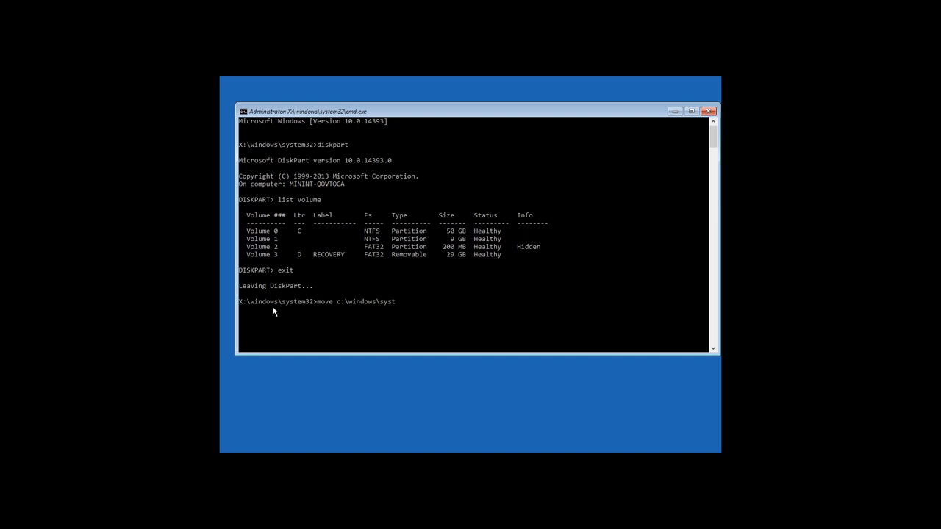
pyautogui.write('em32')
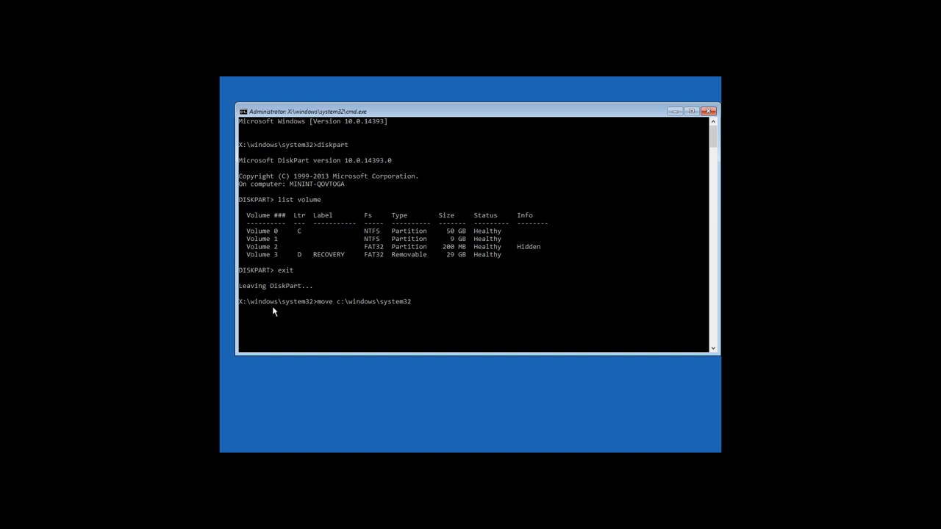
pyautogui.write('\\')
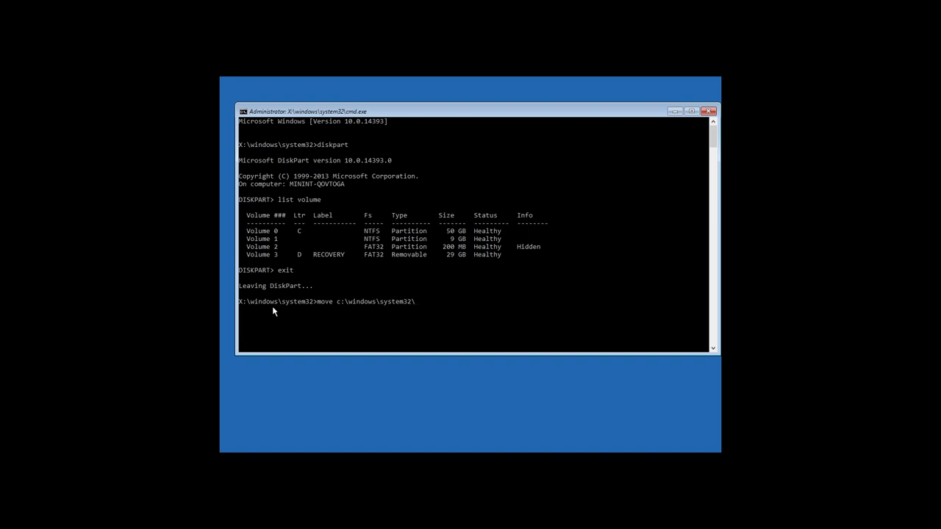
pyautogui.write('uti')
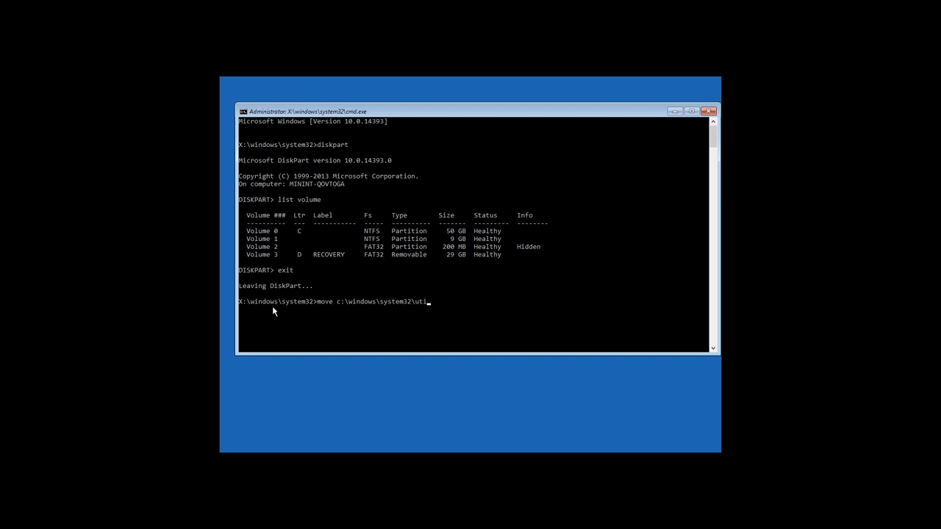
pyautogui.write('lman')
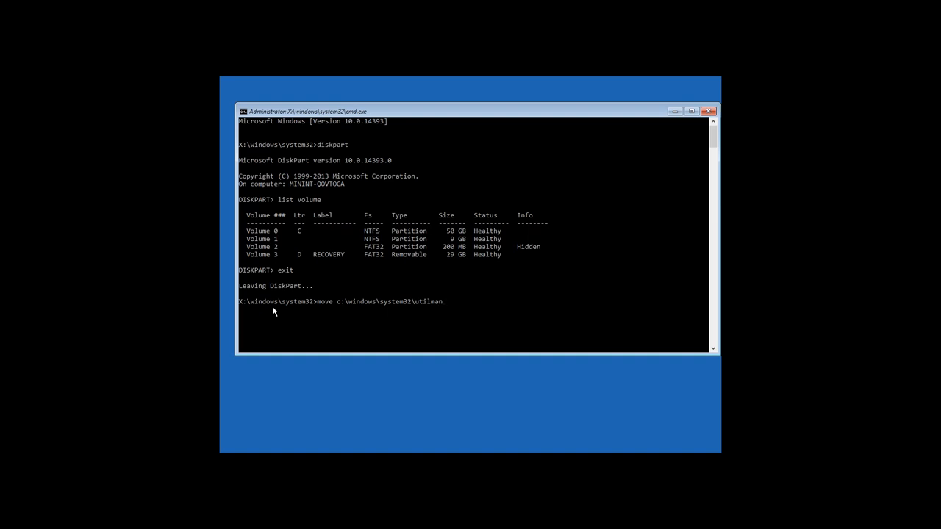
pyautogui.write('.')
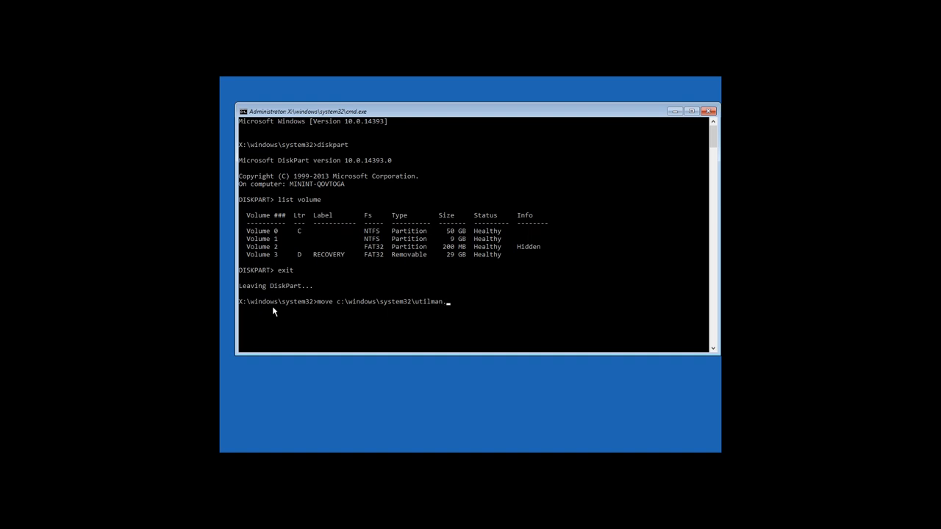
pyautogui.write('exe')
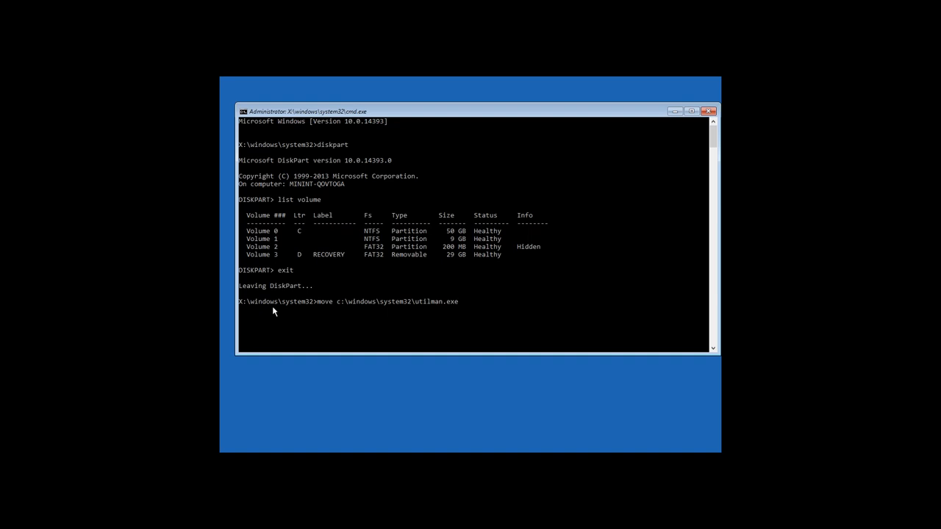
pyautogui.write('c')
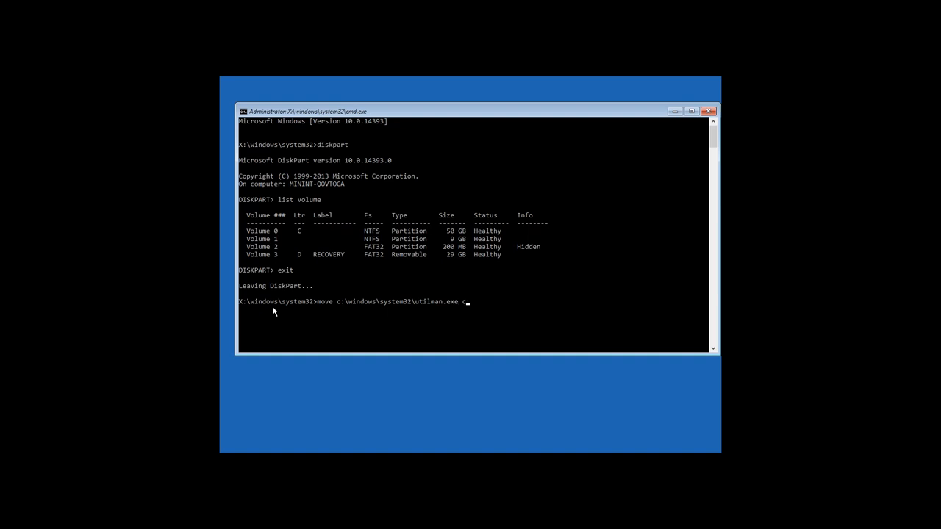
pyautogui.write('\\')
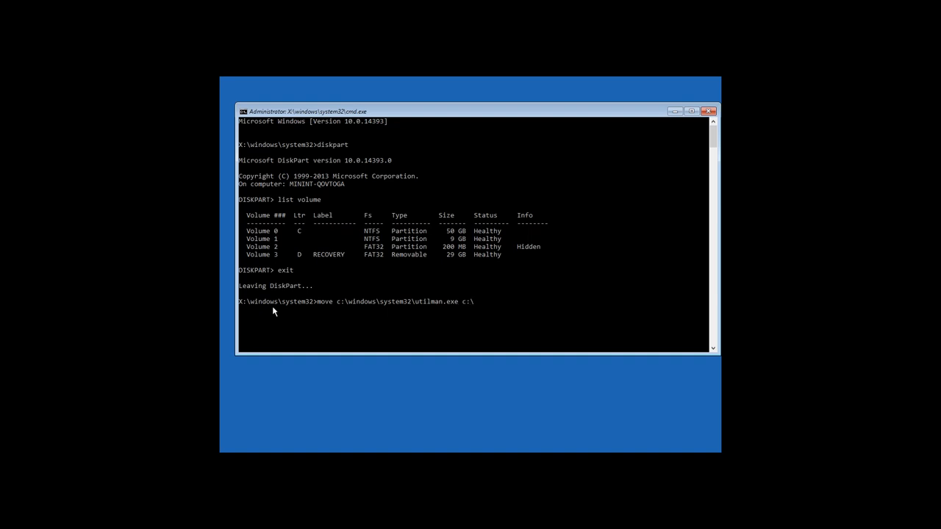
pyautogui.write('wi')
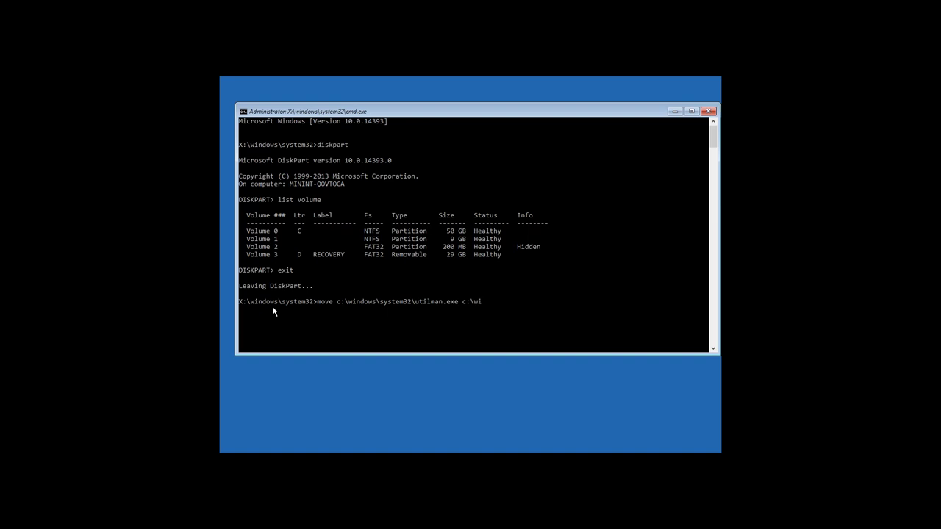
pyautogui.write('nd')
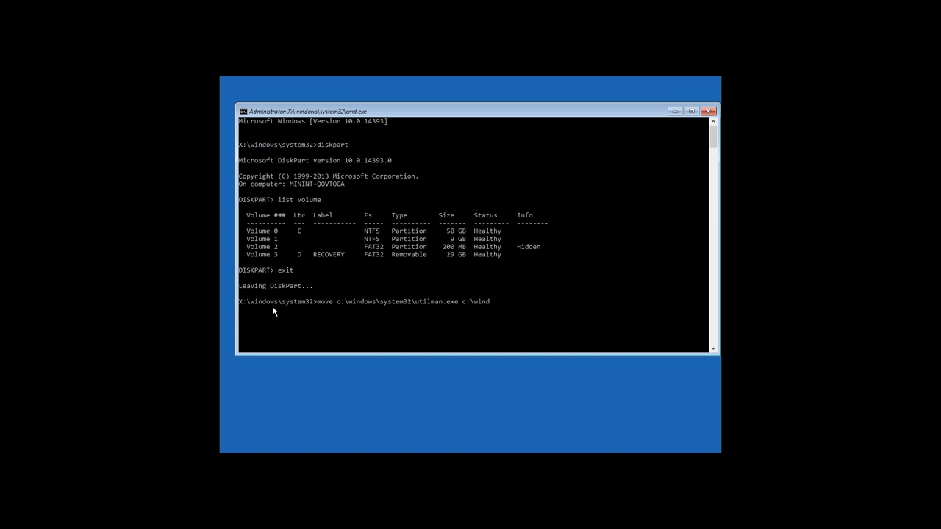
pyautogui.write('ows')
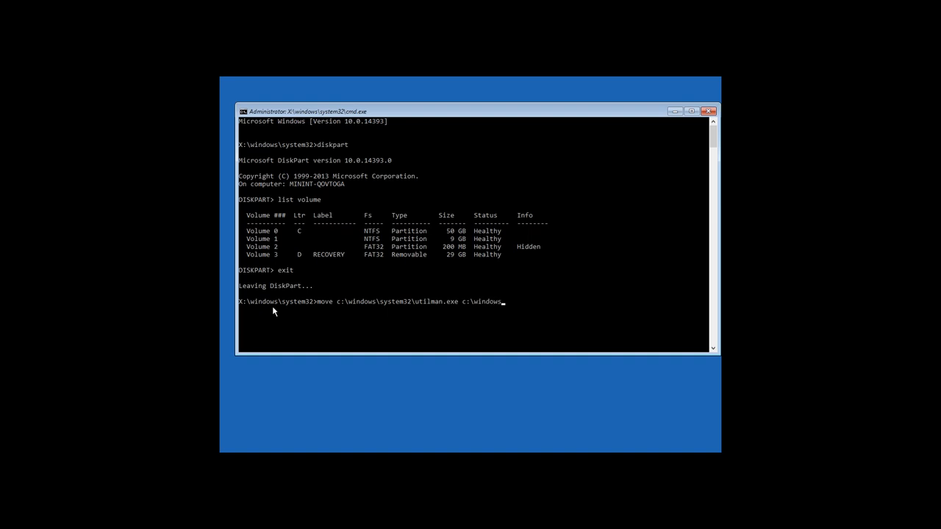
pyautogui.write('\\sys')
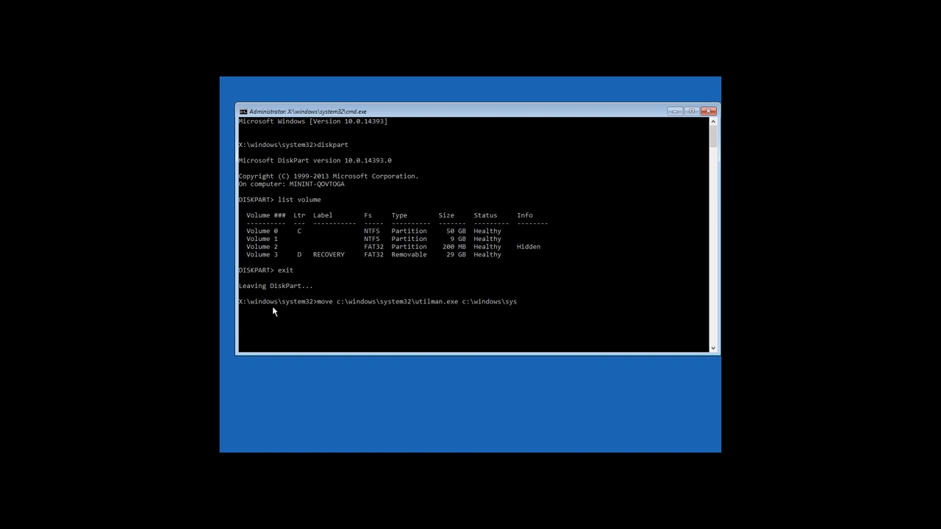
pyautogui.write('tem32')
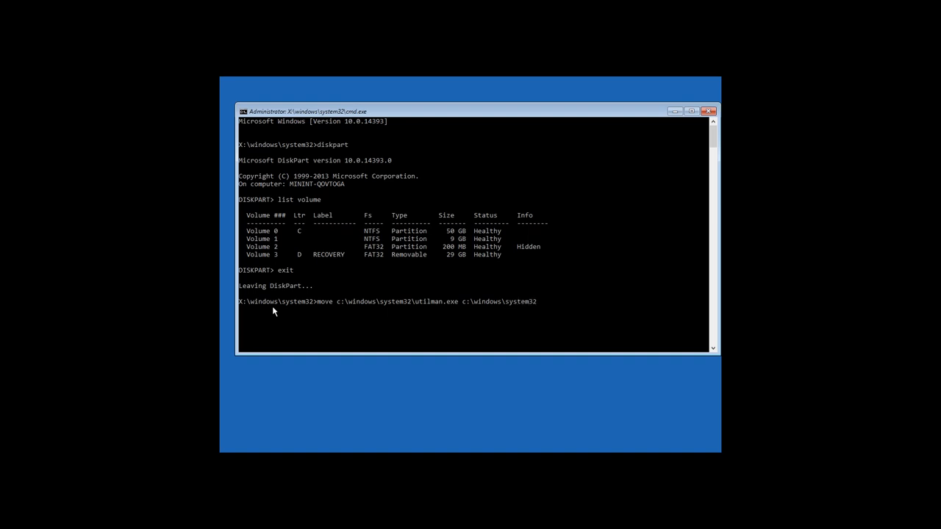
pyautogui.write('\\util')
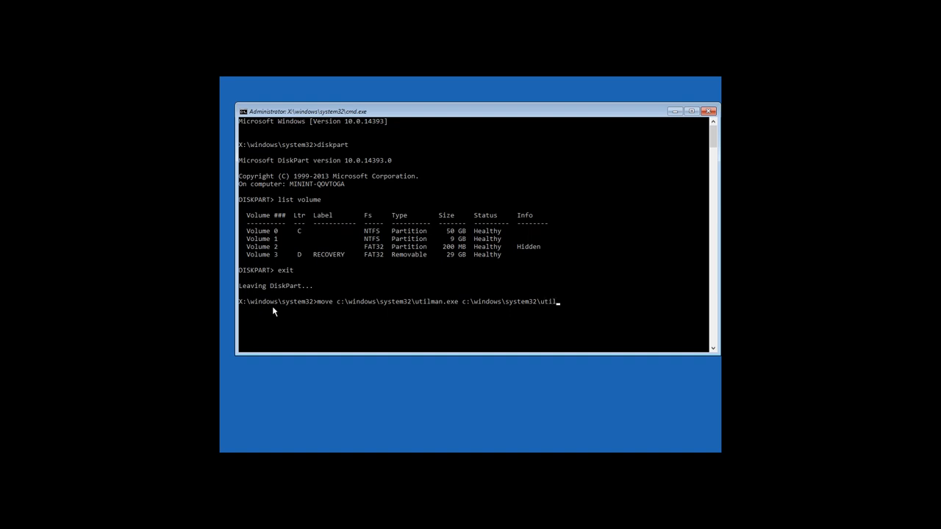
pyautogui.write('man2.')
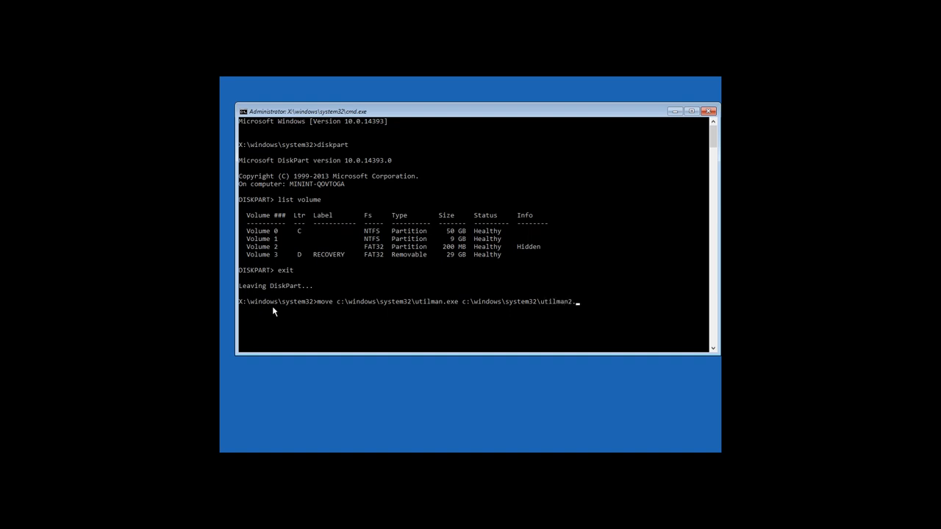
pyautogui.write('exe')
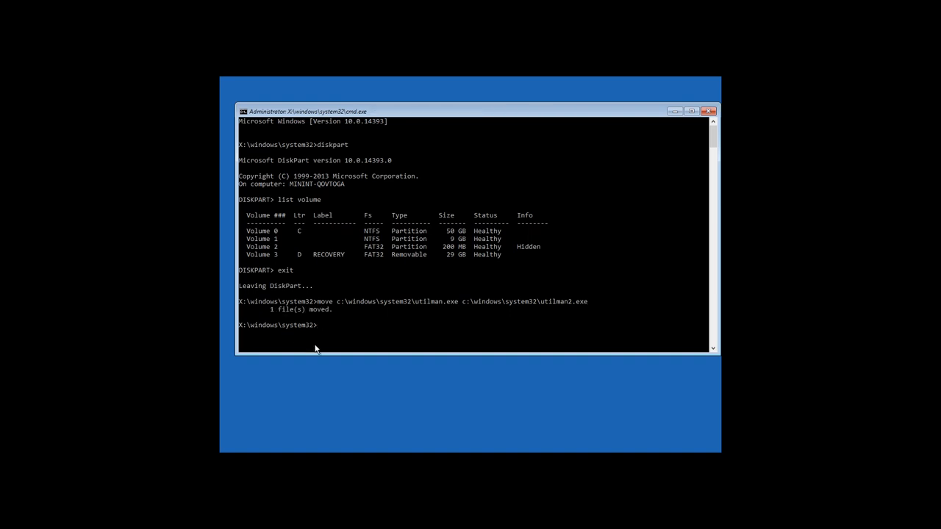
# - Type the command copying c:\windows\system32\cmd.exe over c:\windows\system32\utilman.exe
pyautogui.write('copy c:\\')
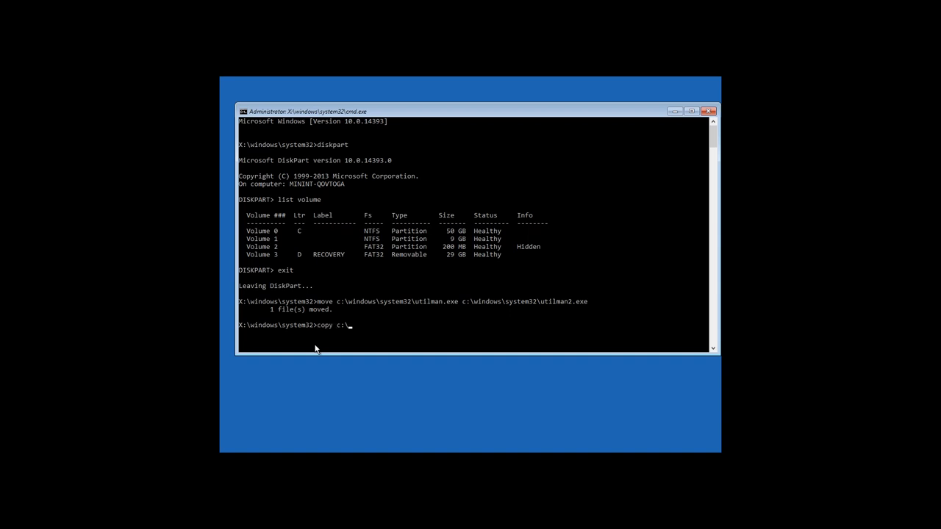
pyautogui.write('window')
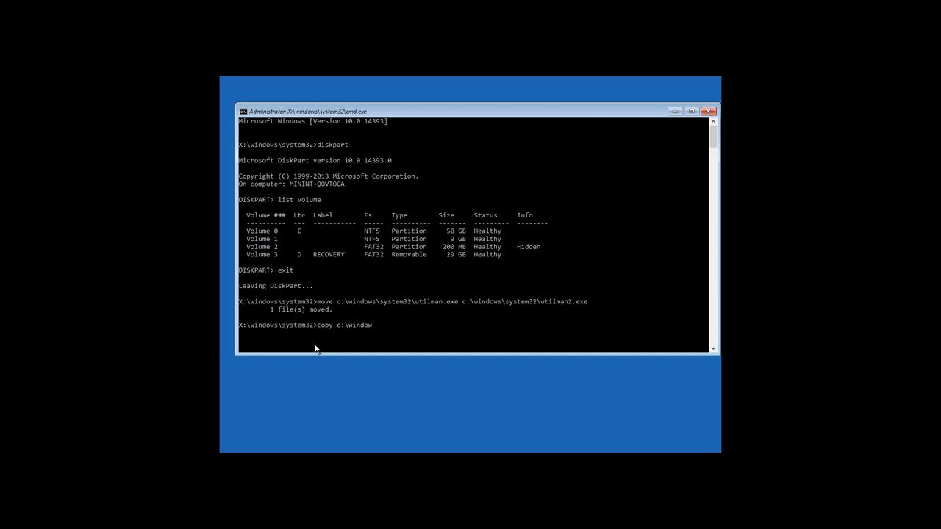
pyautogui.write('\\s')
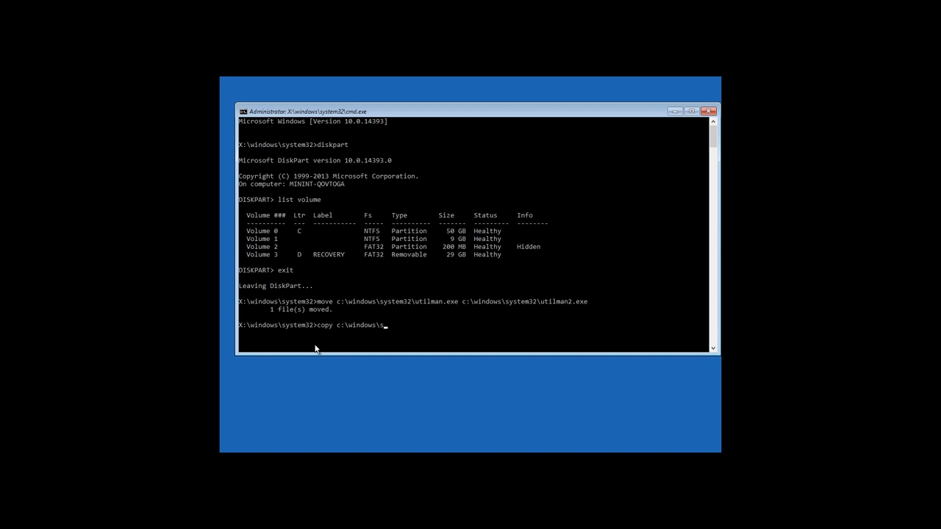
pyautogui.write('ystem')
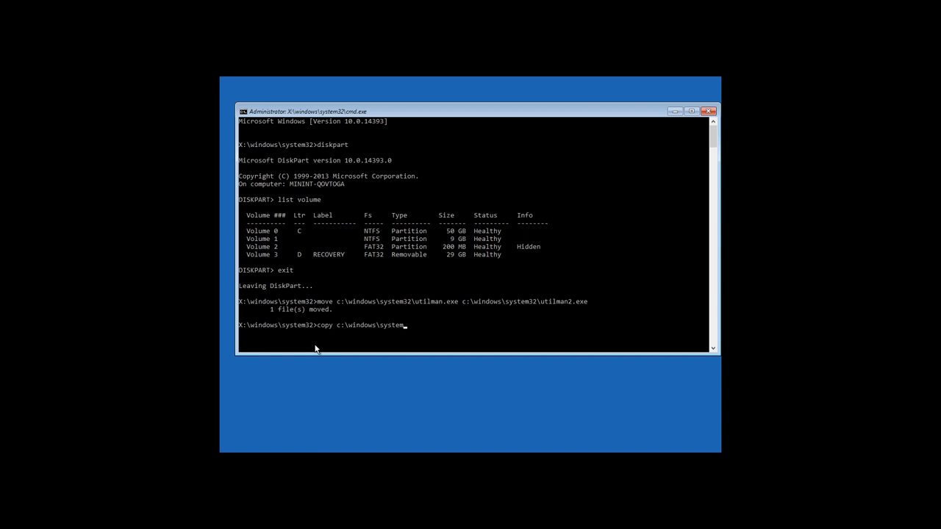
pyautogui.write('32\\cm')
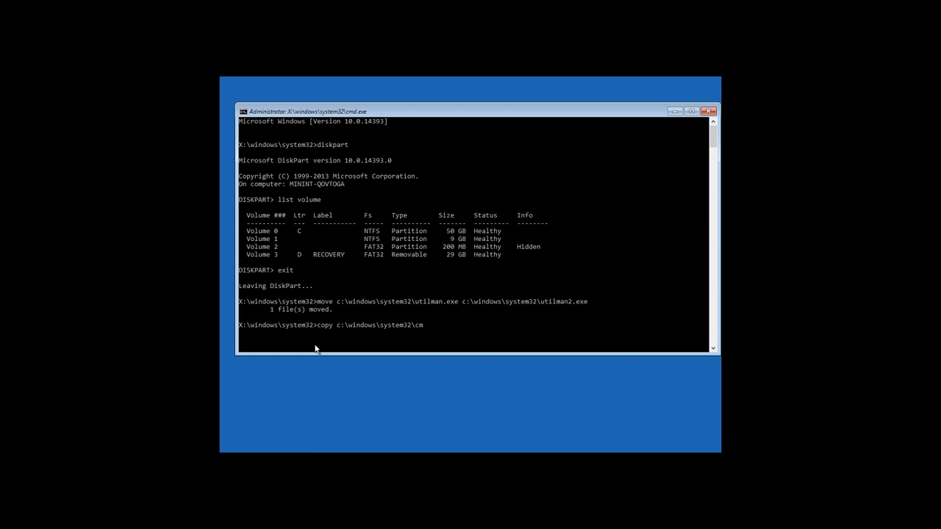
pyautogui.write('d.exe')
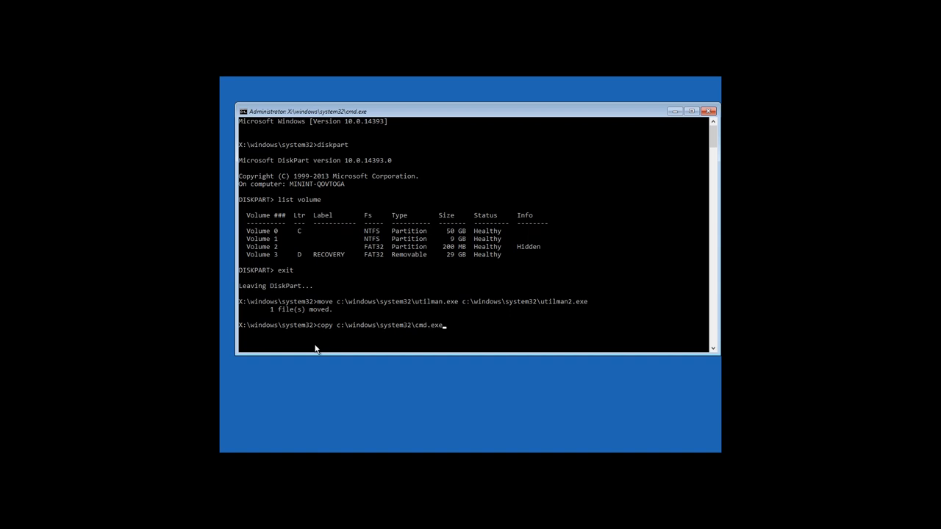
pyautogui.write('c')
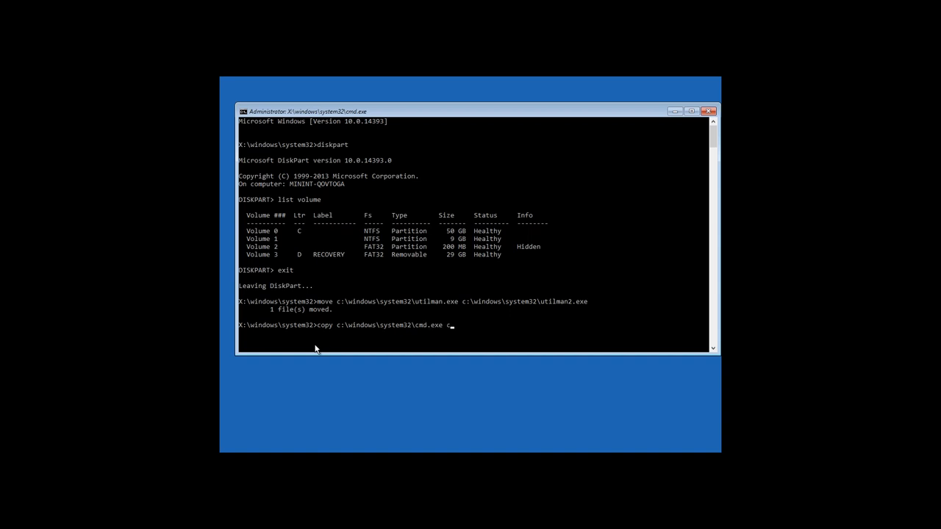
pyautogui.write(':\\')
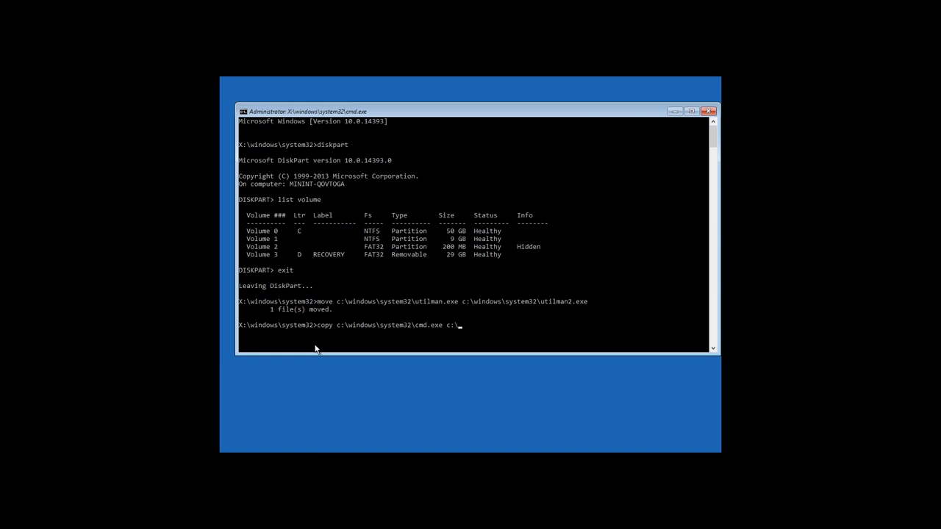
pyautogui.write('win')
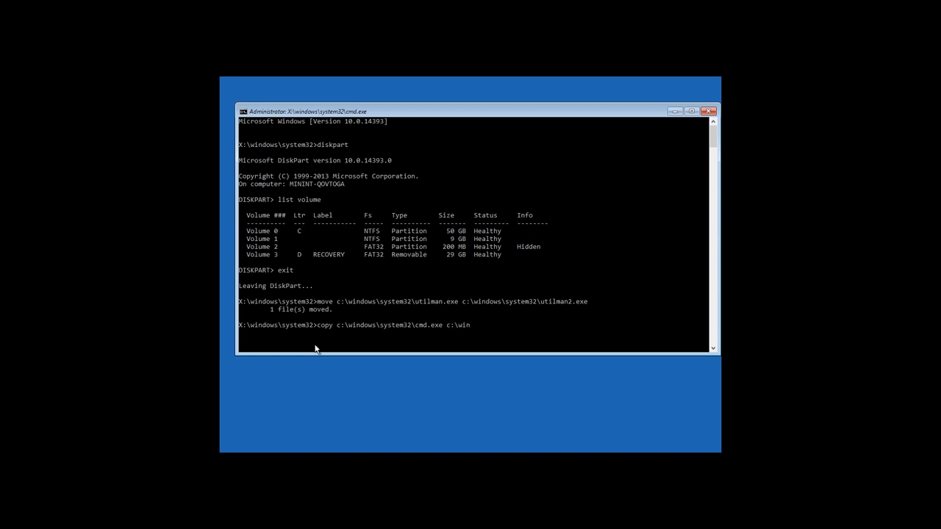
pyautogui.write('dows\\')
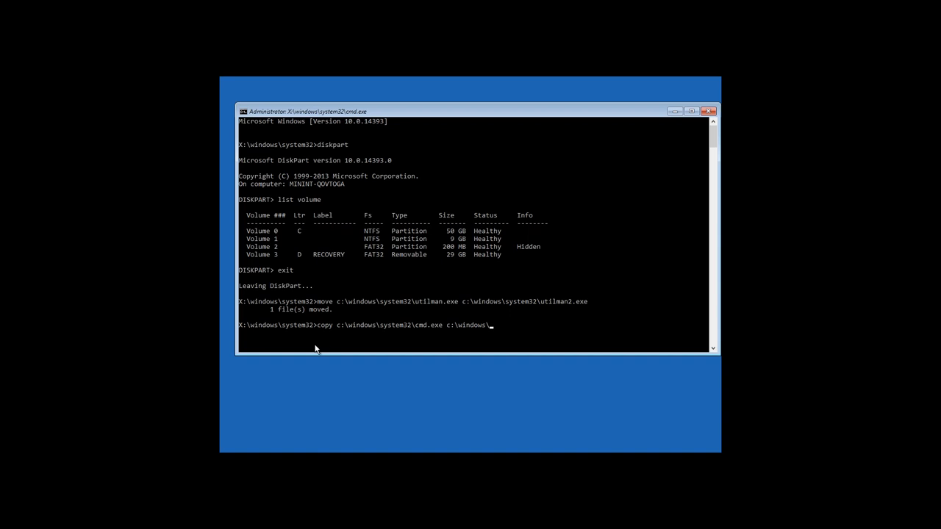
pyautogui.write('system')
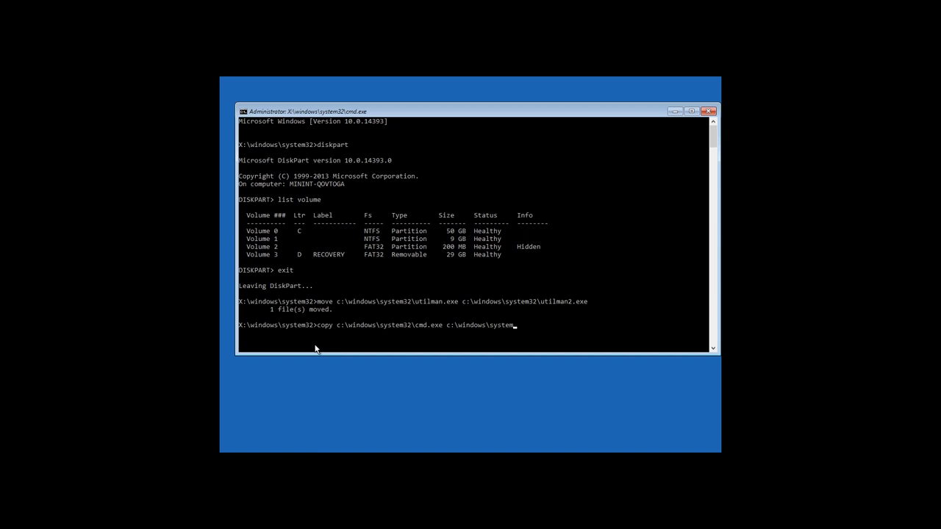
pyautogui.write('32\\')
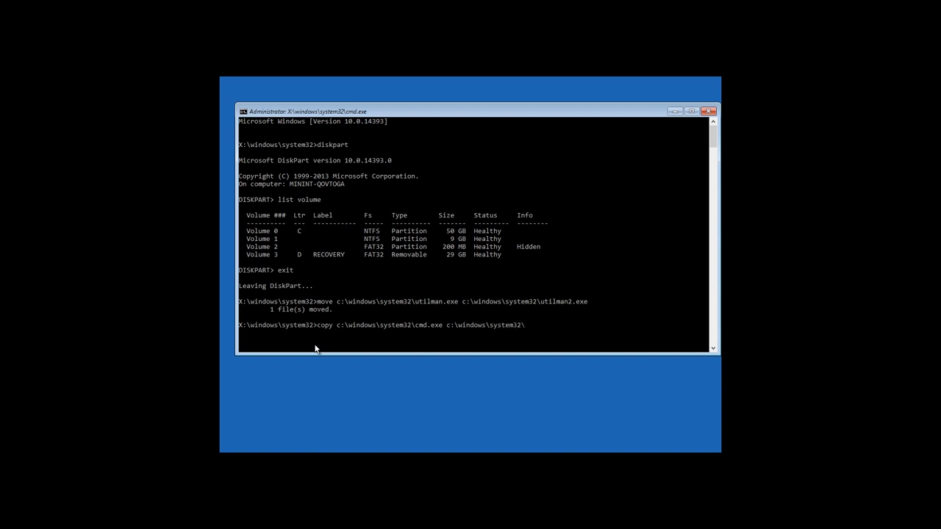
pyautogui.write('utilman.exe')
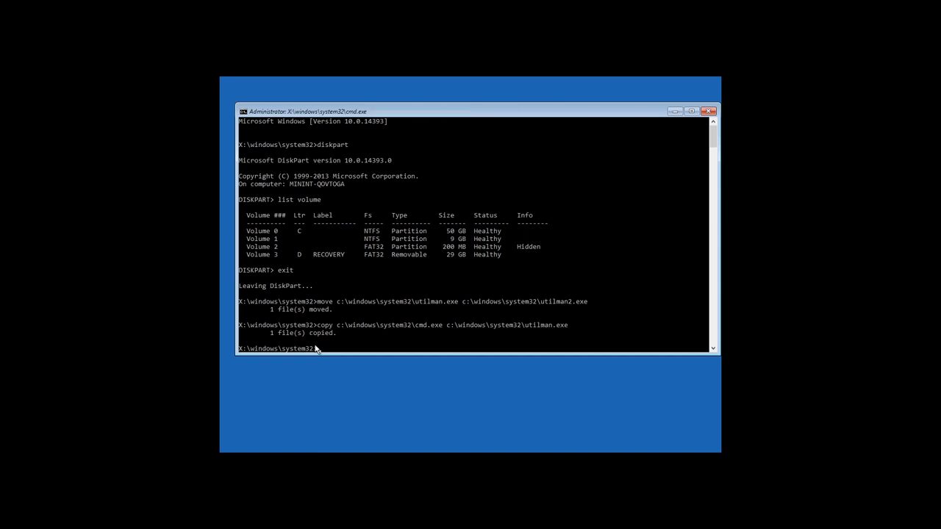
pyautogui.moveTo(331, 375)
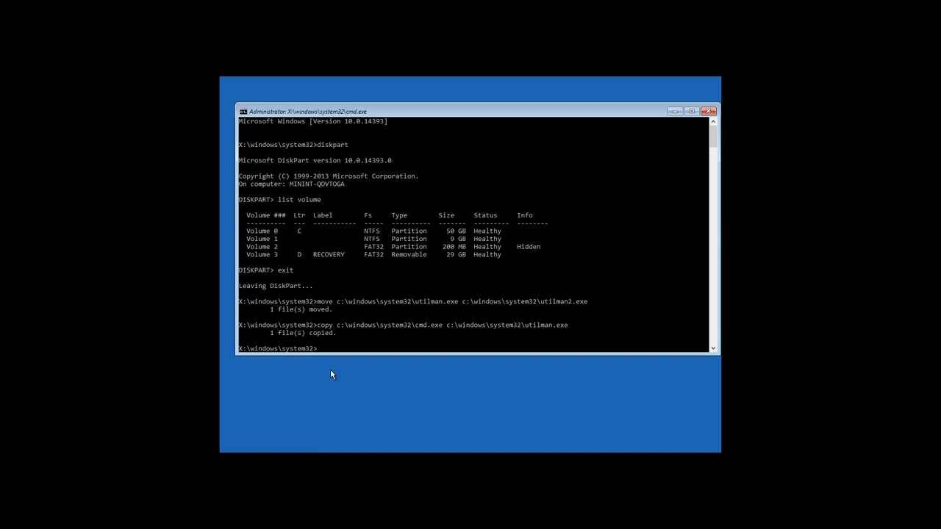
pyautogui.moveTo(730, 95)
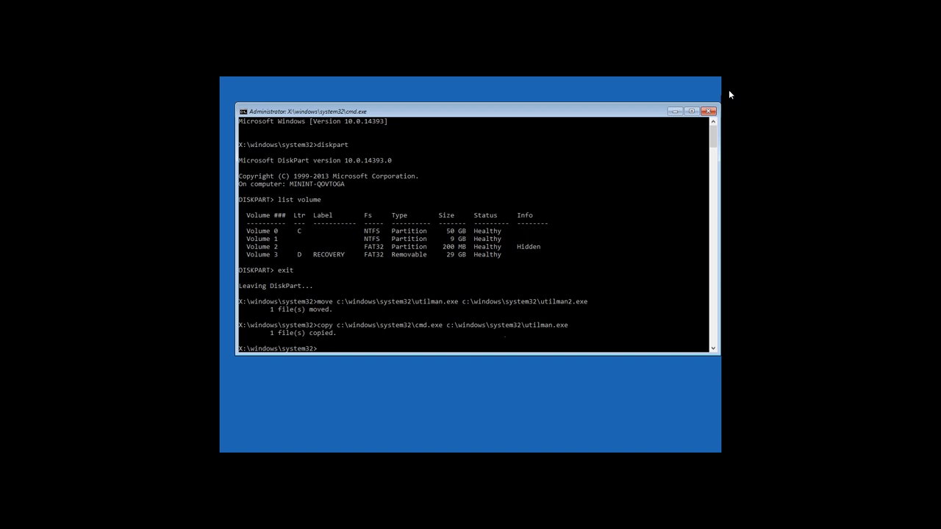
# - Exit recovery to Windows 10 and launch the command prompt from Ease of Access
pyautogui.click(708, 111)
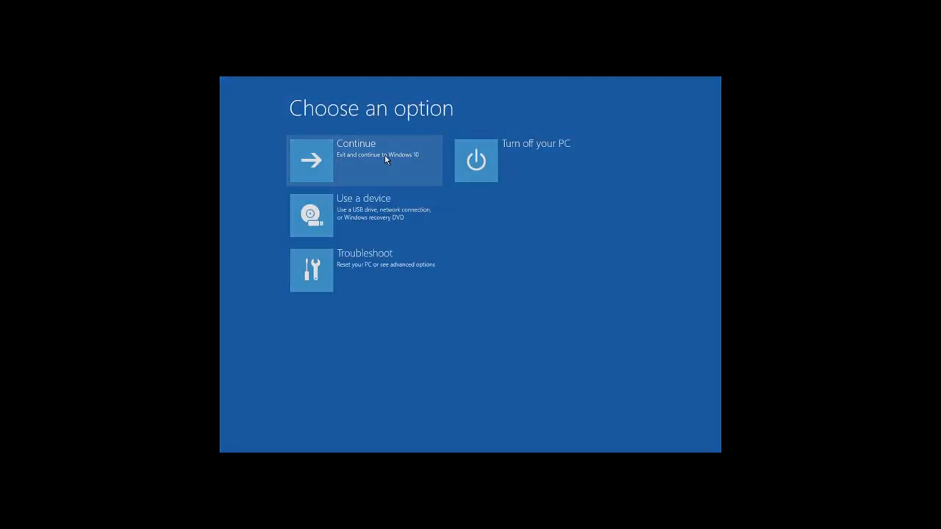
pyautogui.click(364, 161)
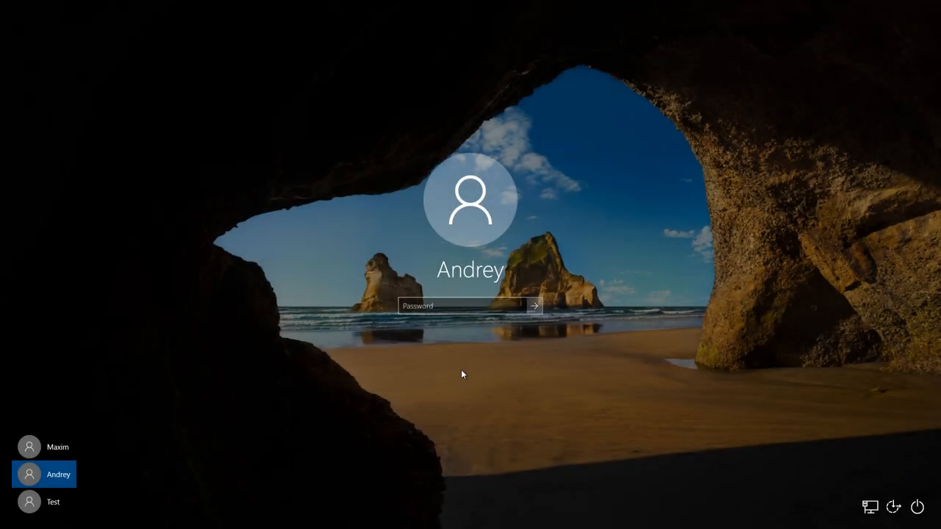
pyautogui.moveTo(773, 450)
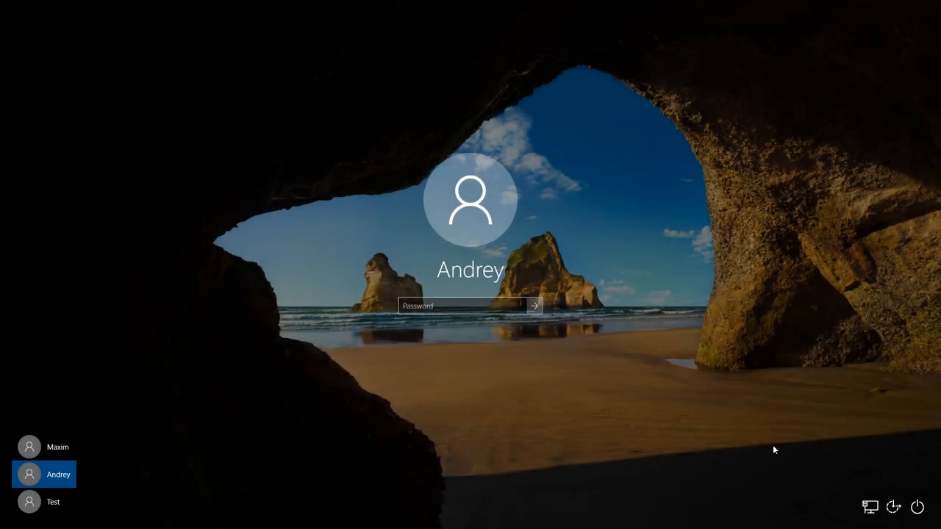
pyautogui.click(893, 506)
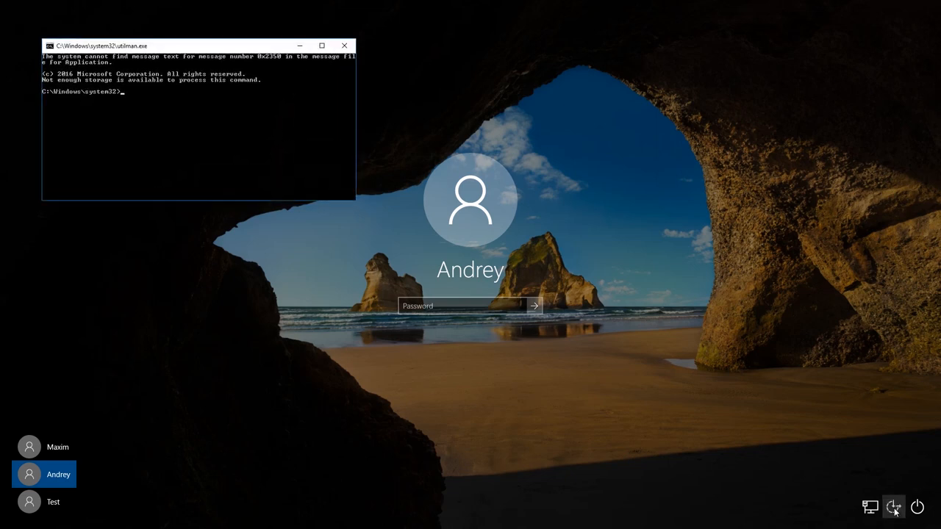
pyautogui.moveTo(636, 486)
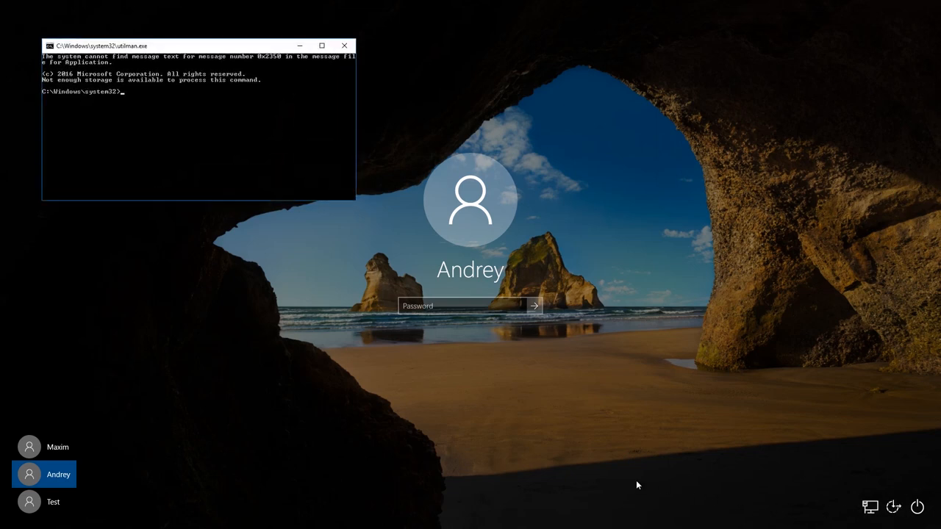
# - Run net users to list the Administrator, Andrey, Maxim and Test accounts
pyautogui.write('net')
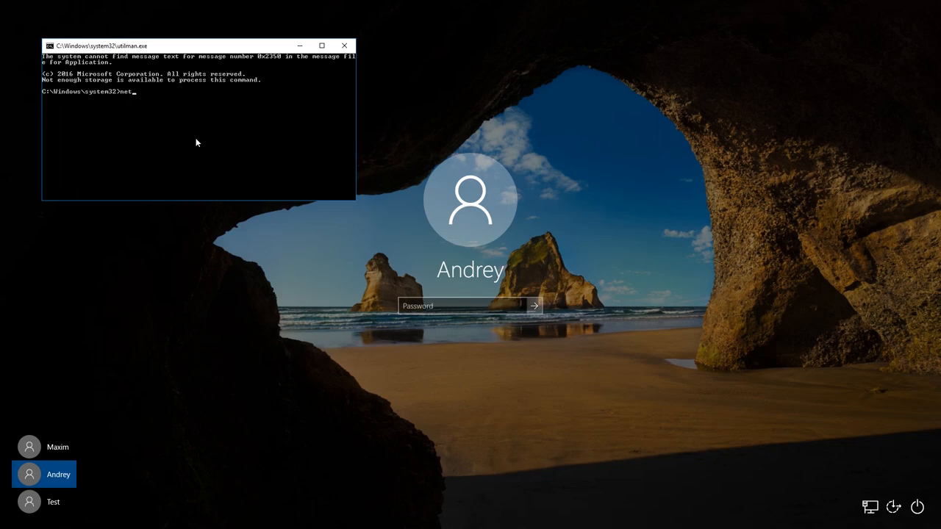
pyautogui.write('user')
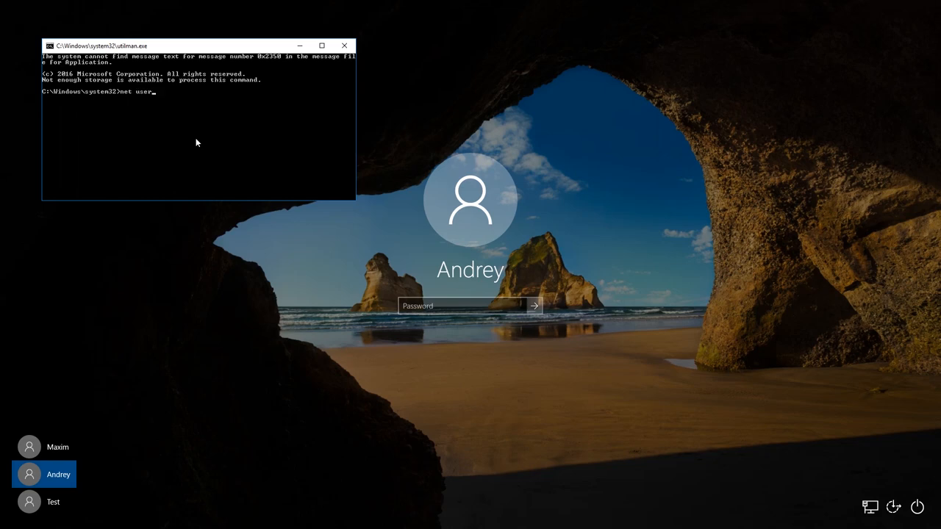
pyautogui.write('s')
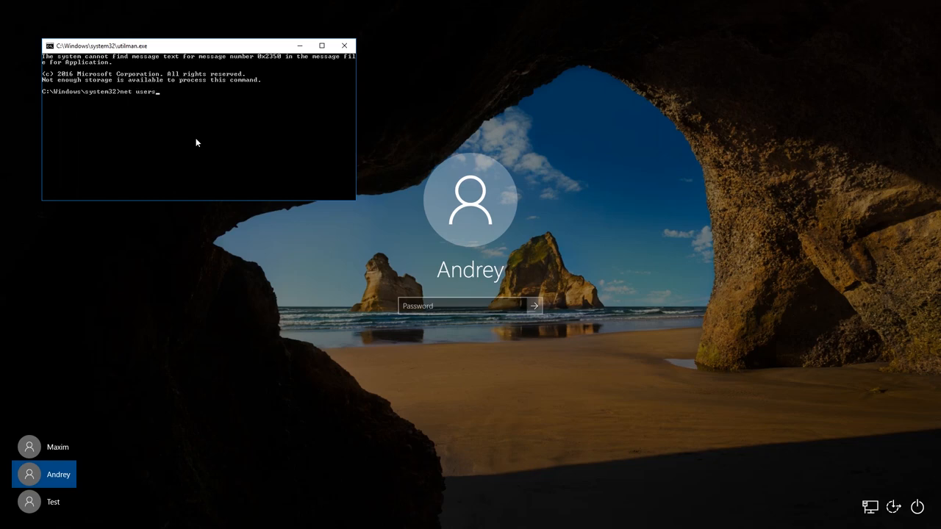
pyautogui.press('Return')
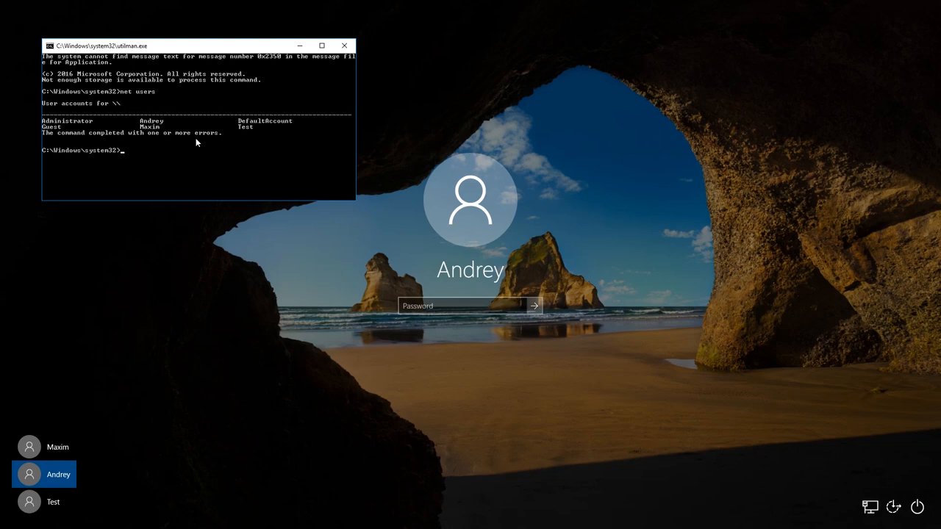
pyautogui.moveTo(193, 140)
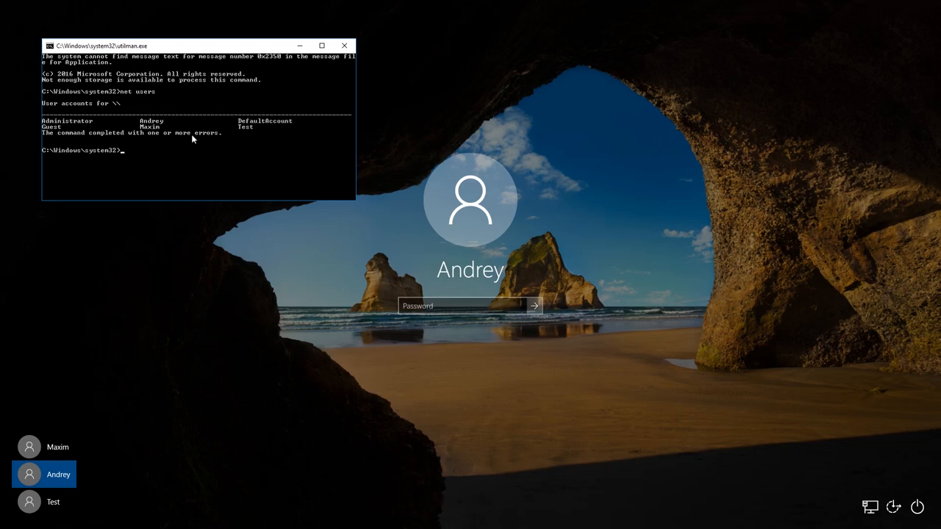
pyautogui.moveTo(136, 127)
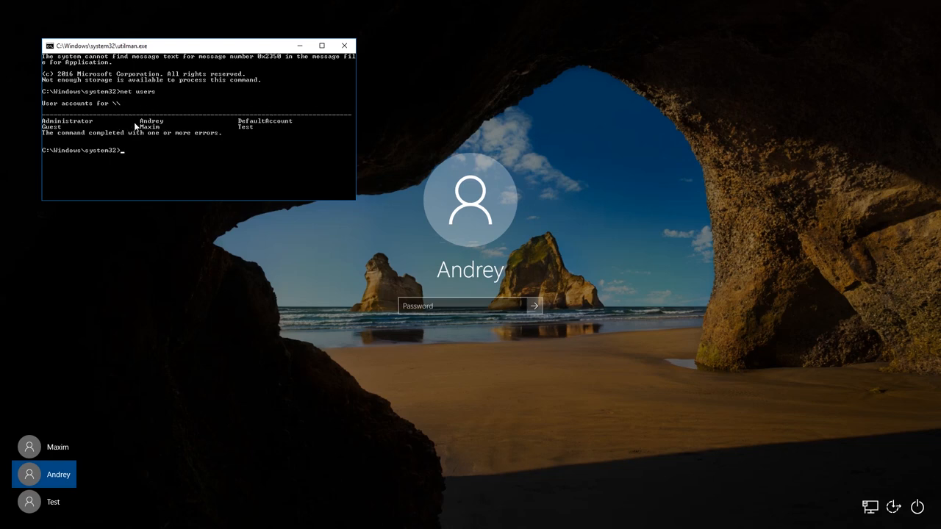
pyautogui.moveTo(165, 129)
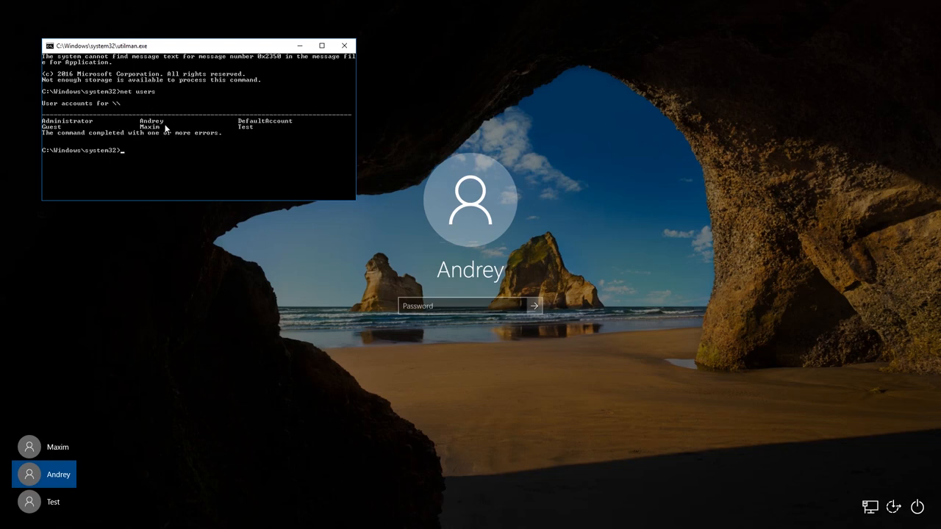
pyautogui.write('net')
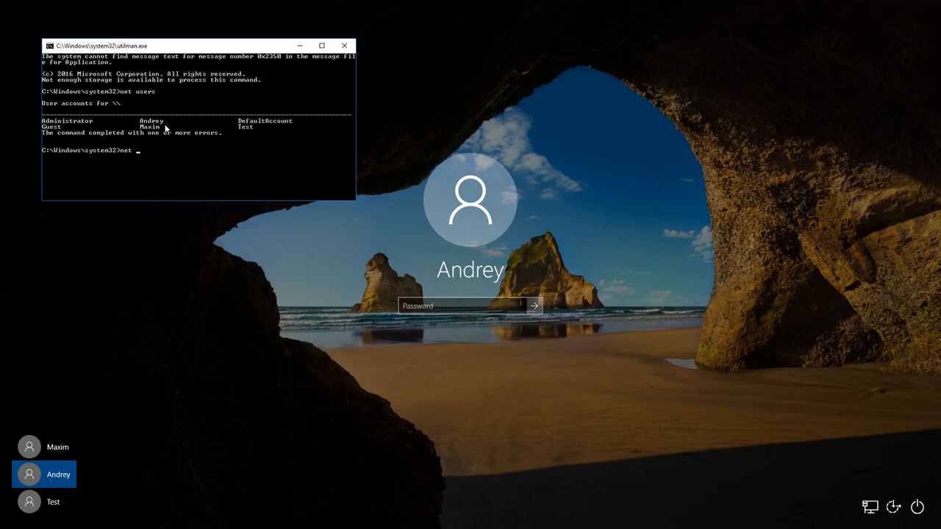
pyautogui.write('users')
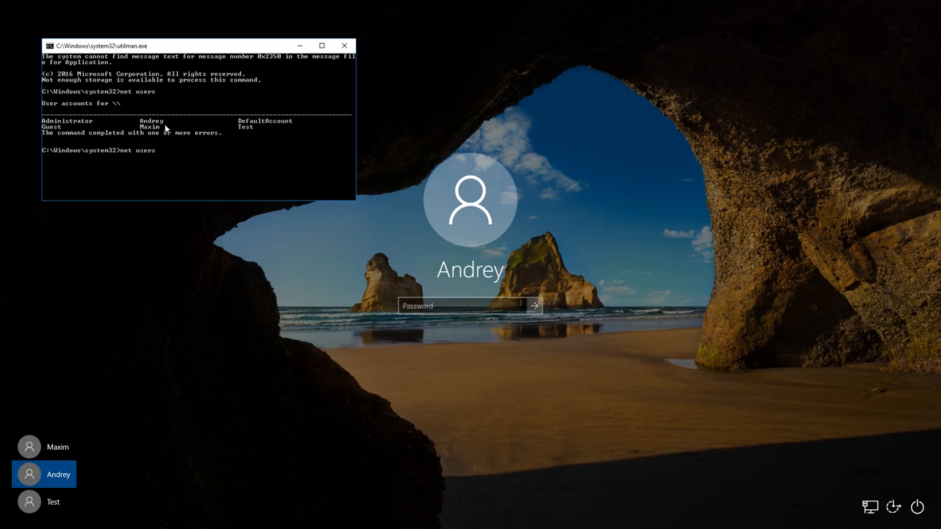
pyautogui.write('An')
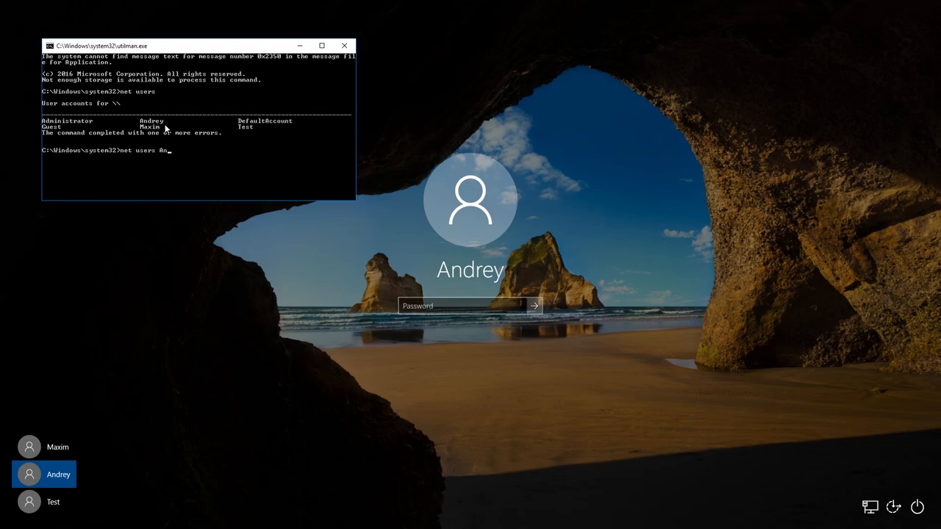
pyautogui.write('d')
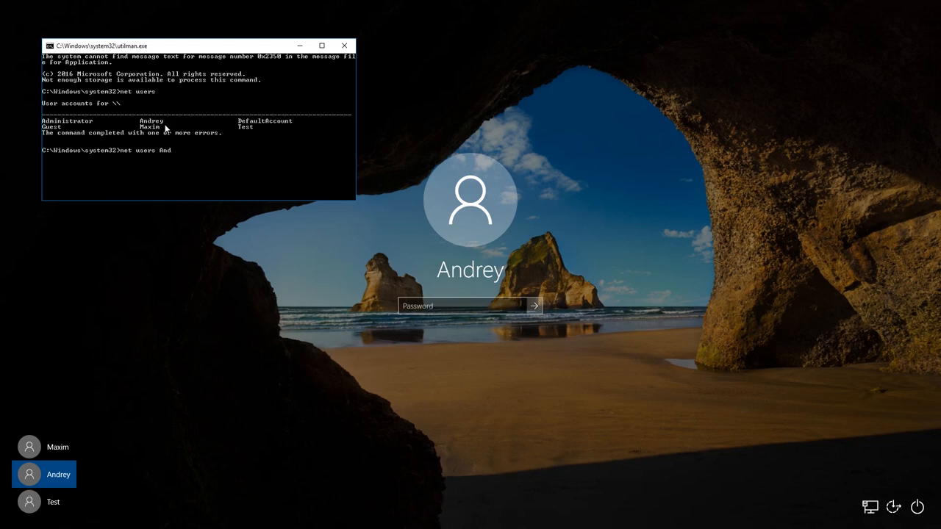
pyautogui.write('rey')
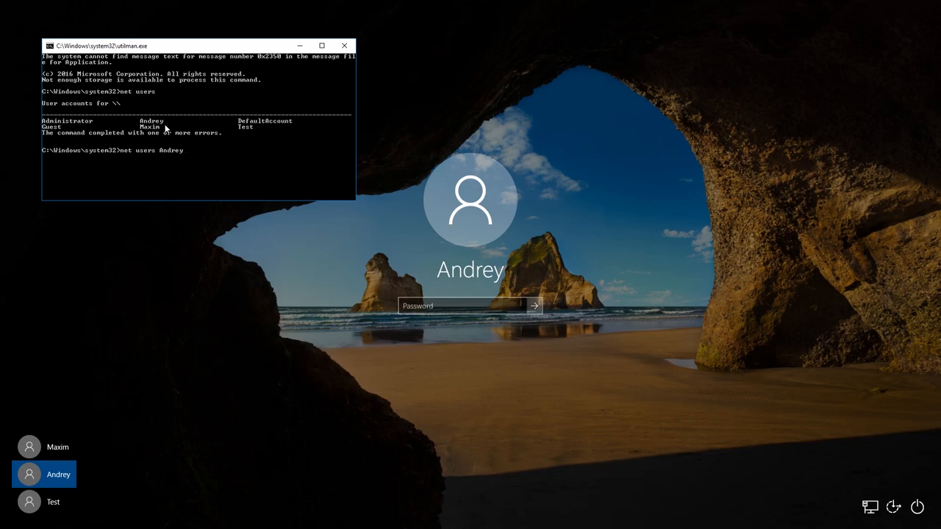
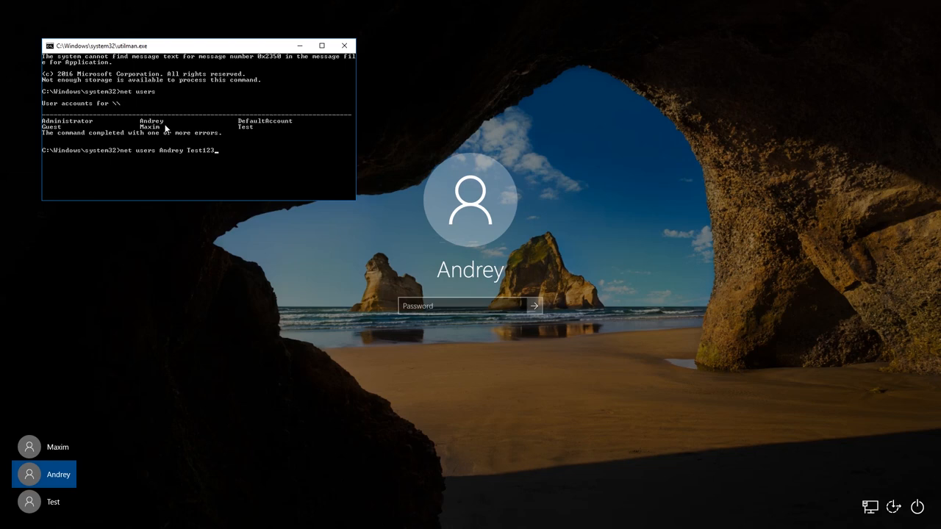
pyautogui.press('Return')
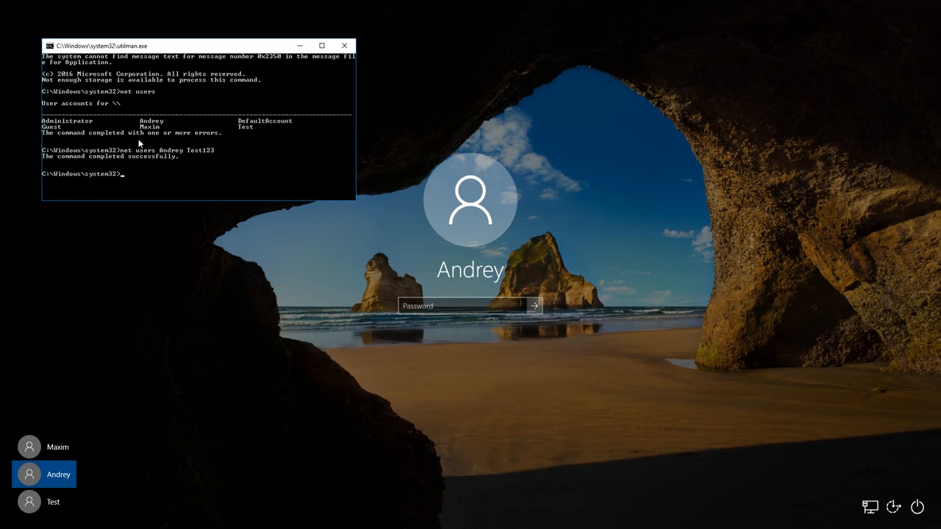
pyautogui.moveTo(141, 164)
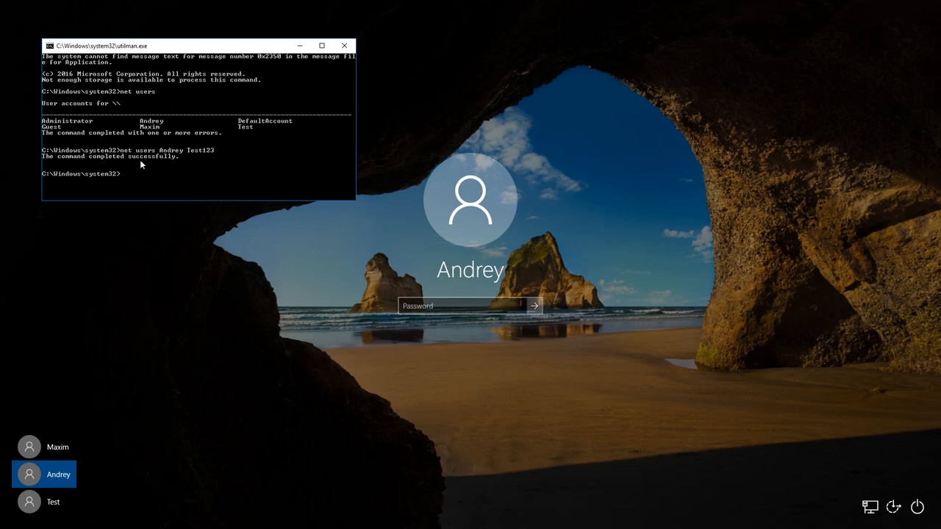
pyautogui.moveTo(344, 46)
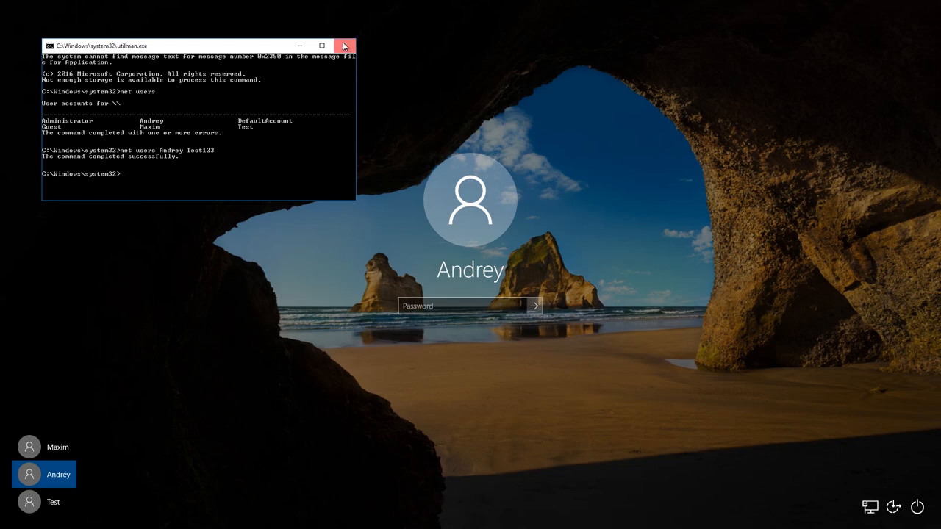
pyautogui.click(345, 46)
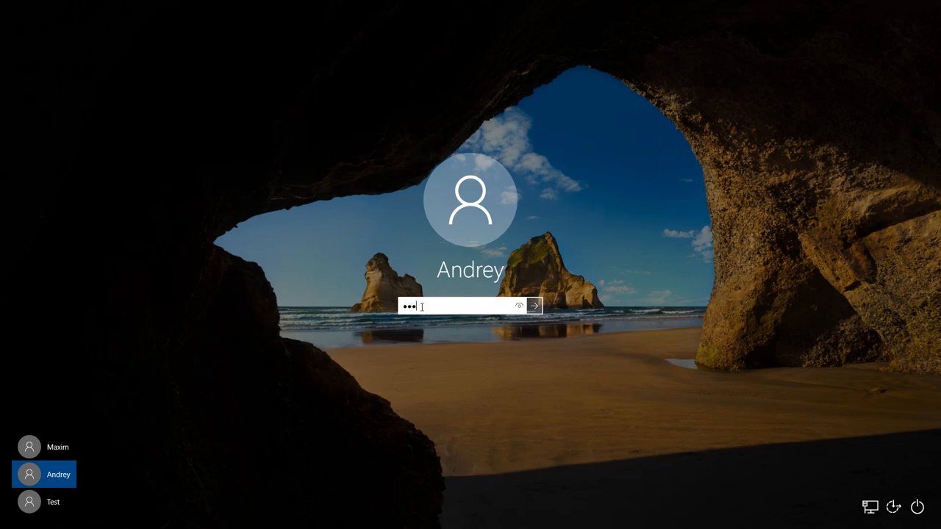
# - Select the Password box under the Andrey account
pyautogui.click(534, 306)
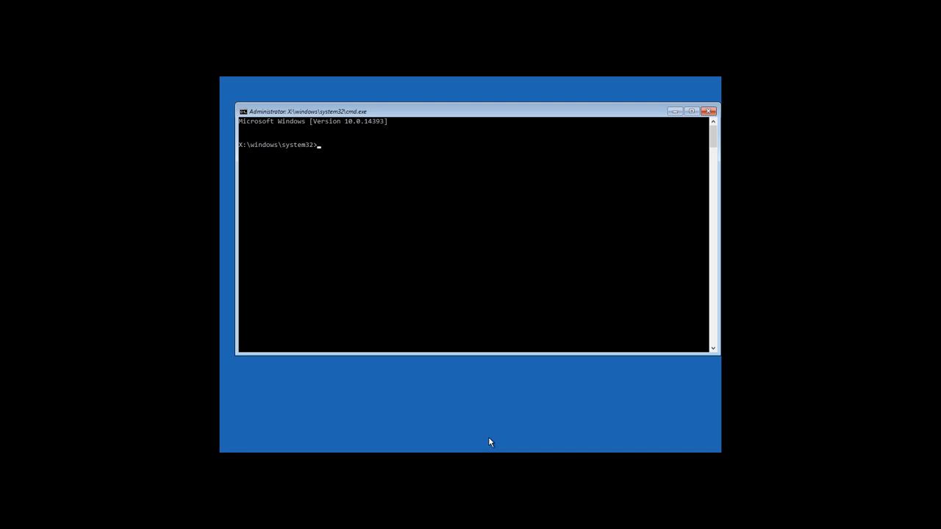
# - Run diskpart and list volume to confirm Windows is on C, then exit DiskPart
pyautogui.write('diskpa')
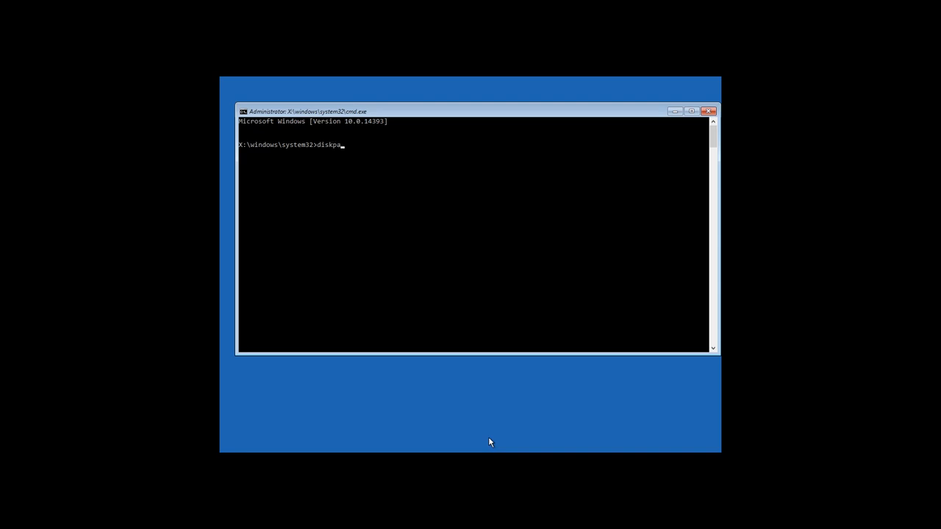
pyautogui.press('Return')
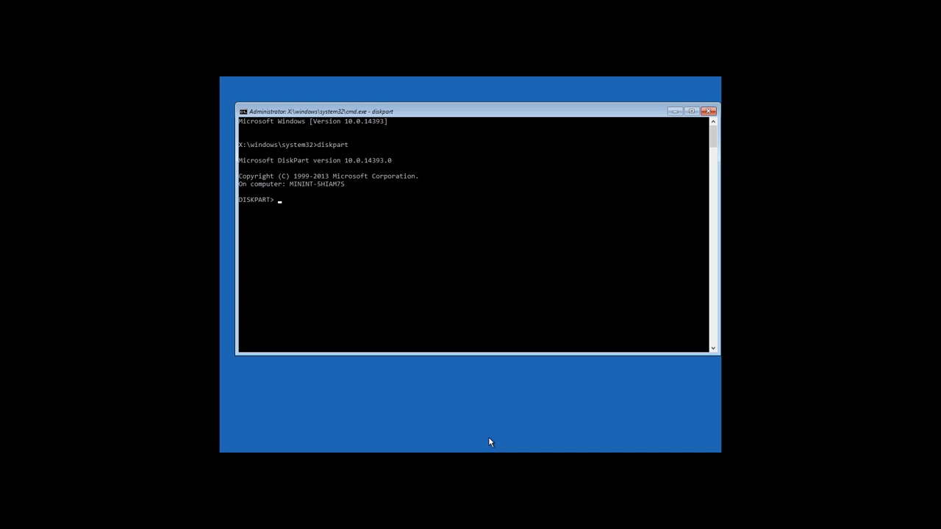
pyautogui.write('list')
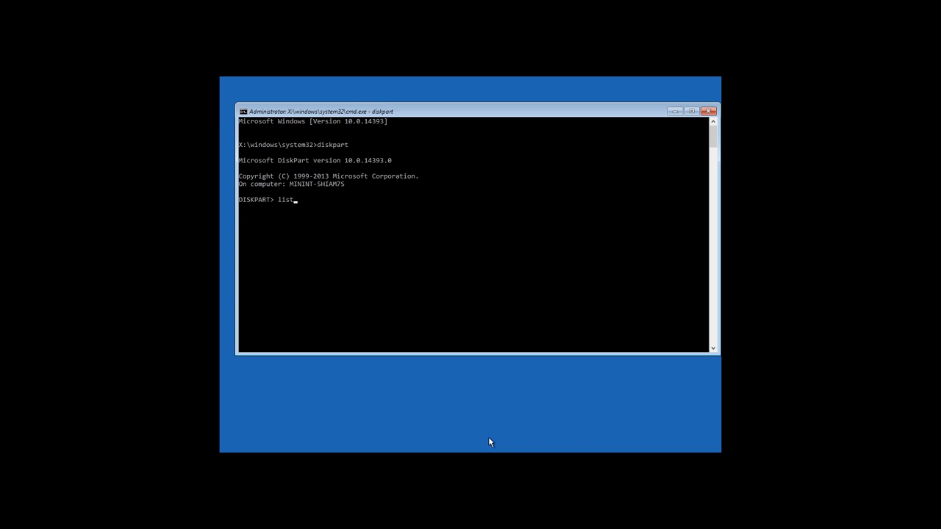
pyautogui.write('volume')
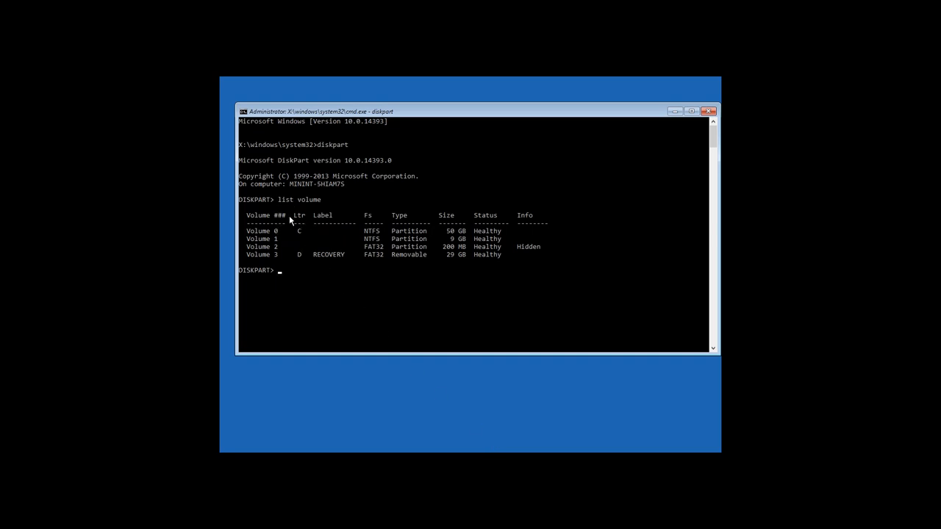
pyautogui.moveTo(289, 288)
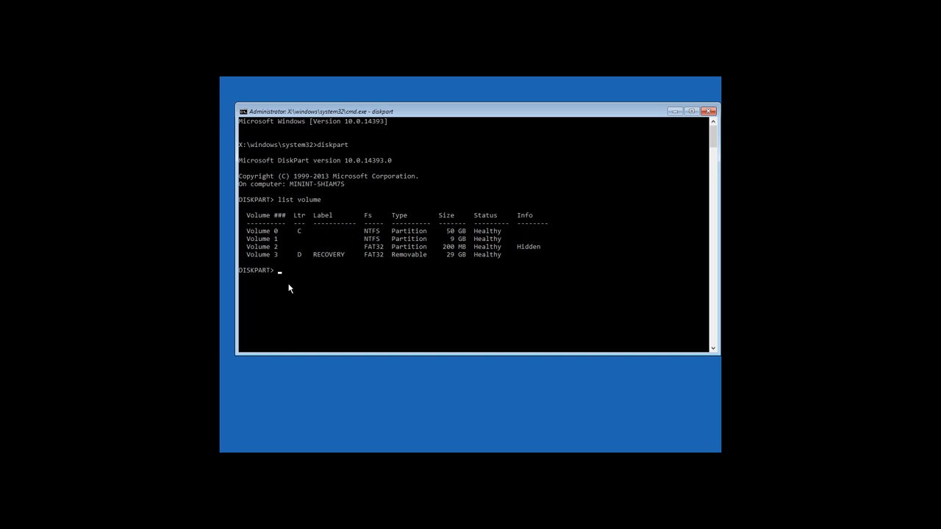
pyautogui.write('exit')
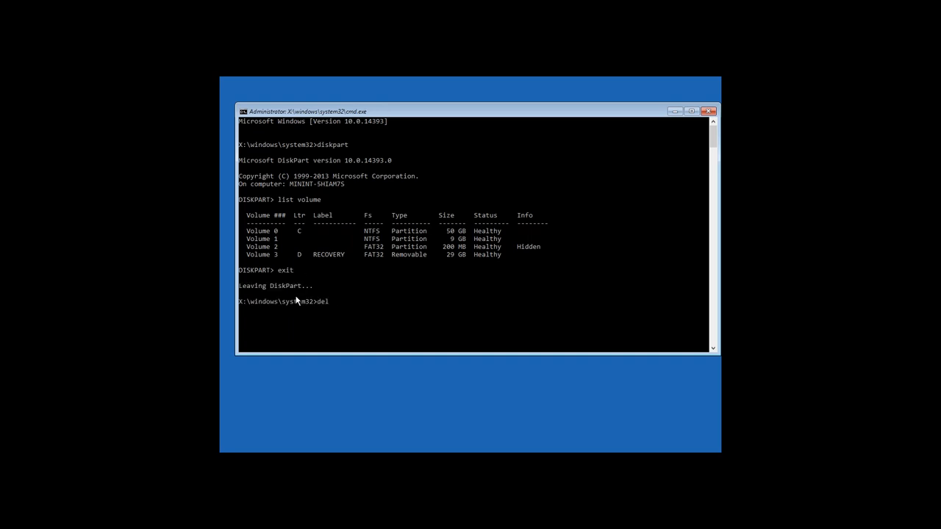
pyautogui.write('c:\\wi')
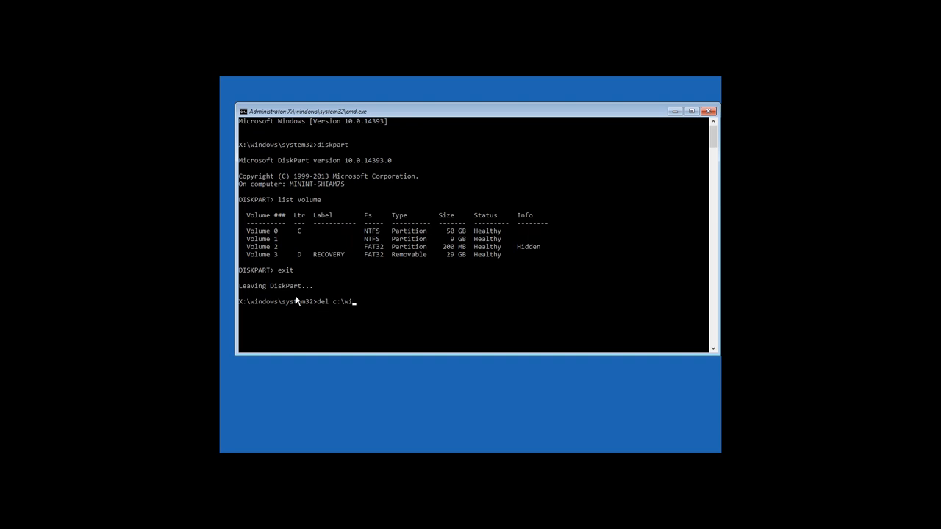
# - Complete the delete command for c:\windows\system32\utilman.exe
pyautogui.write('ndows\\')
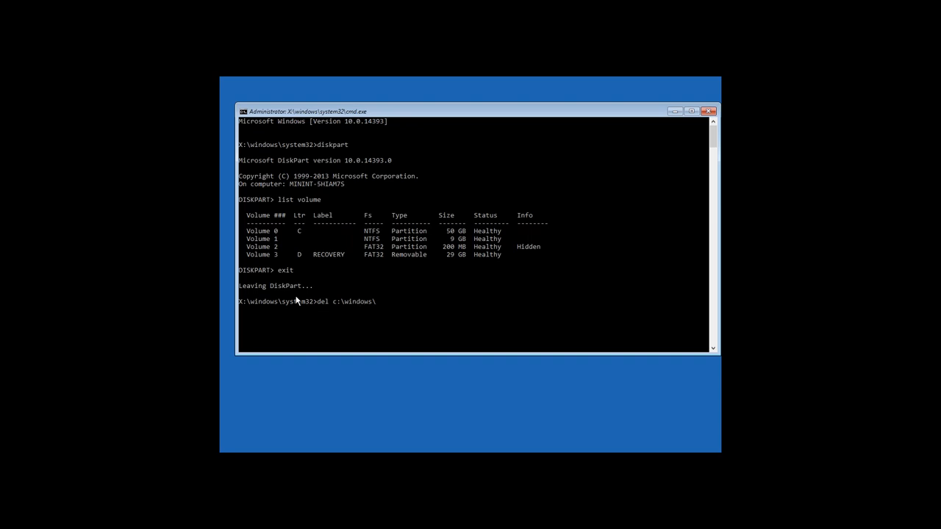
pyautogui.write('syste')
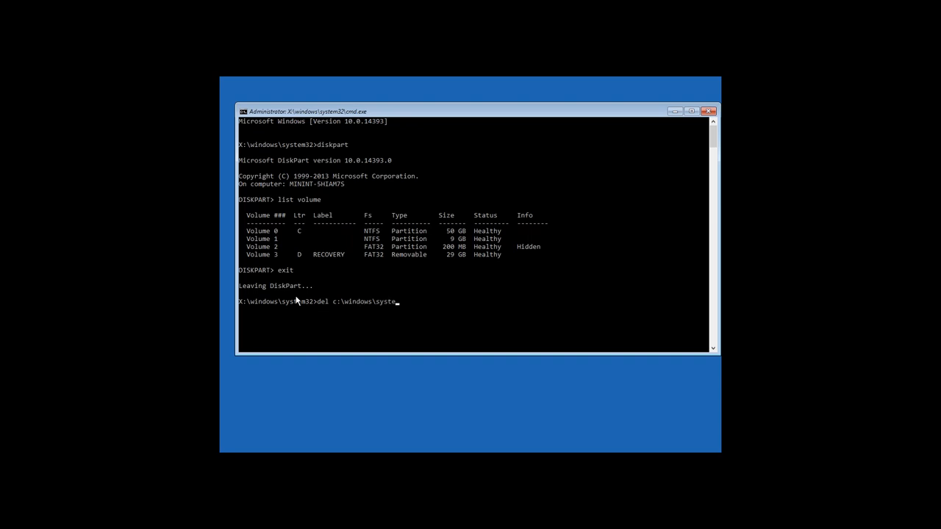
pyautogui.write('m32\\')
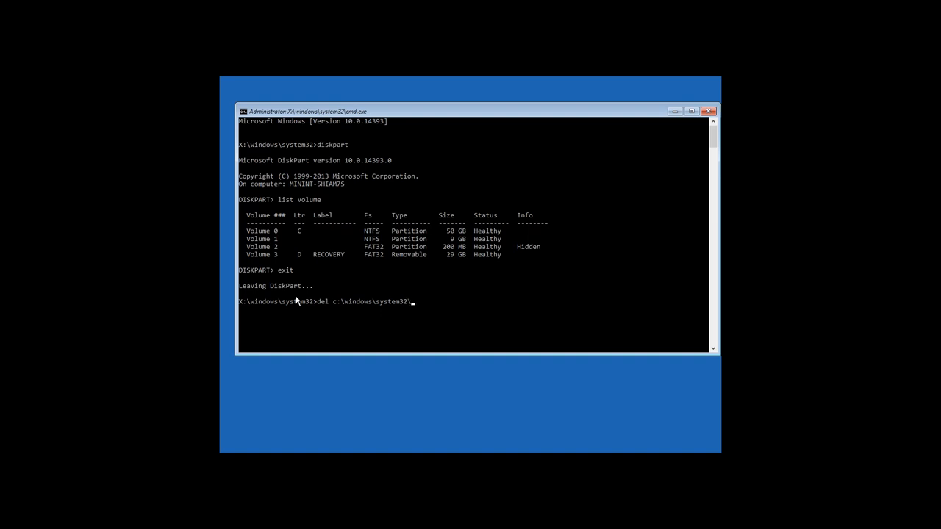
pyautogui.write('uti')
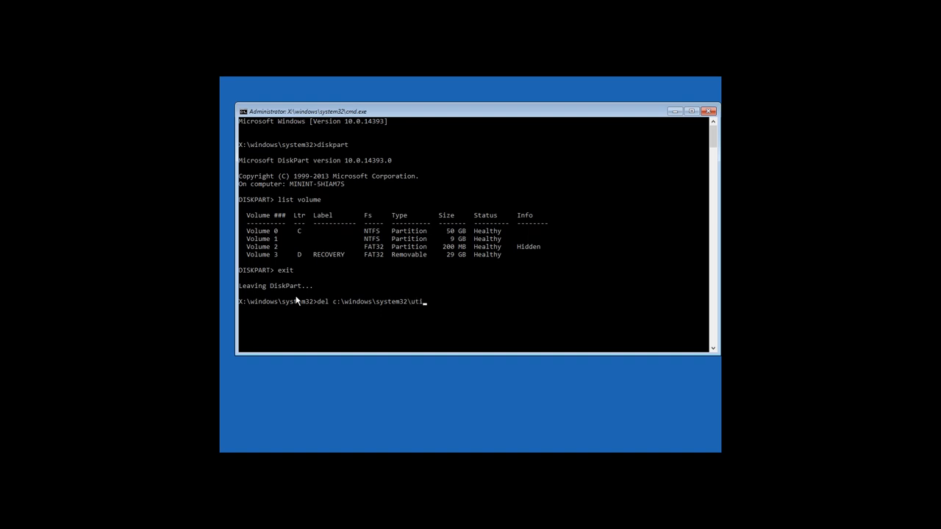
pyautogui.write('lman')
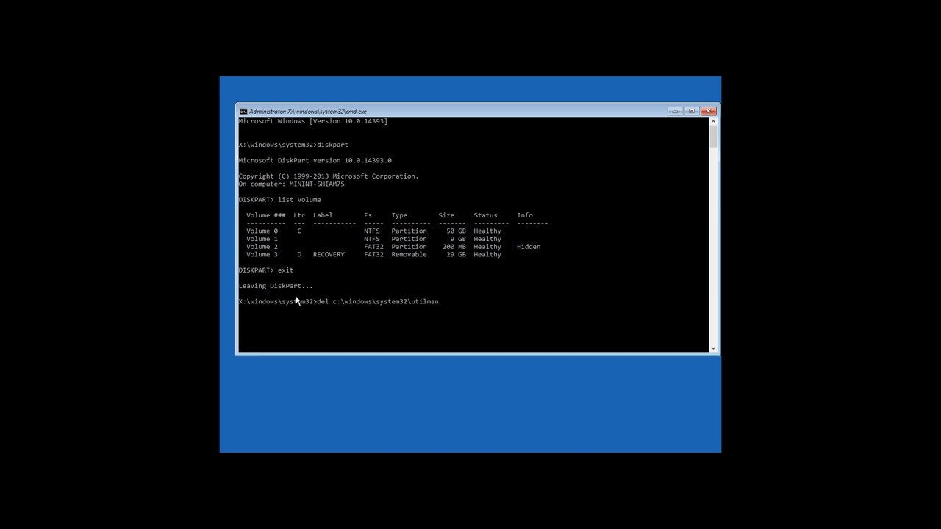
pyautogui.write('.exe')
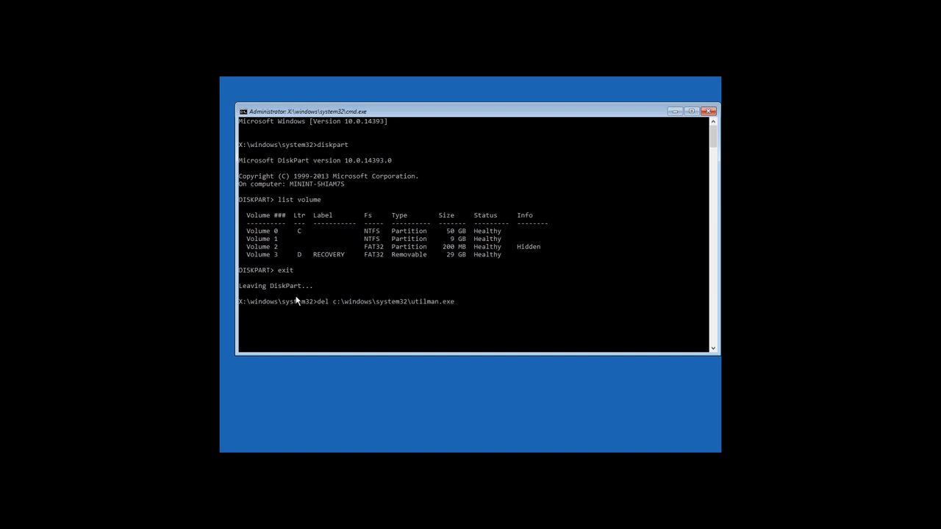
# - Move c:\windows\system32\utilman2.exe back to utilman.exe
pyautogui.write('mo')
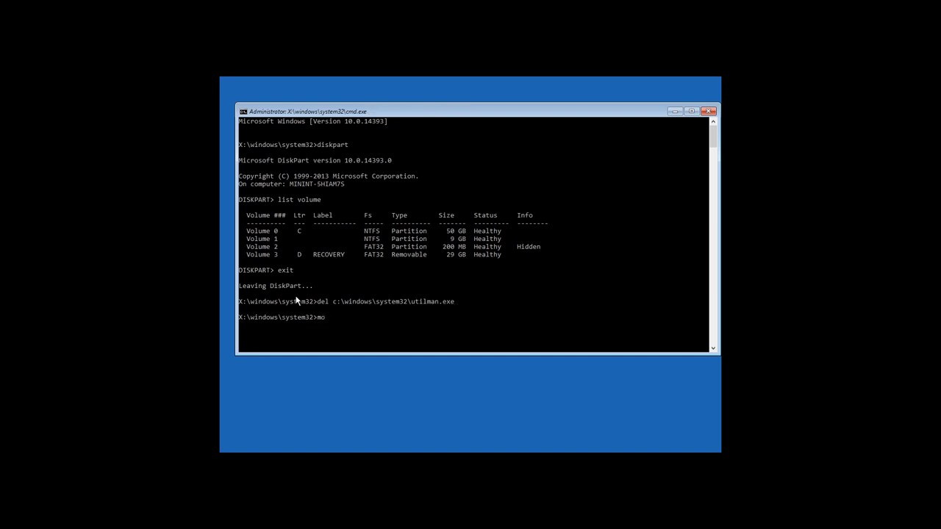
pyautogui.write('ve c:')
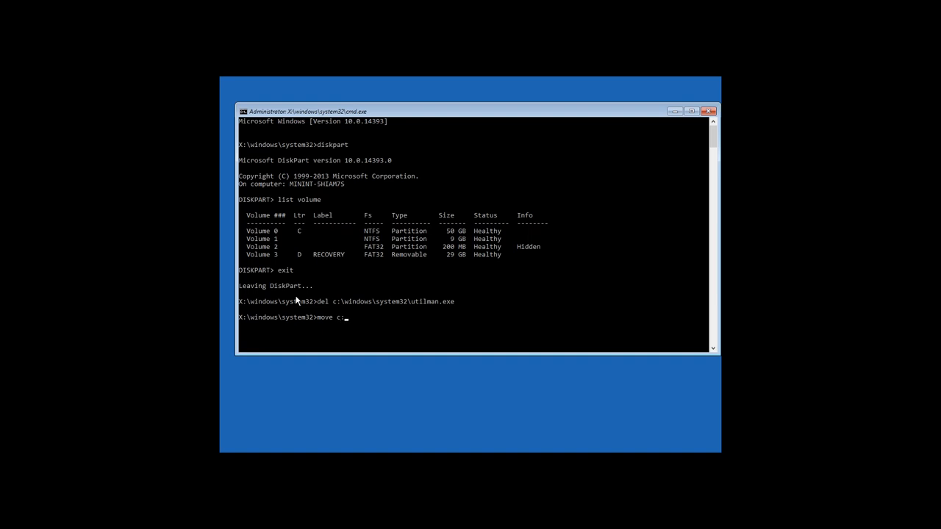
pyautogui.write('\\windo')
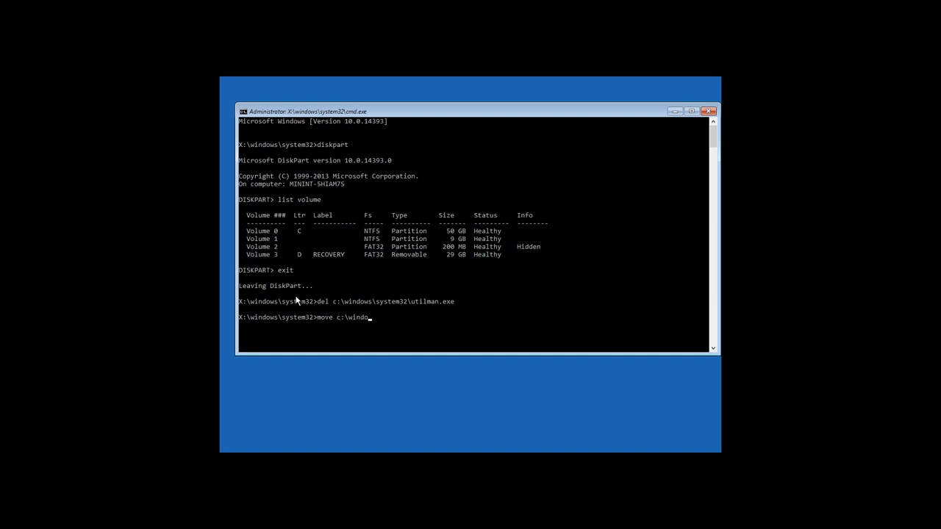
pyautogui.write('ws\\')
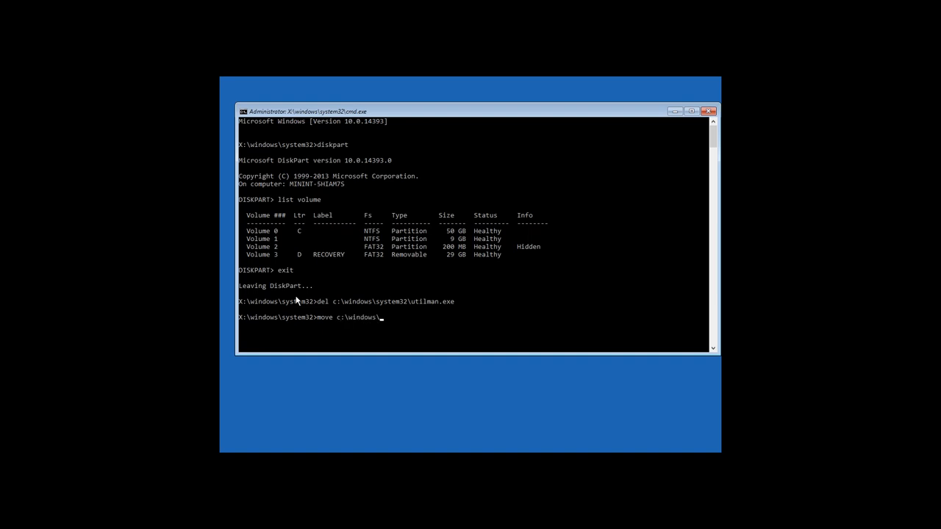
pyautogui.write('system')
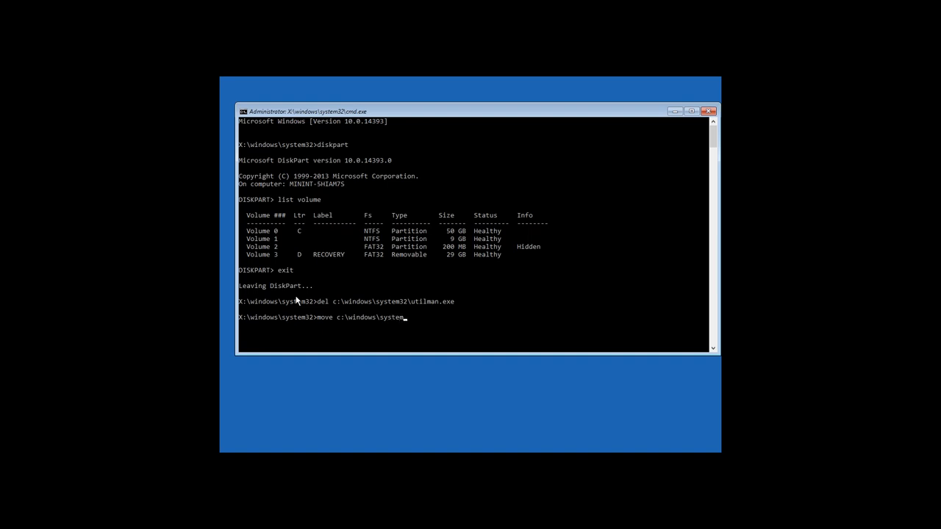
pyautogui.write('32\\')
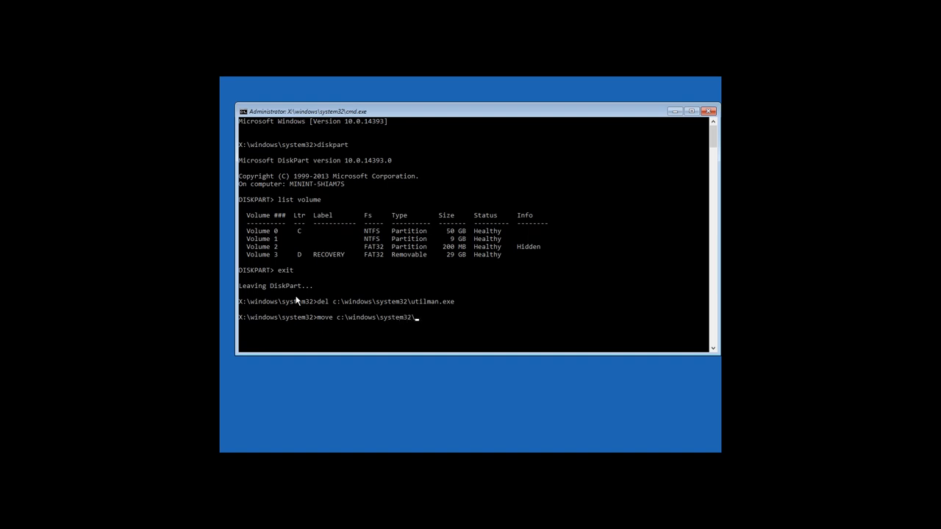
pyautogui.write('utilm')
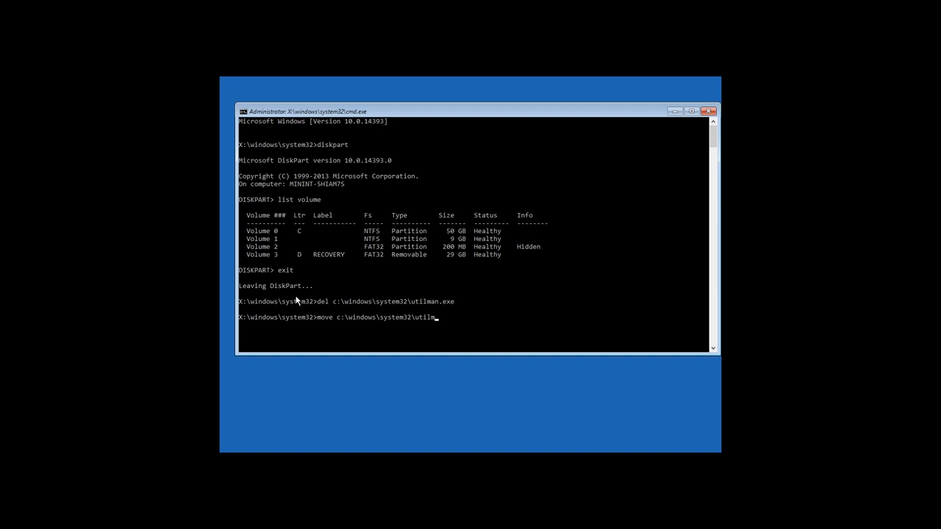
pyautogui.write('an2.exe')
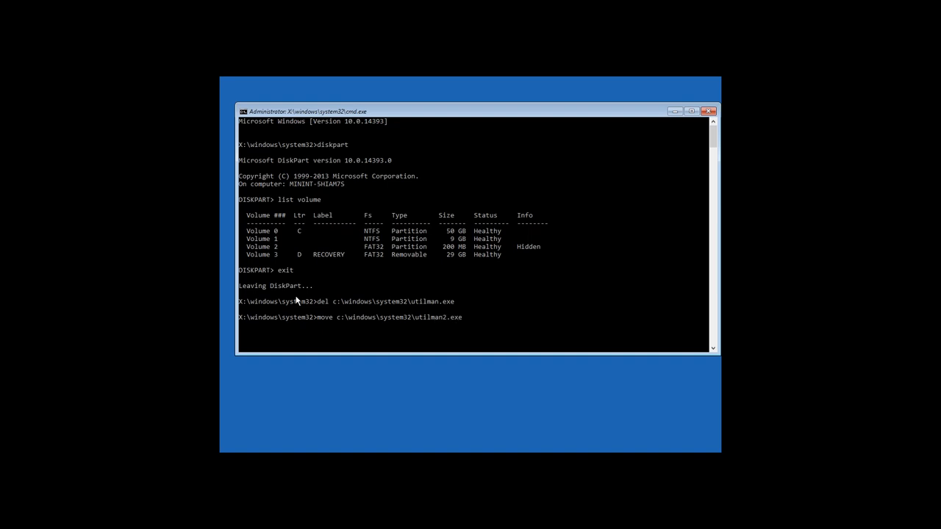
pyautogui.write('c:\\windows\\system32\\')
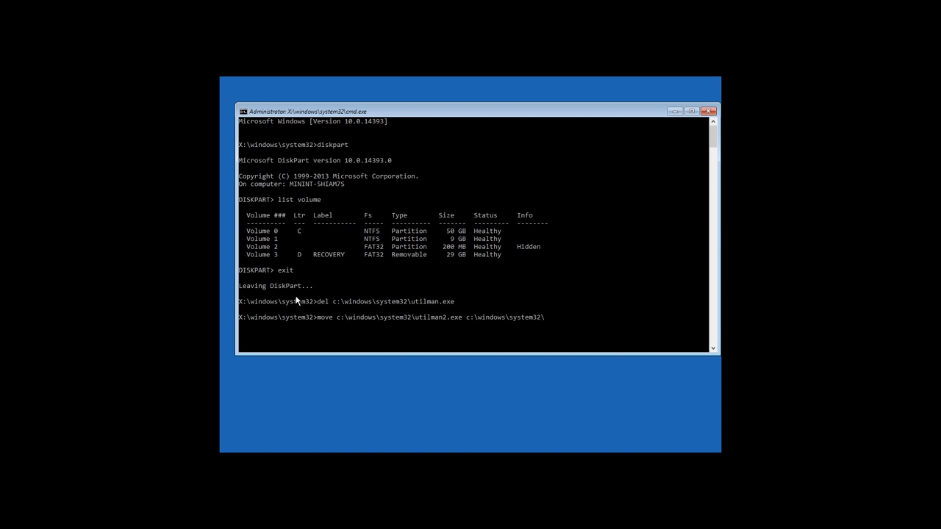
pyautogui.write('utilman.')
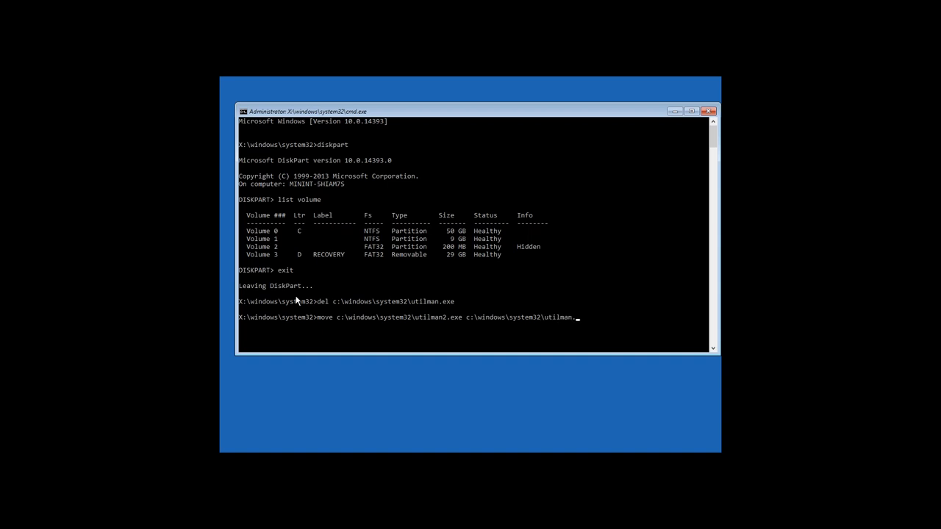
pyautogui.write('exe')
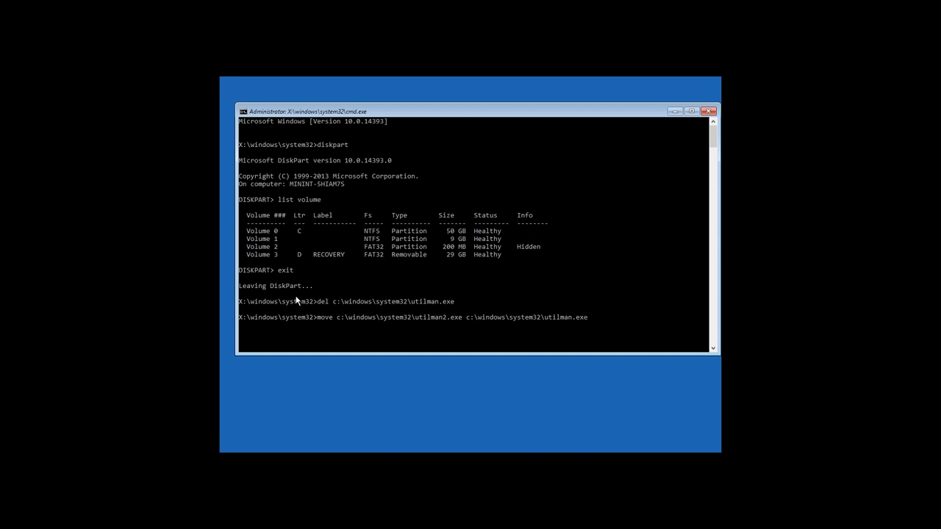
pyautogui.press('Return')
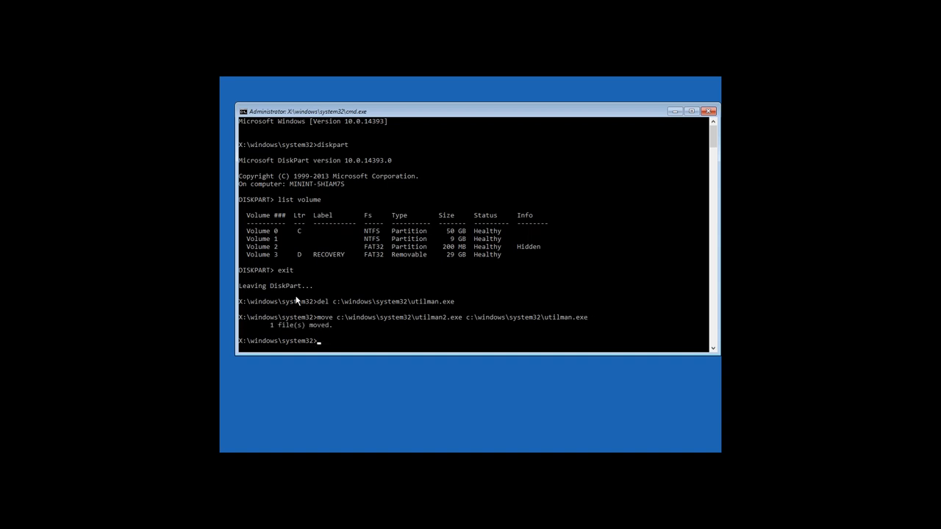
pyautogui.moveTo(514, 213)
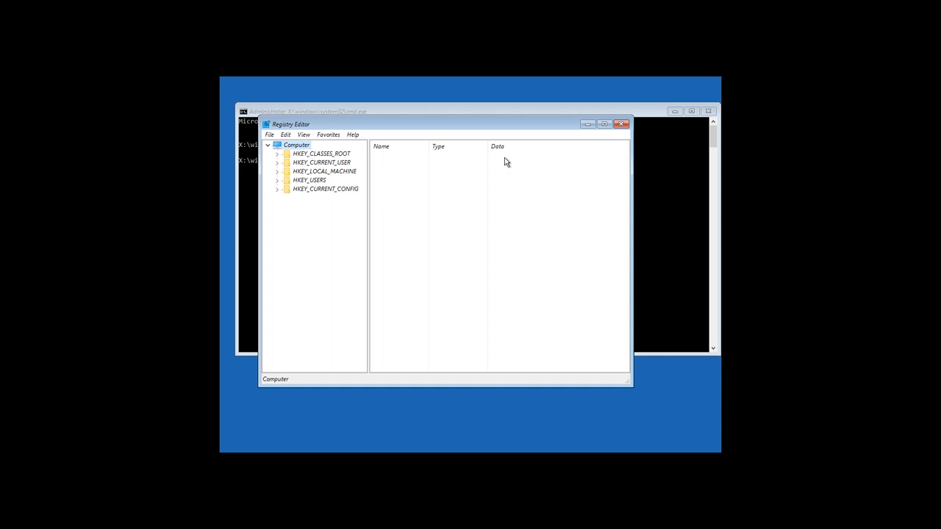
# - Load a hive under HKEY_LOCAL_MACHINE from the SYSTEM file in C:\Windows\System32\config
pyautogui.click(324, 172)
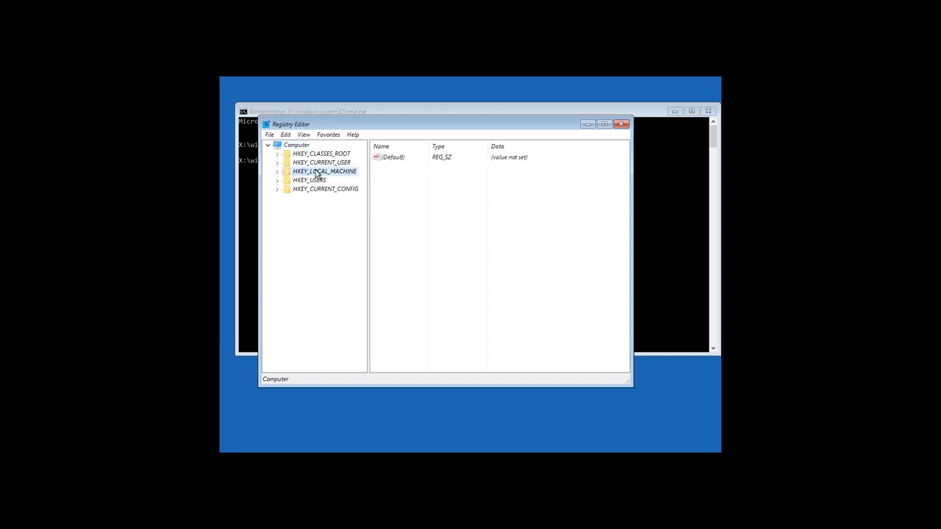
pyautogui.click(324, 170)
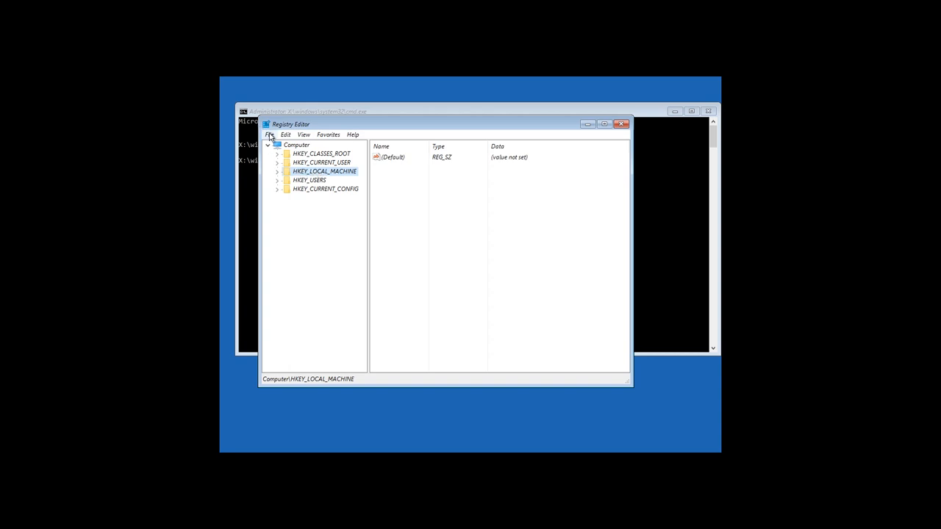
pyautogui.click(270, 134)
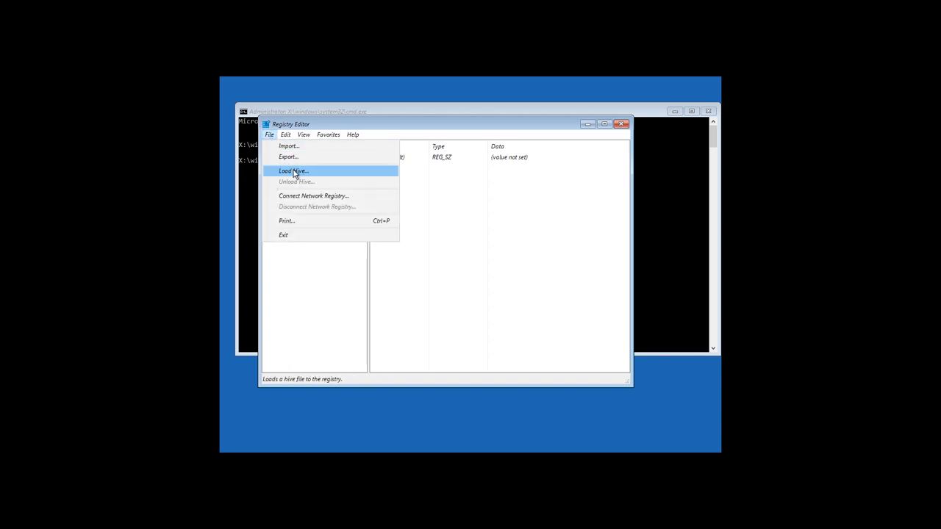
pyautogui.click(292, 171)
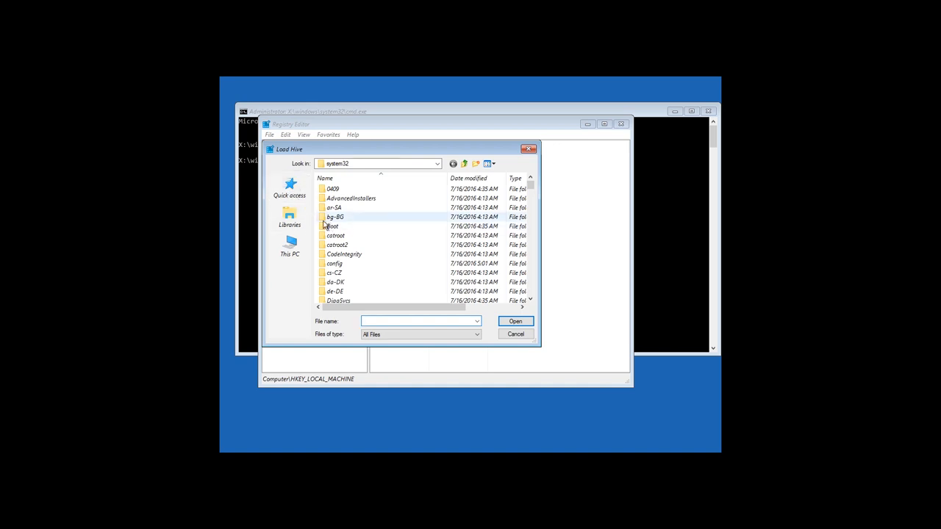
pyautogui.click(289, 246)
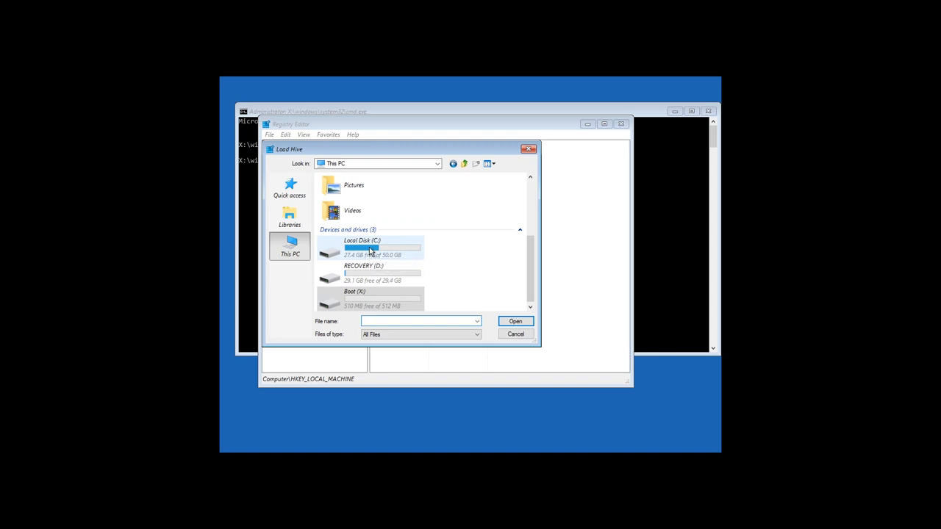
pyautogui.doubleClick(361, 250)
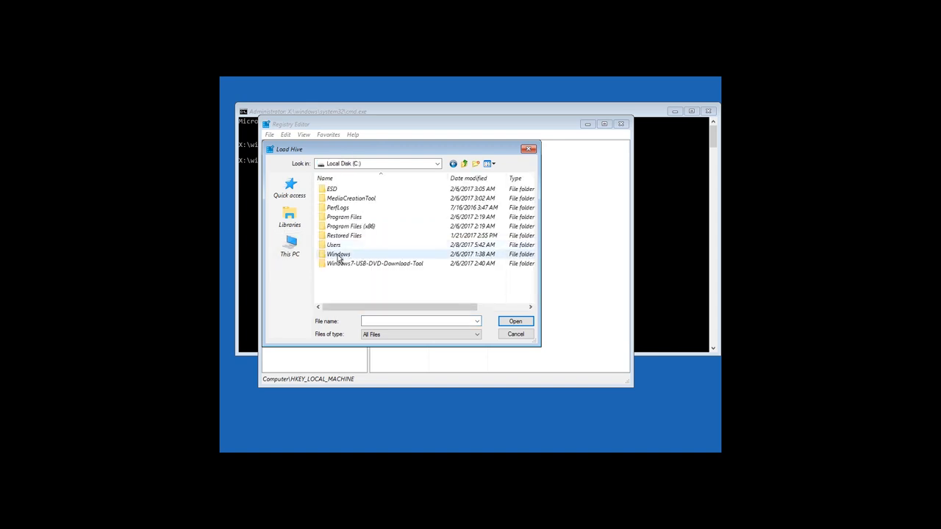
pyautogui.doubleClick(339, 254)
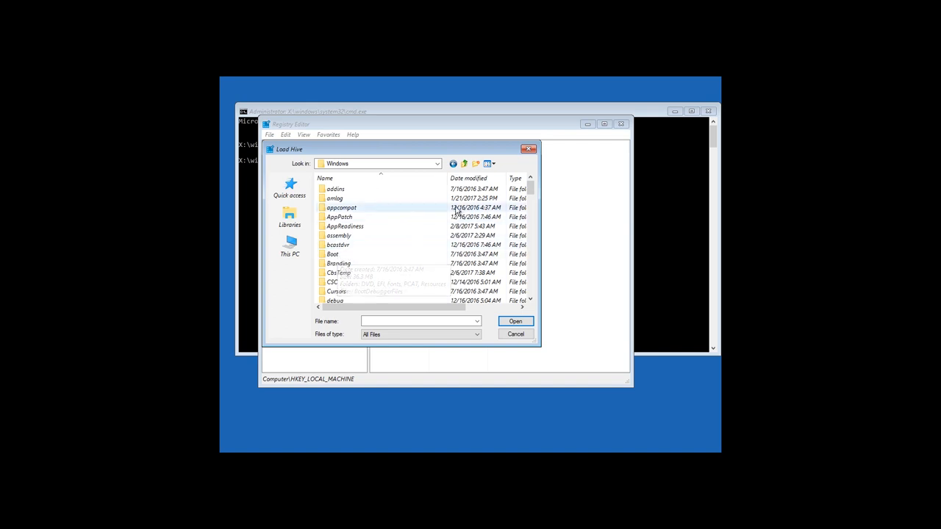
pyautogui.scroll(-3)
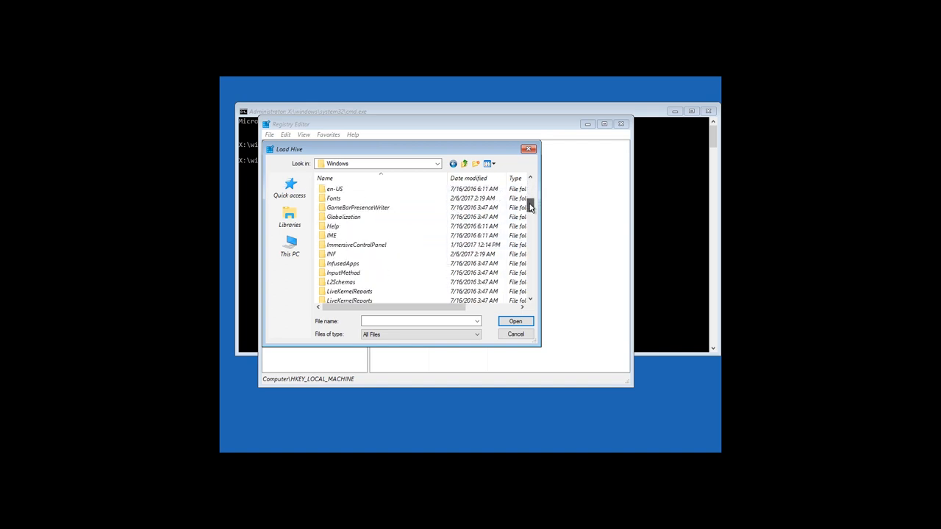
pyautogui.scroll(-3)
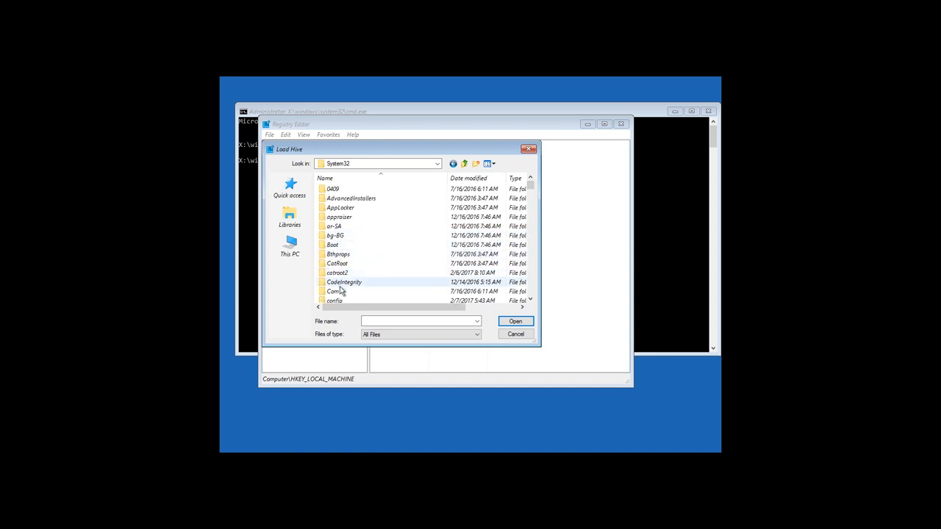
pyautogui.scroll(-3)
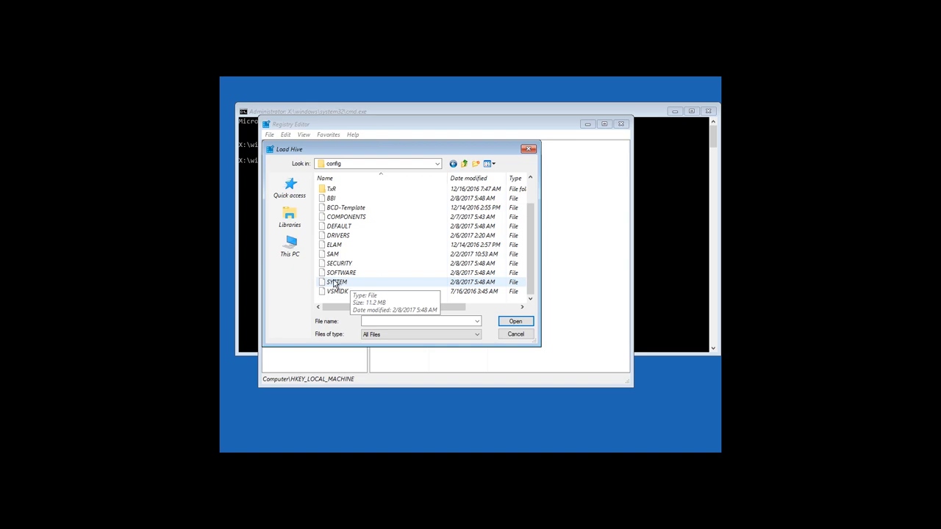
pyautogui.click(515, 321)
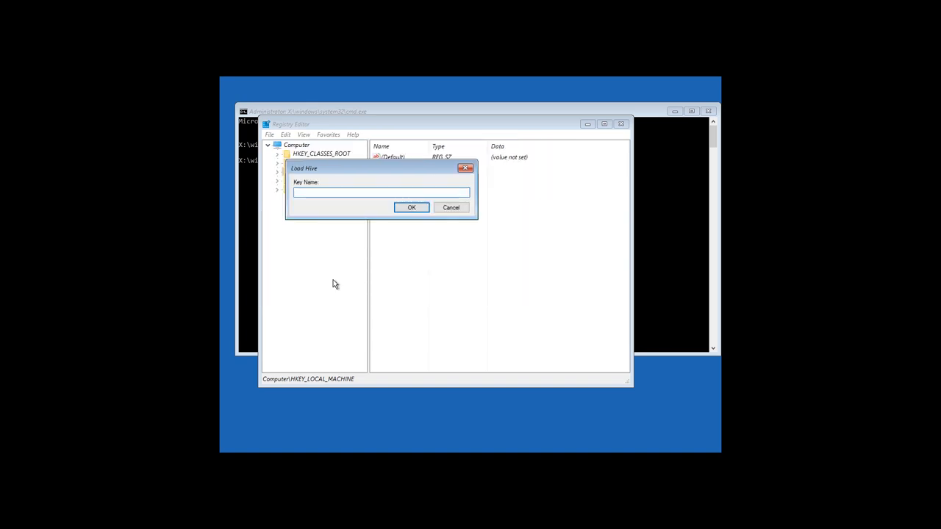
# - Name the hive 'test' and expand HKEY_LOCAL_MACHINE > test down to Setup
pyautogui.write('test')
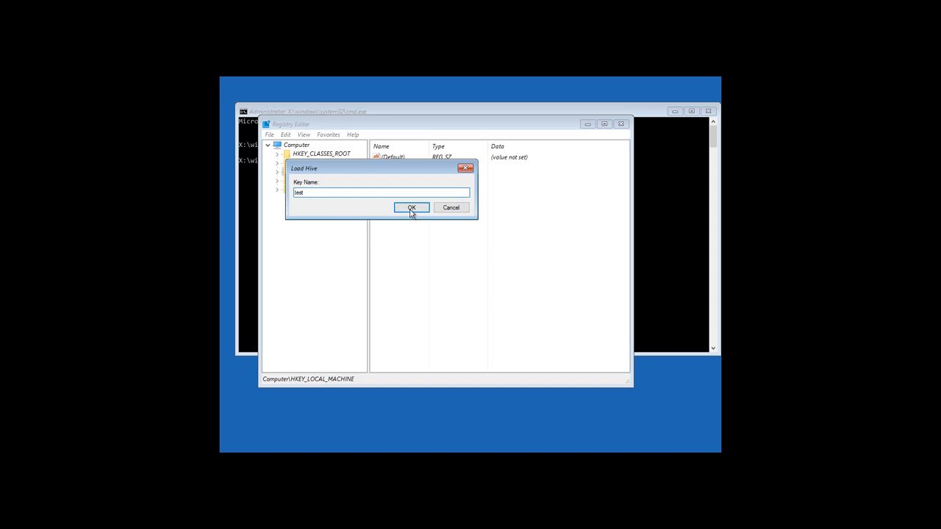
pyautogui.click(411, 207)
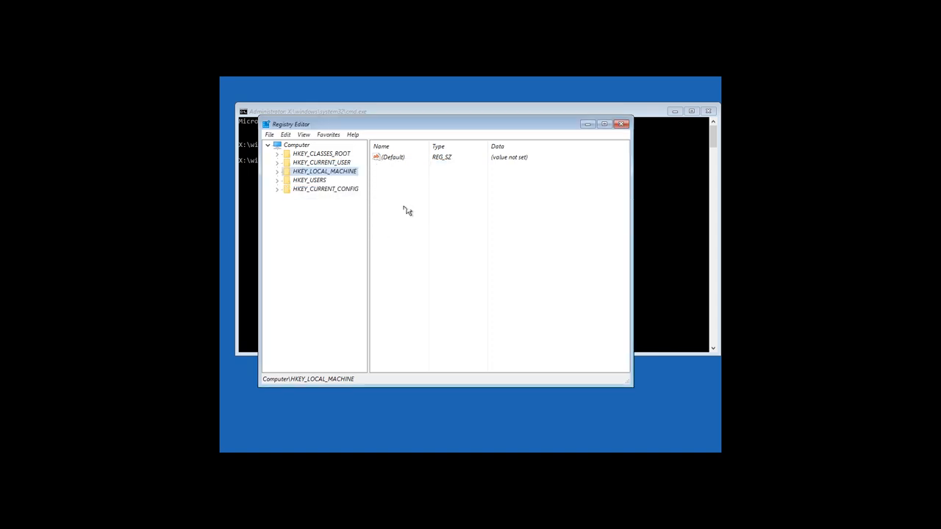
pyautogui.click(277, 171)
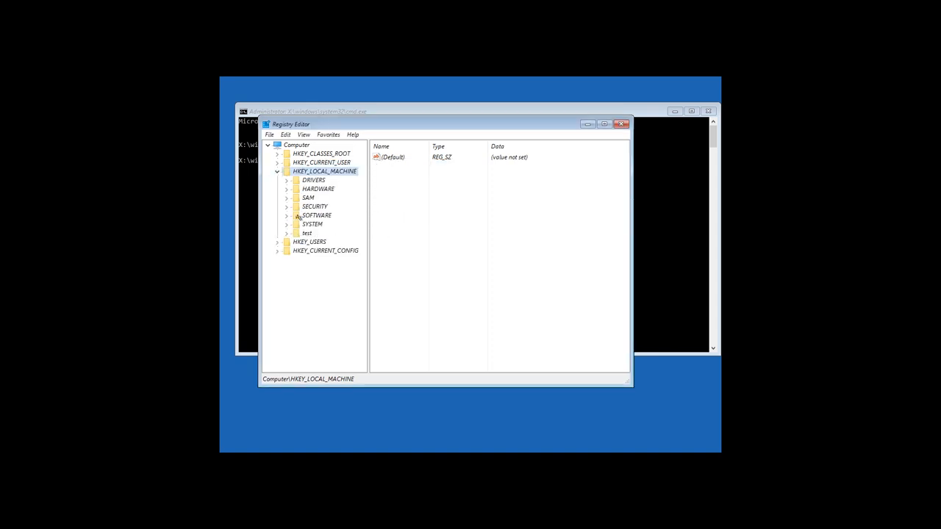
pyautogui.click(286, 233)
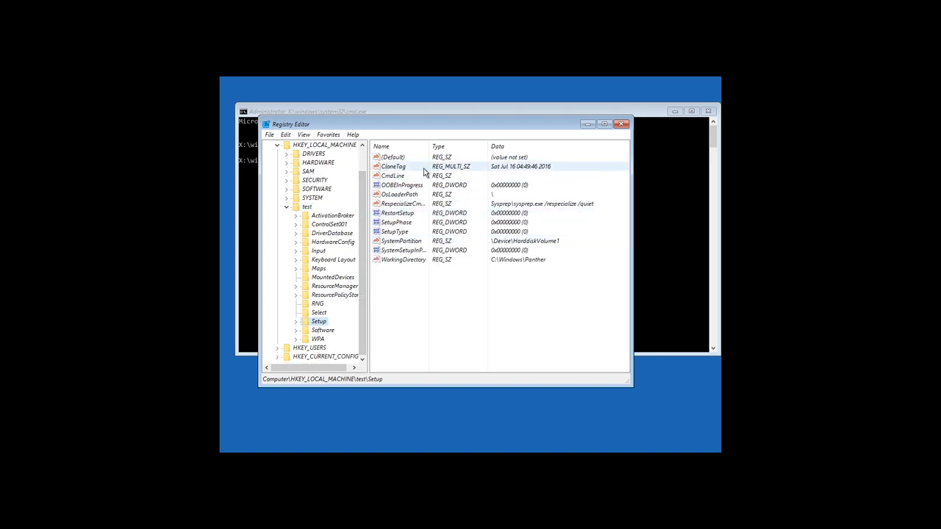
# - Change the Setup key's CmdLine value data to cmd.exe
pyautogui.rightClick(392, 176)
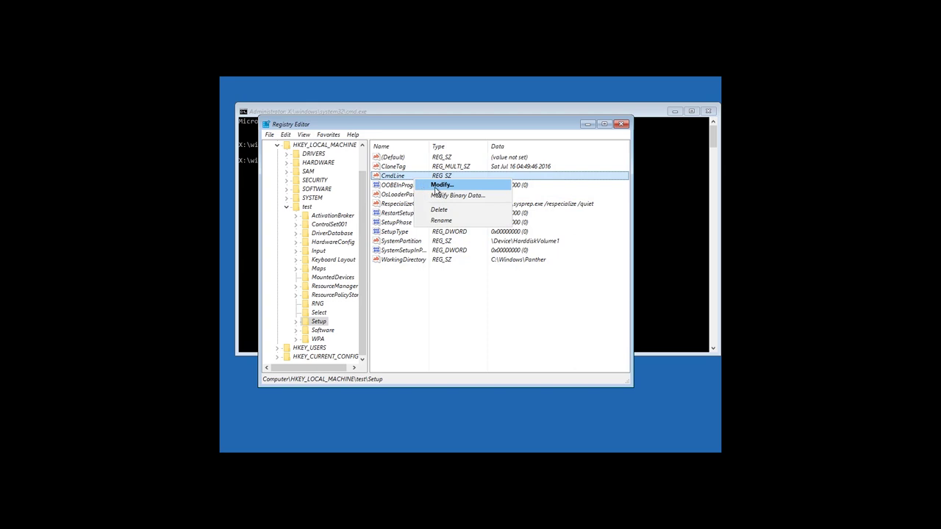
pyautogui.click(441, 185)
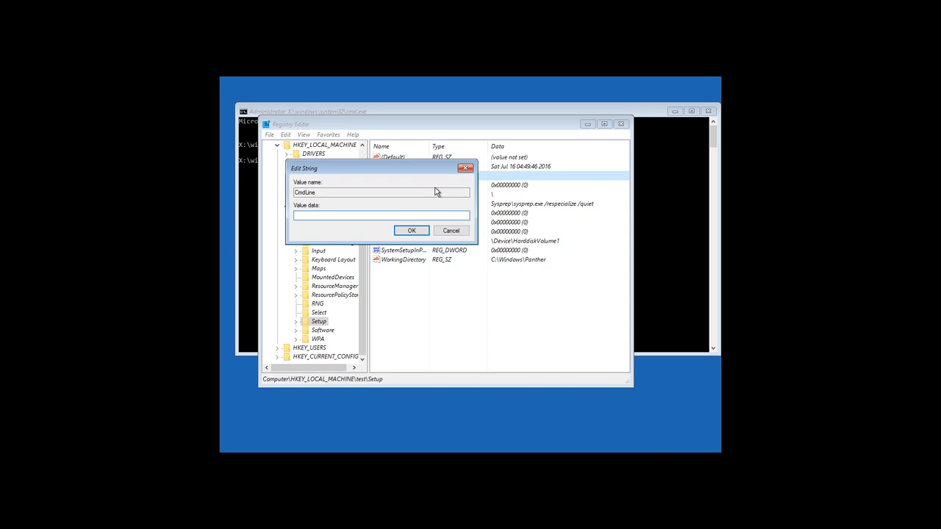
pyautogui.write('cmd')
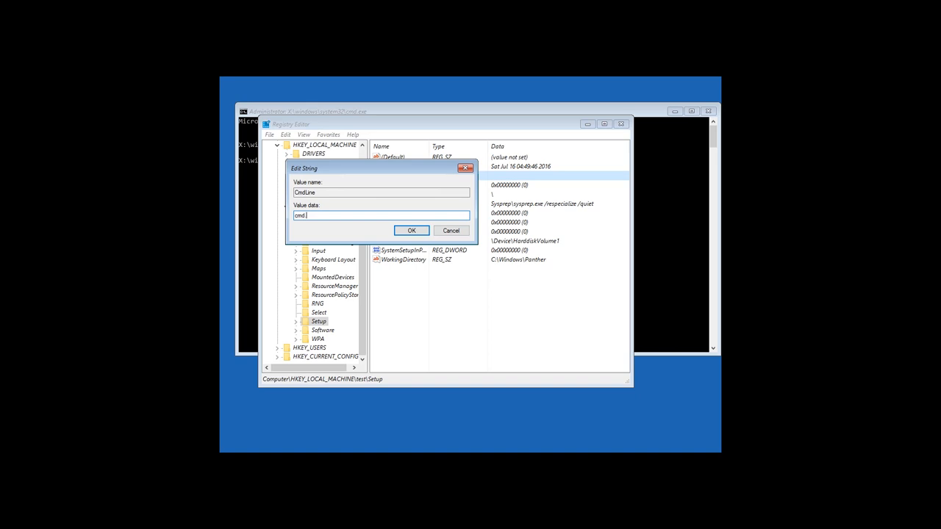
pyautogui.write('exe')
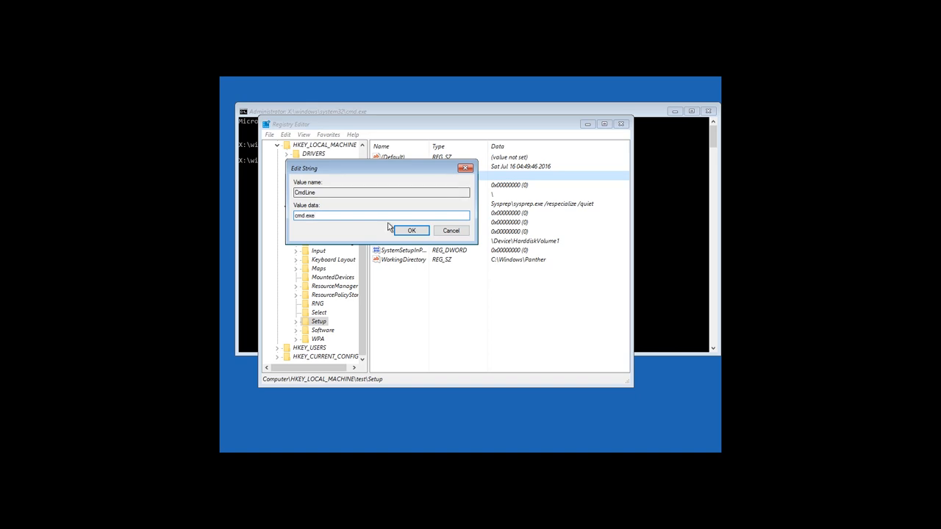
pyautogui.click(410, 230)
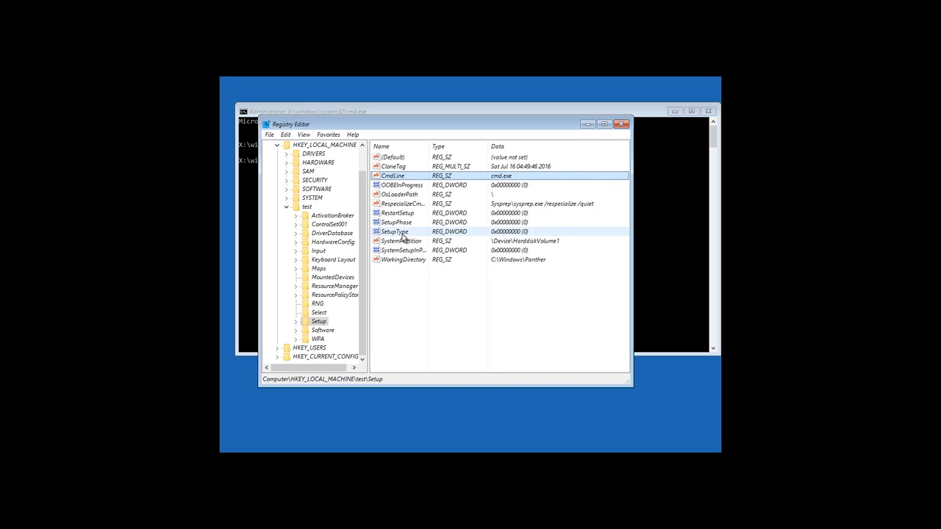
# - Change the SetupType value data to 2 and select the test hive
pyautogui.rightClick(394, 231)
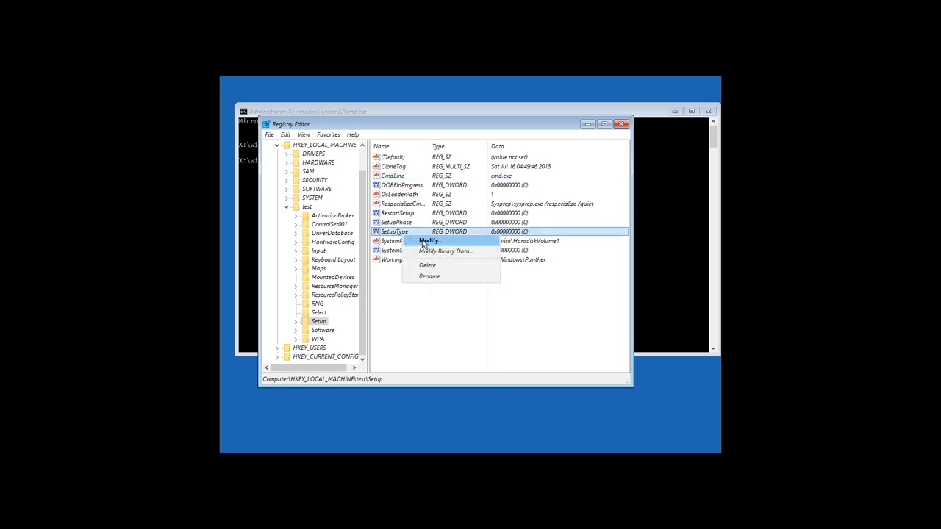
pyautogui.click(430, 240)
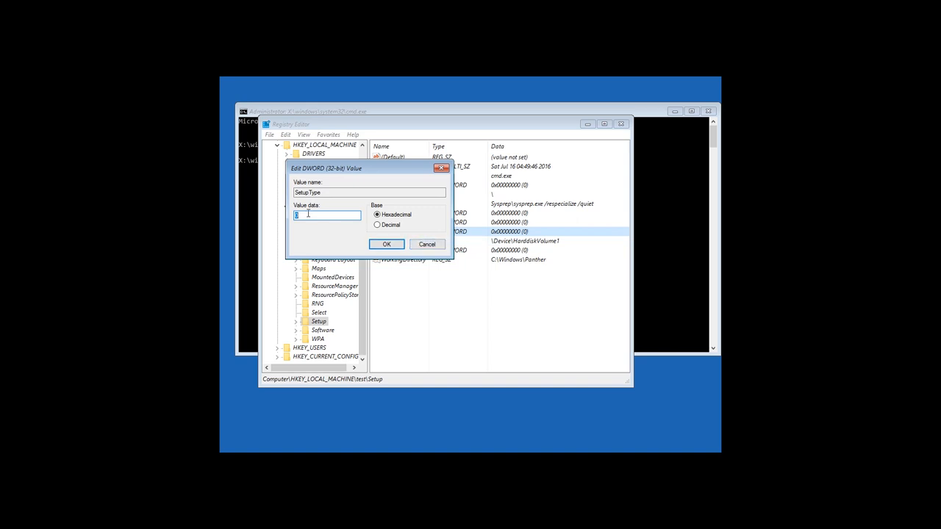
pyautogui.write('2')
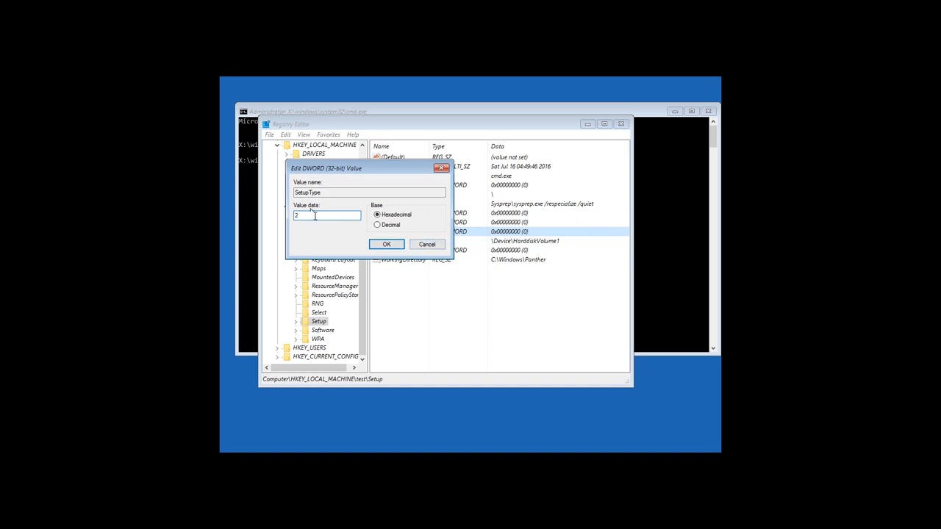
pyautogui.click(386, 245)
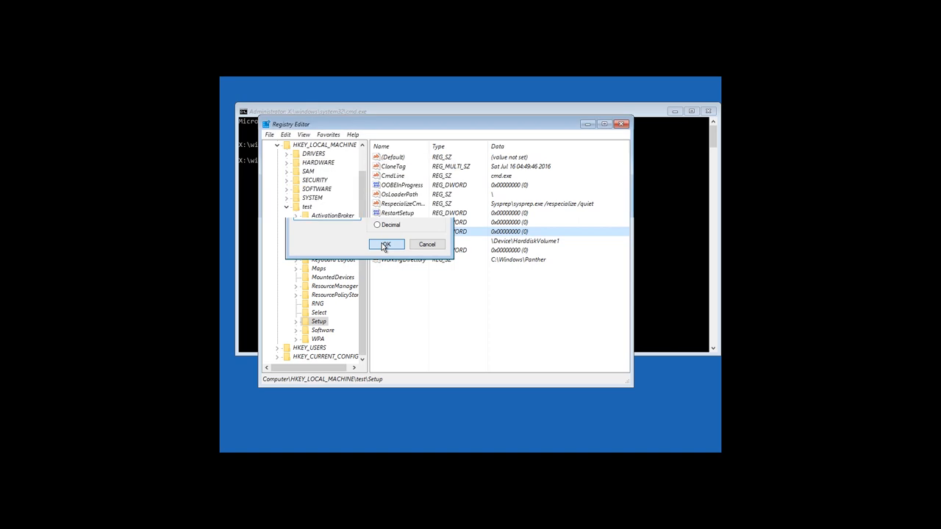
pyautogui.click(385, 244)
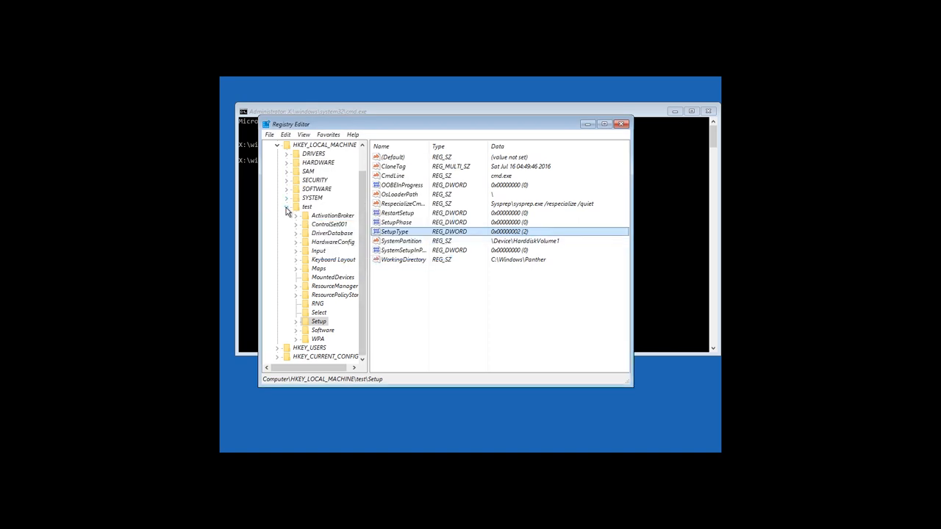
# - Collapse the test hive, unload it via File > Unload Hive, and confirm
pyautogui.click(307, 206)
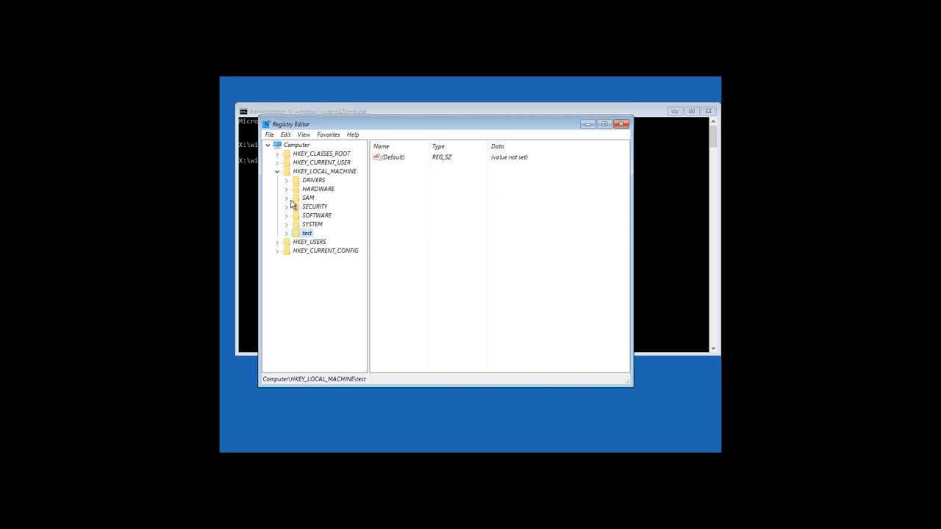
pyautogui.click(270, 134)
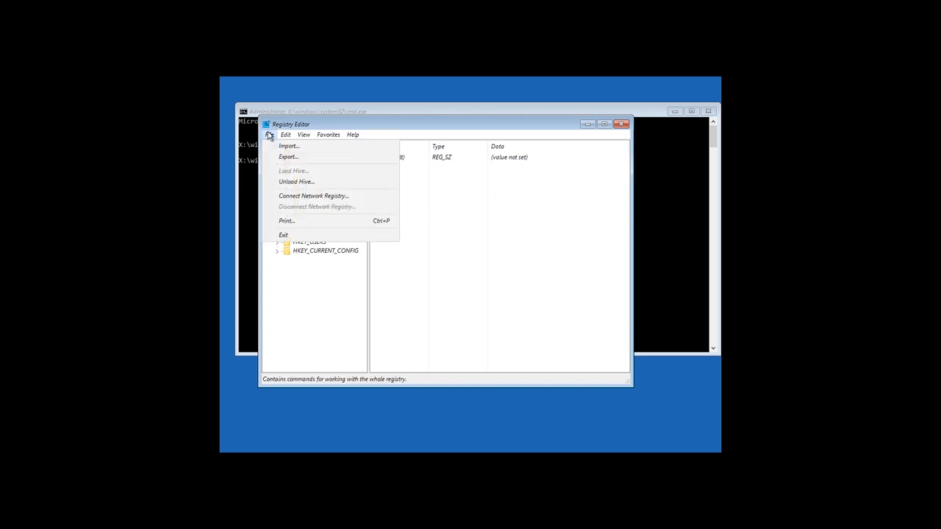
pyautogui.click(296, 182)
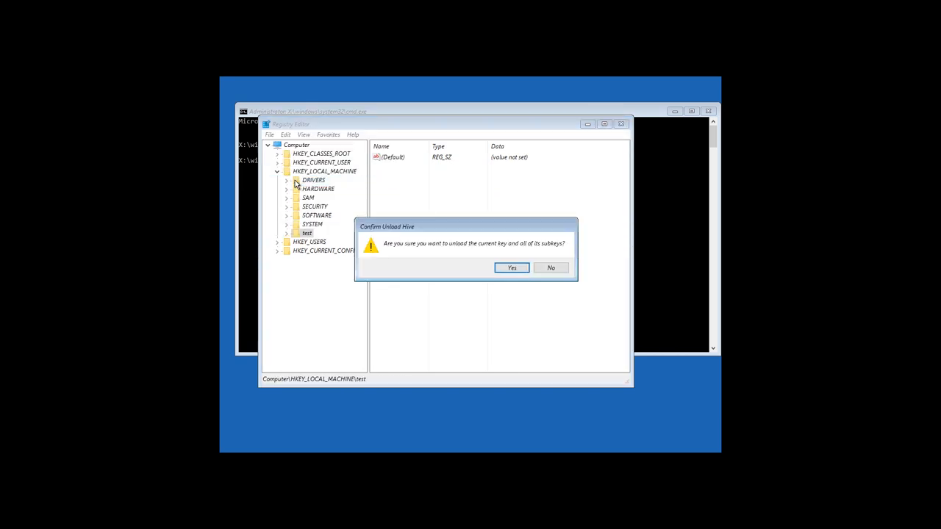
pyautogui.moveTo(512, 267)
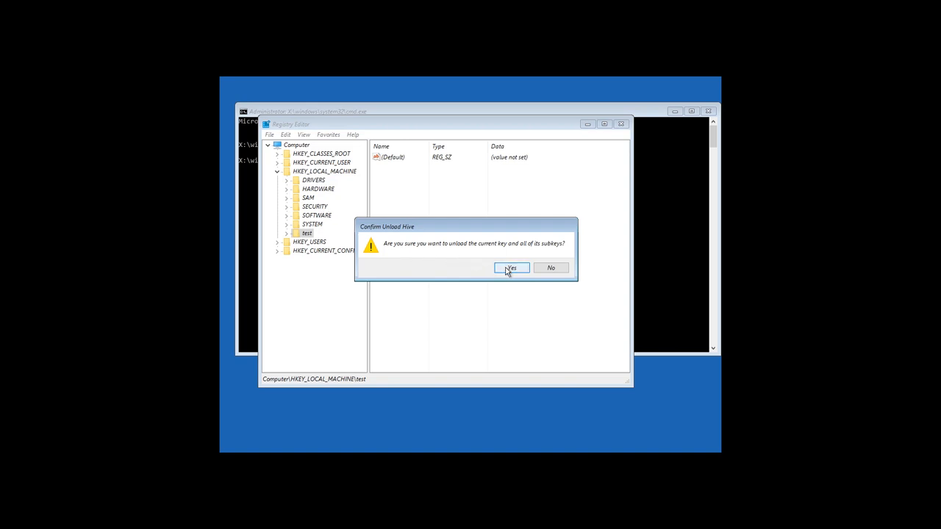
pyautogui.click(510, 268)
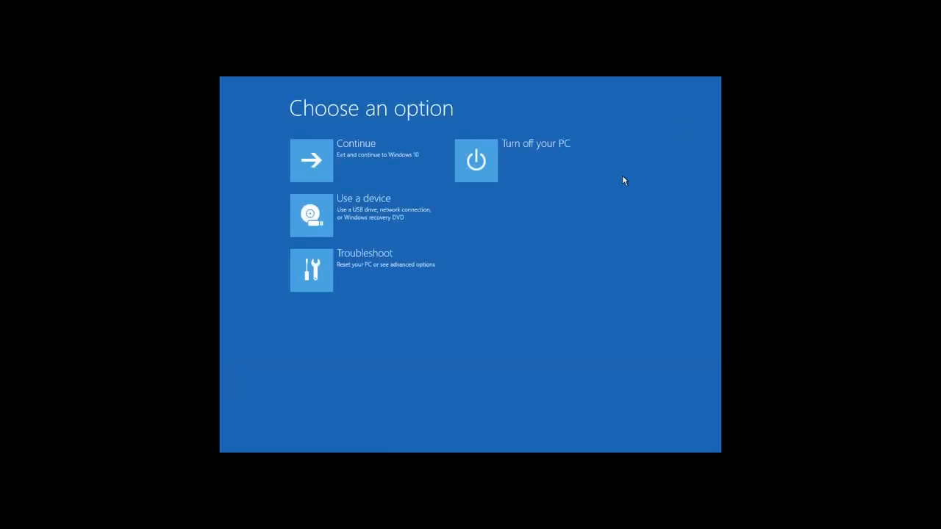
pyautogui.moveTo(375, 163)
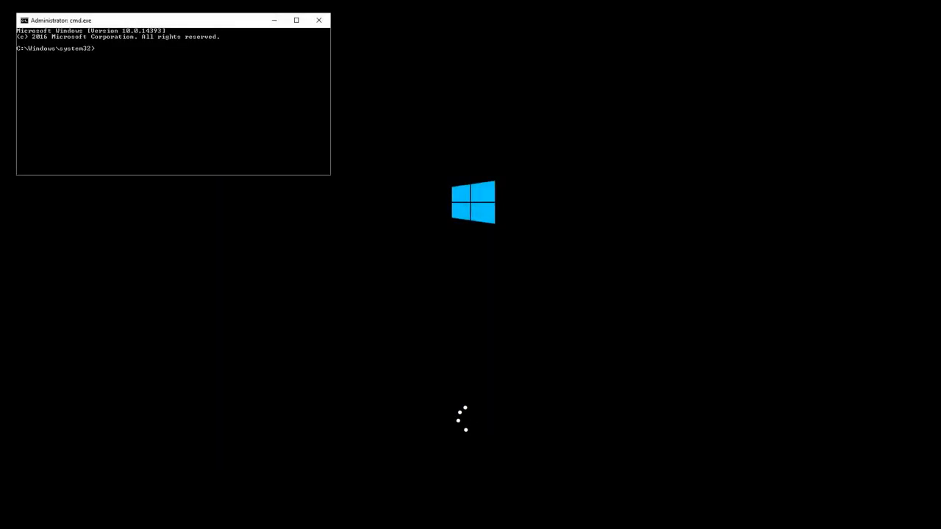
pyautogui.write('n')
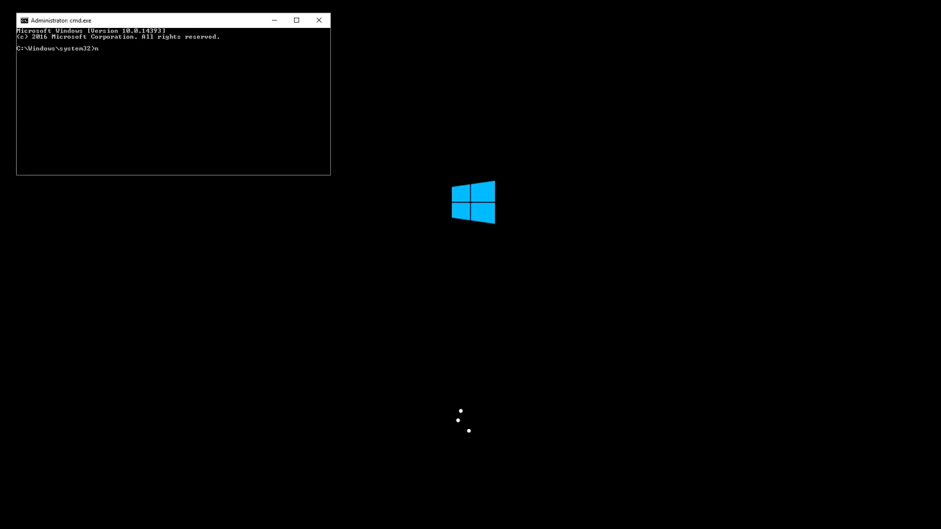
pyautogui.write('et user')
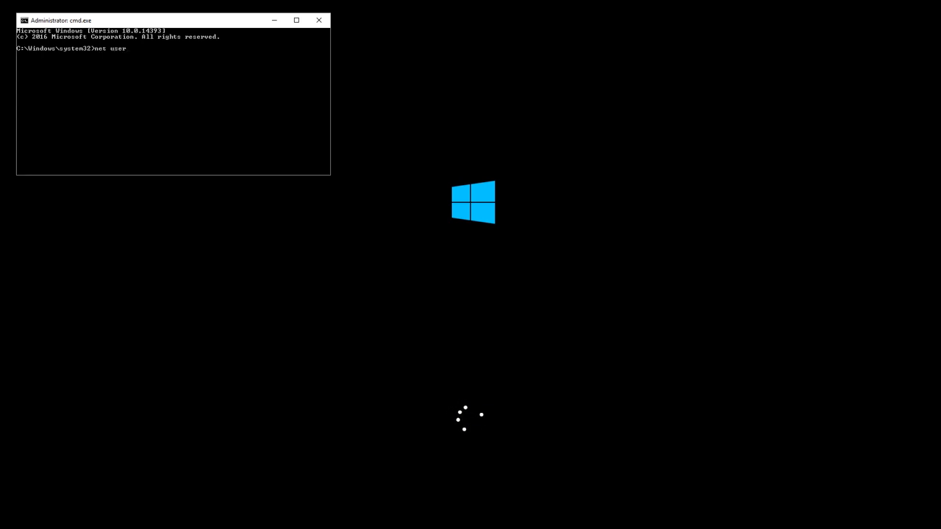
pyautogui.write('s')
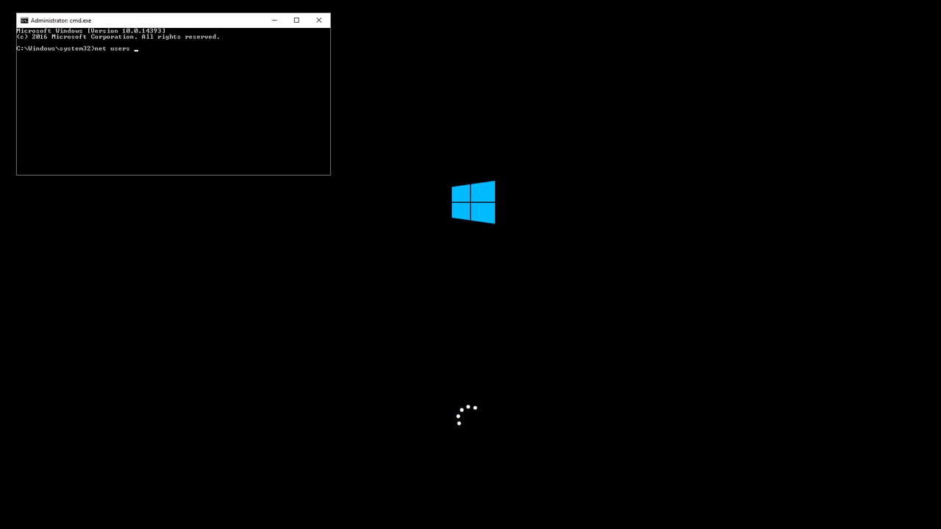
pyautogui.write('And')
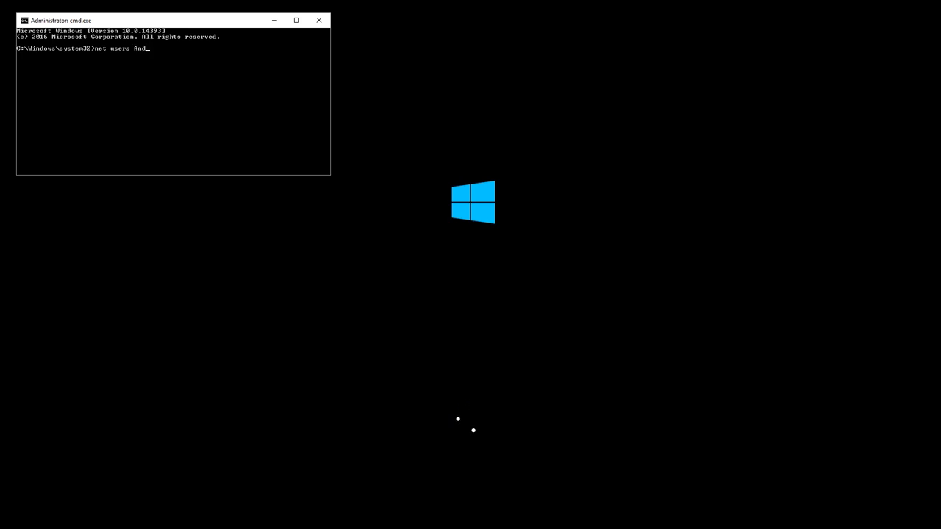
pyautogui.write('rey')
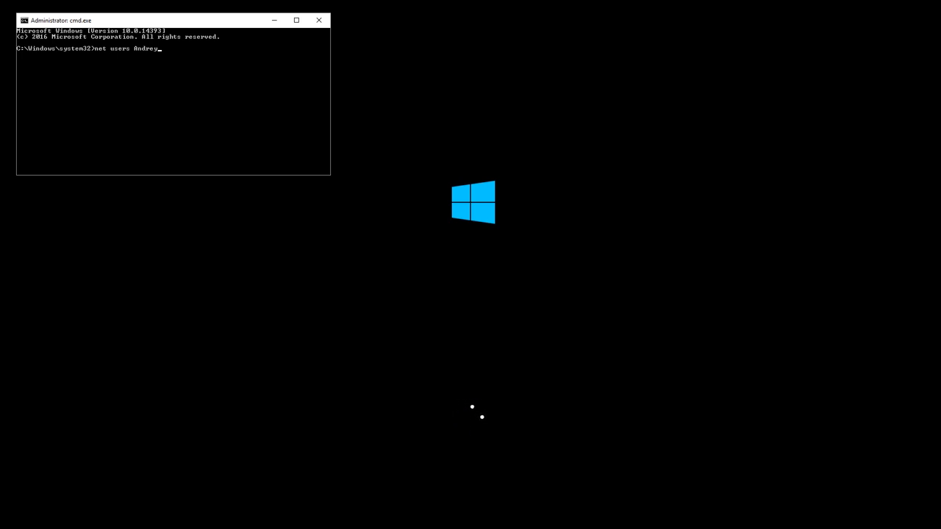
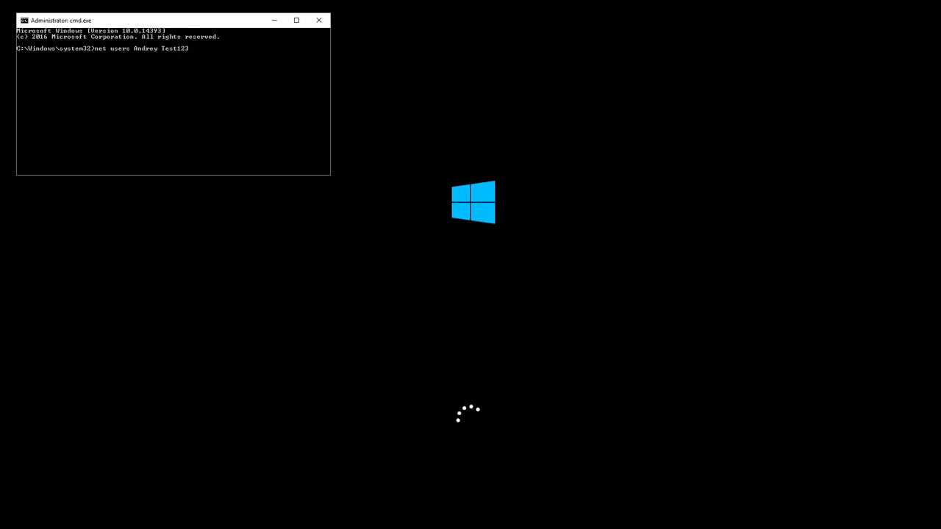
pyautogui.press('Return')
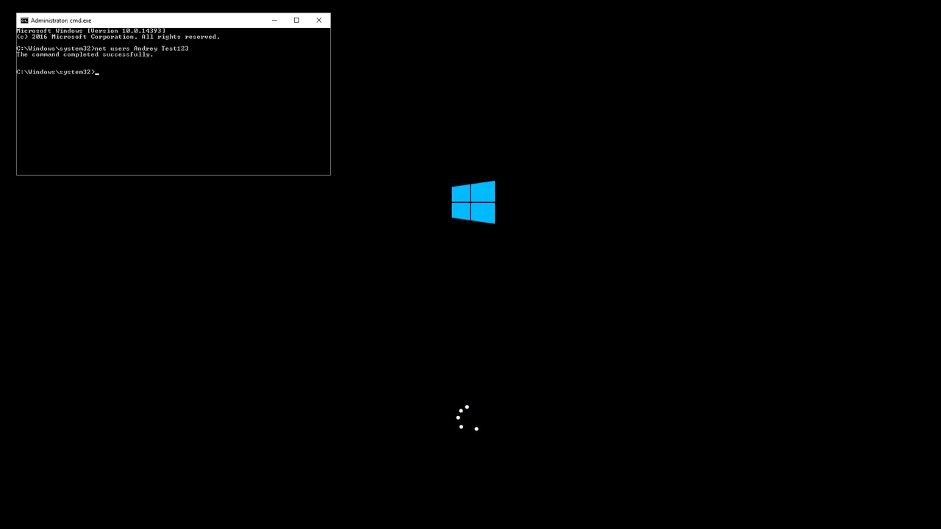
pyautogui.write('exi')
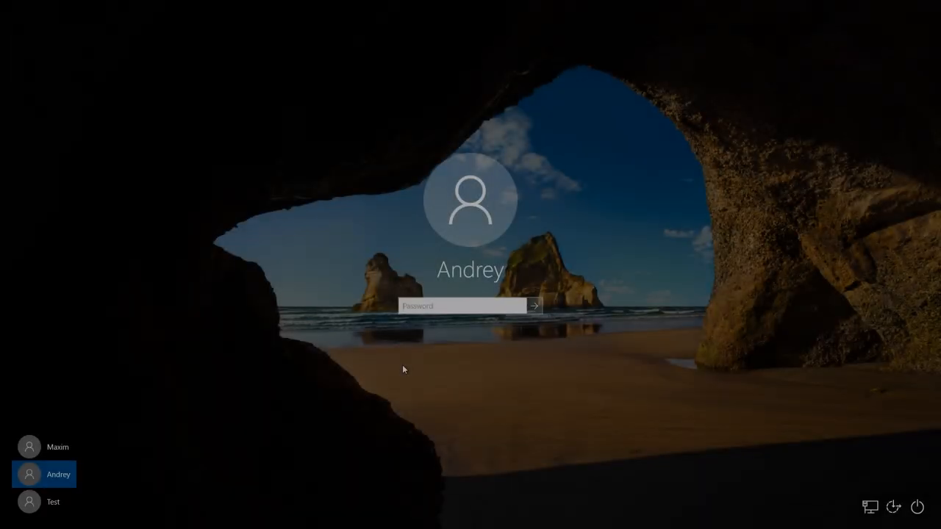
# - Enter the new password for Andrey and submit it to sign in
pyautogui.write('•')
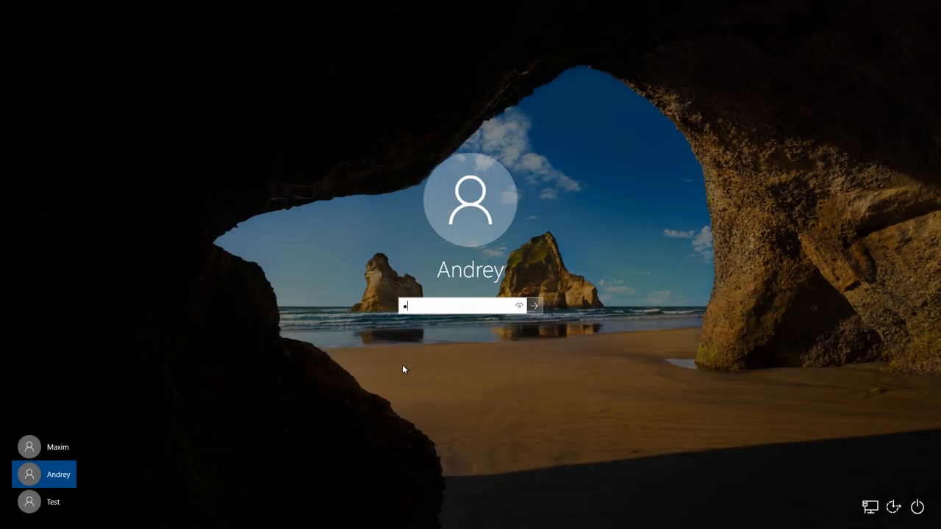
pyautogui.write('password')
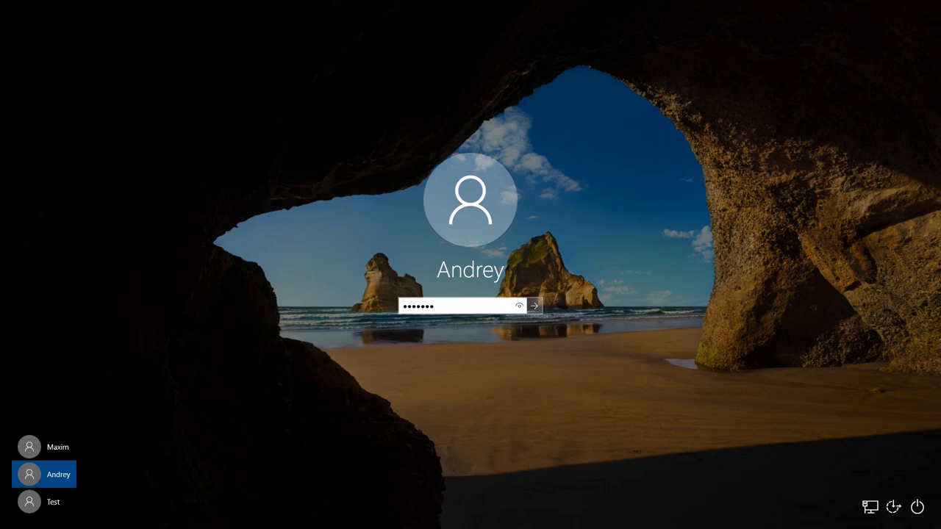
pyautogui.click(535, 306)
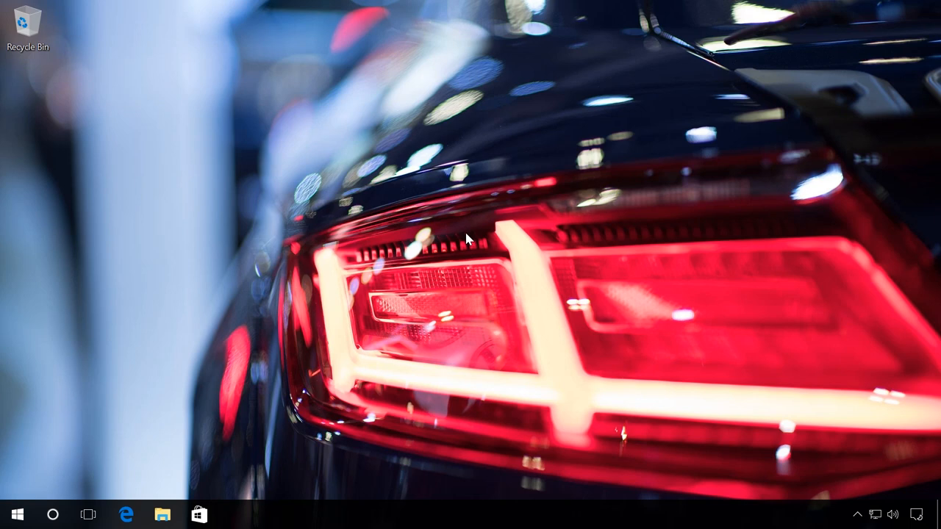
pyautogui.moveTo(29, 491)
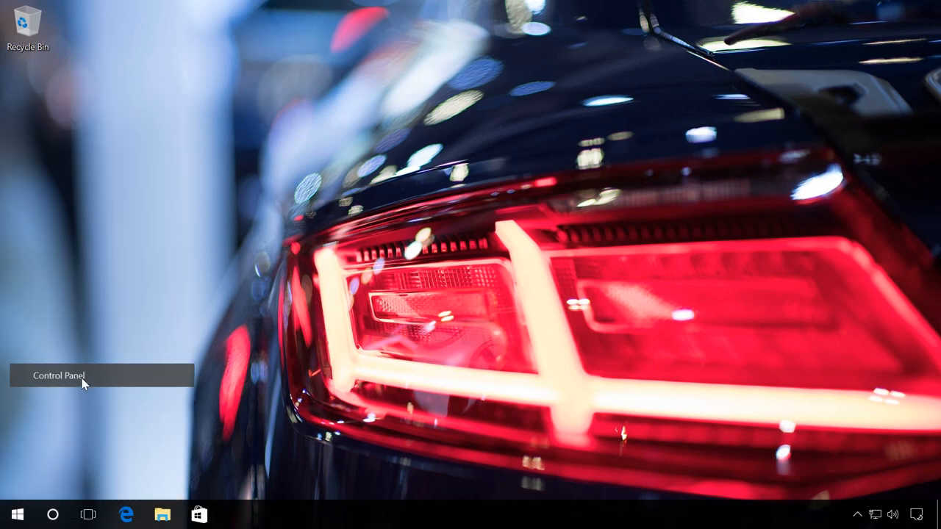
# - Choose Control Panel from the Start button's context menu
pyautogui.click(59, 374)
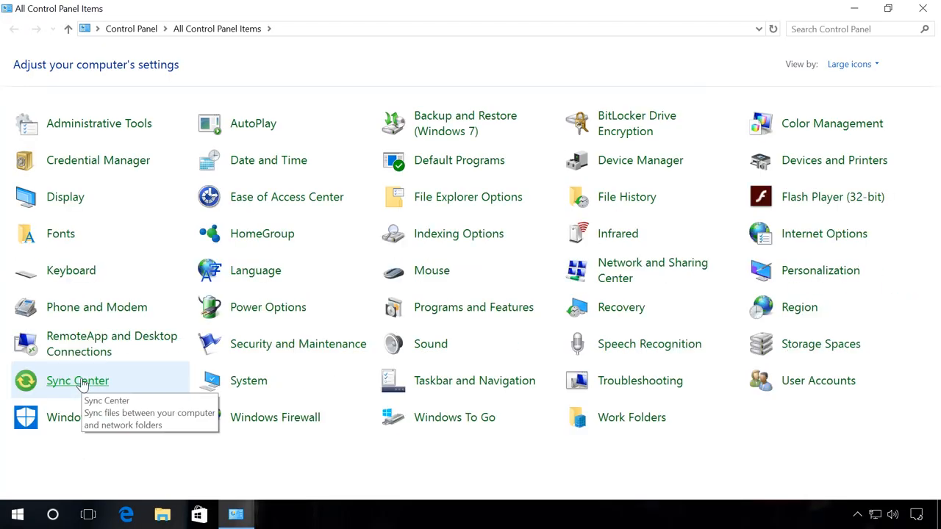
pyautogui.moveTo(747, 396)
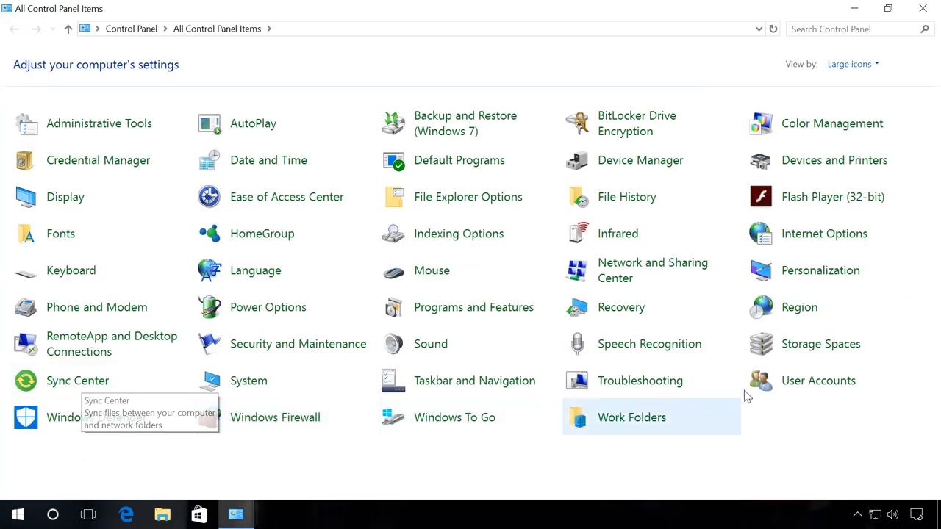
# - Go to User Accounts > Manage another account > Test > Change the password
pyautogui.click(818, 380)
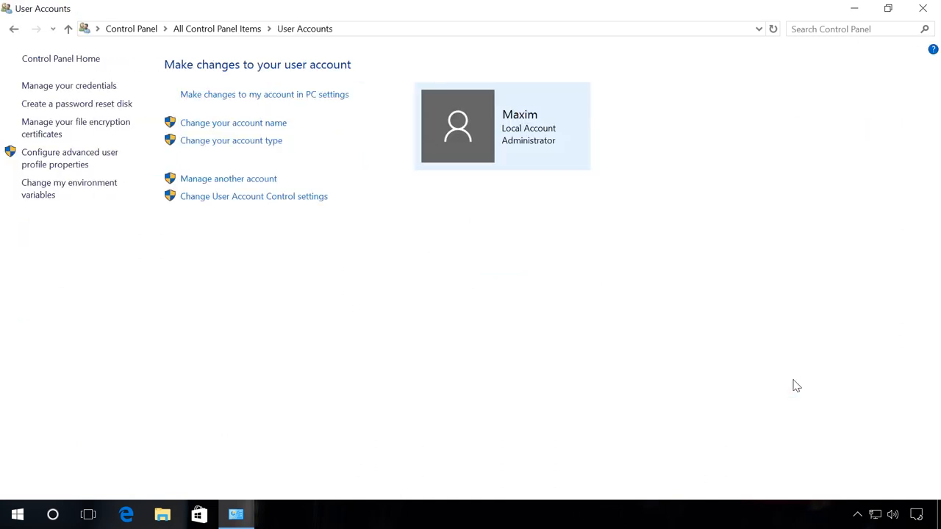
pyautogui.moveTo(253, 180)
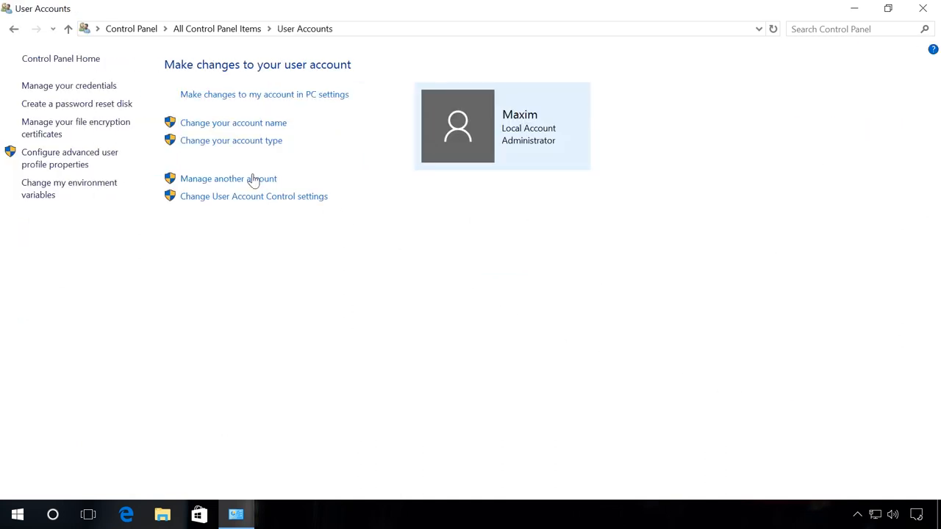
pyautogui.click(228, 179)
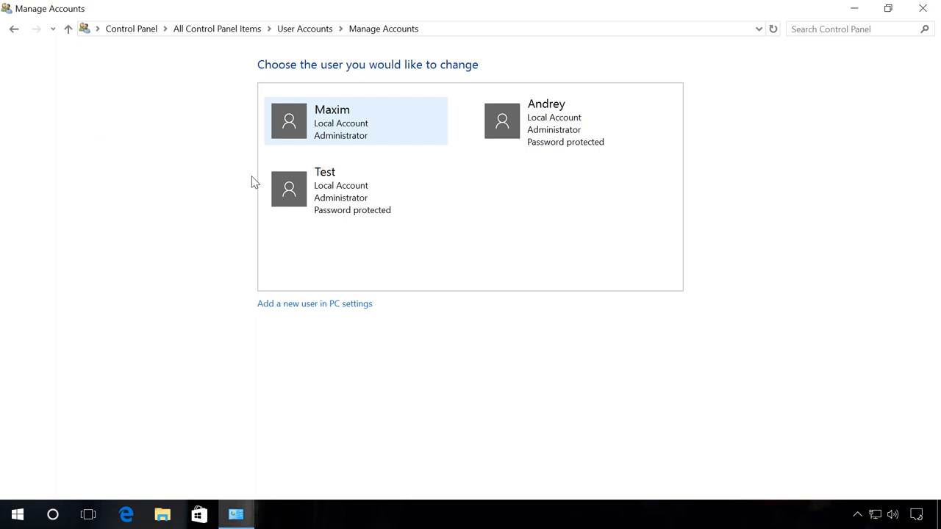
pyautogui.moveTo(323, 192)
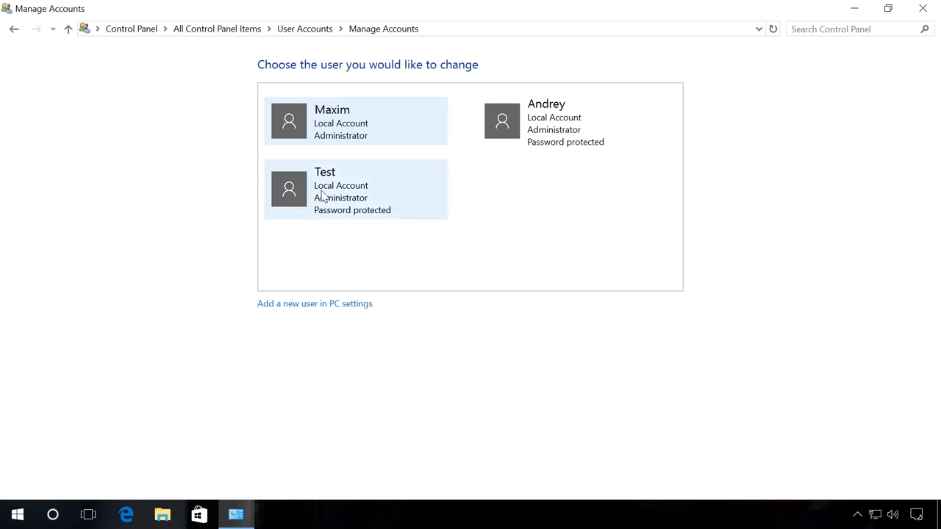
pyautogui.click(356, 189)
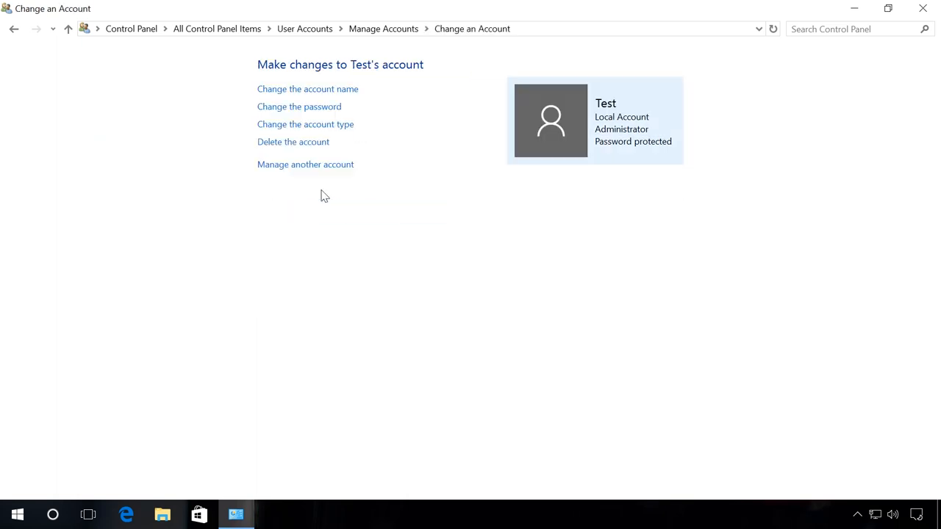
pyautogui.moveTo(305, 164)
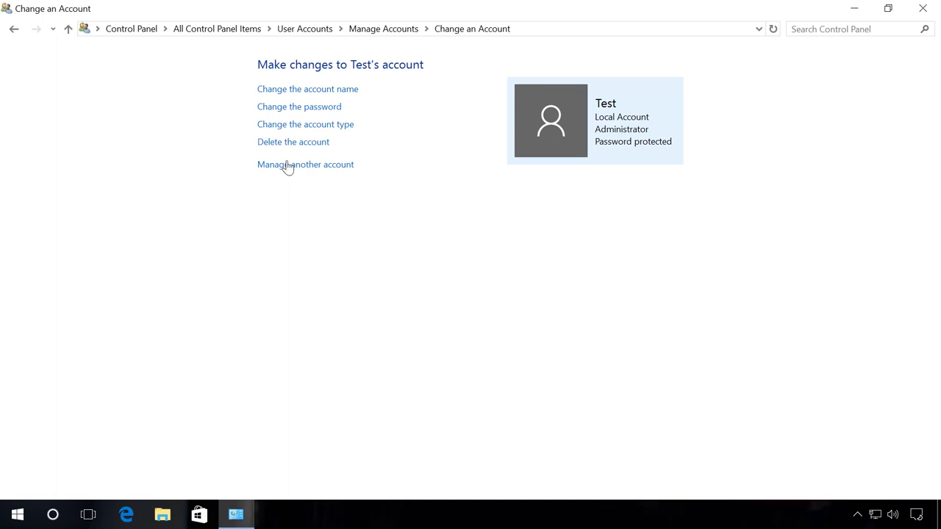
pyautogui.click(299, 107)
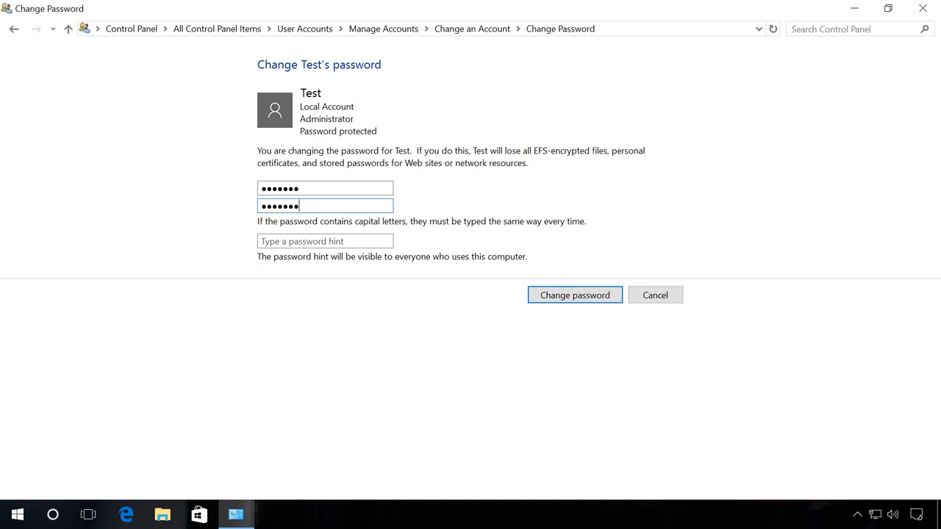
# - Add the hint 'Password', save Test's new password, and close Control Panel
pyautogui.click(324, 241)
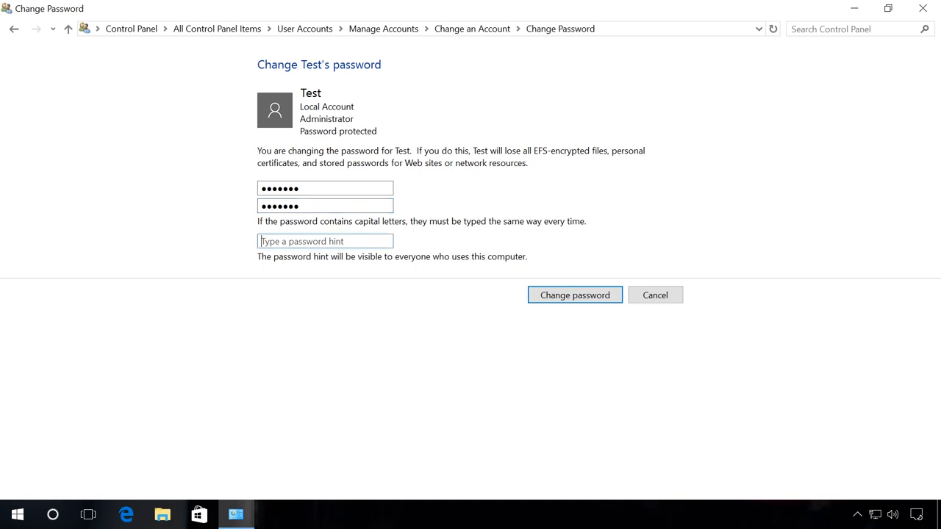
pyautogui.write('Password')
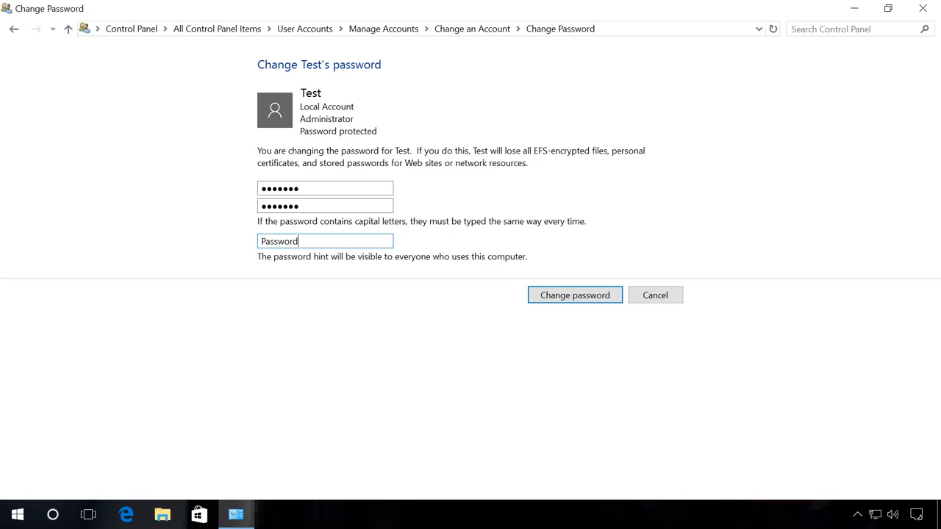
pyautogui.moveTo(574, 294)
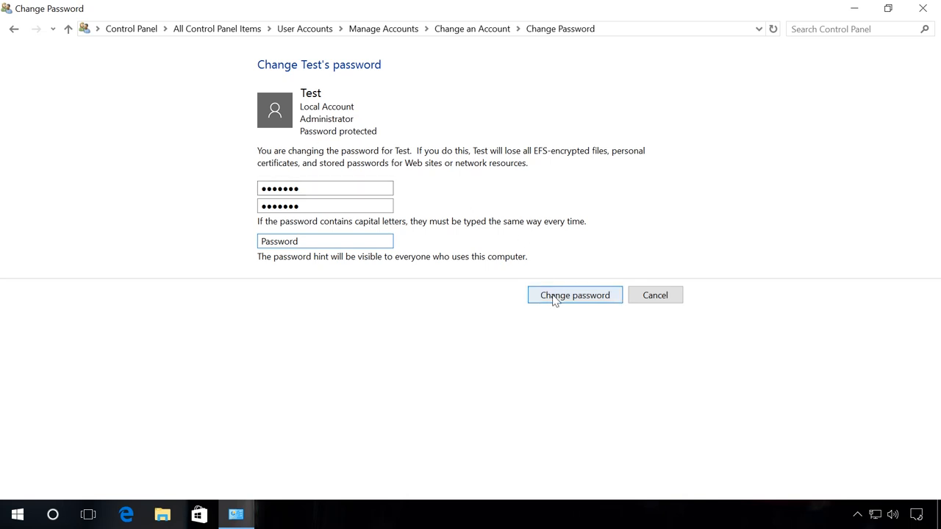
pyautogui.click(574, 295)
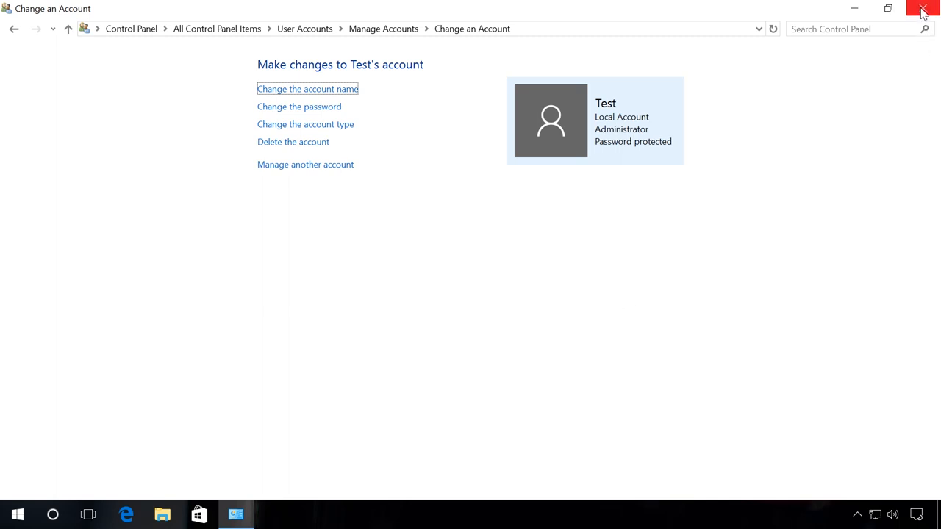
pyautogui.click(923, 8)
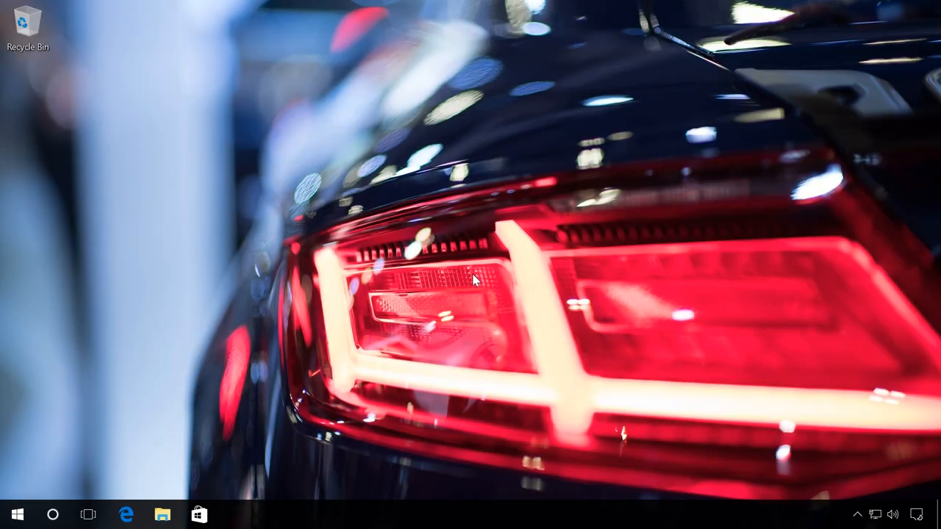